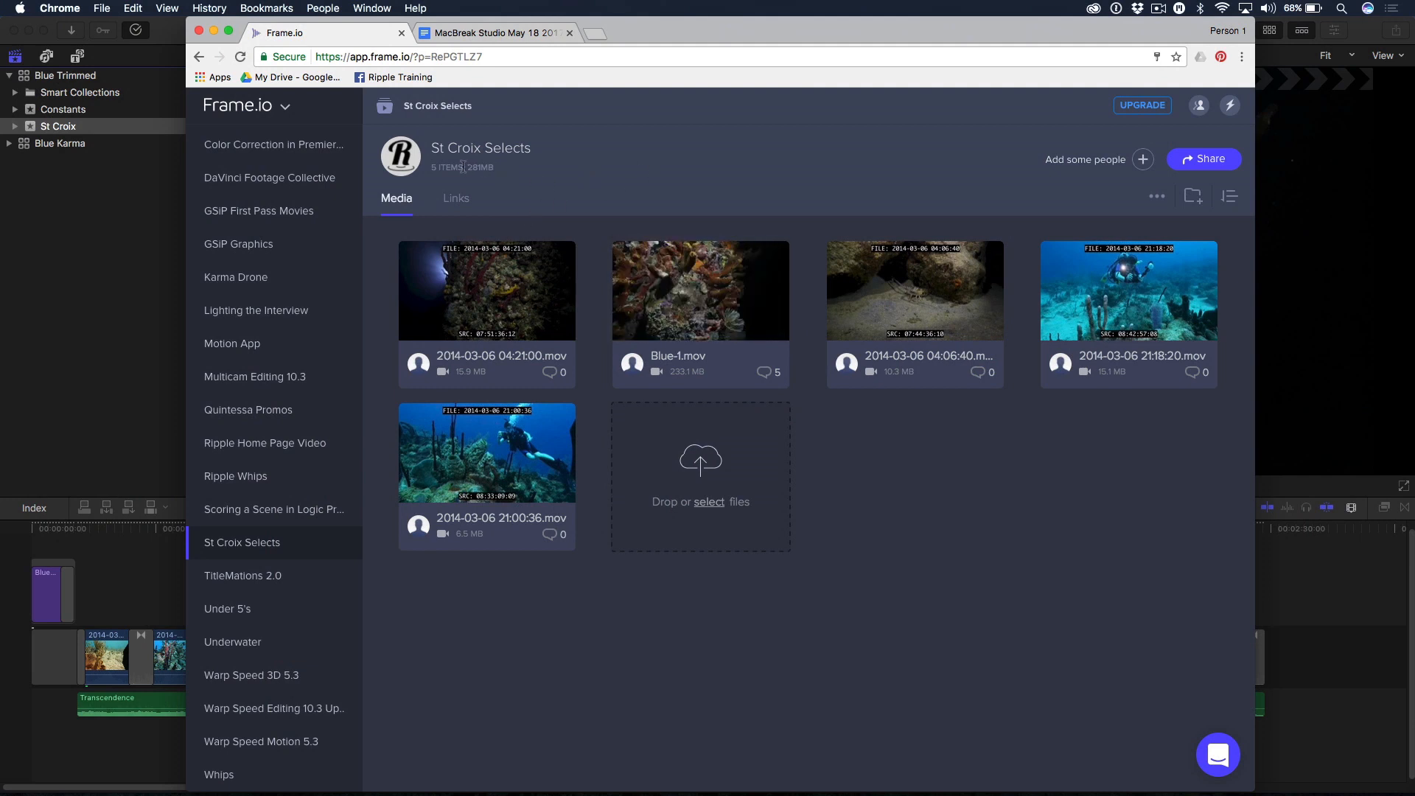
mouse_move(504, 289)
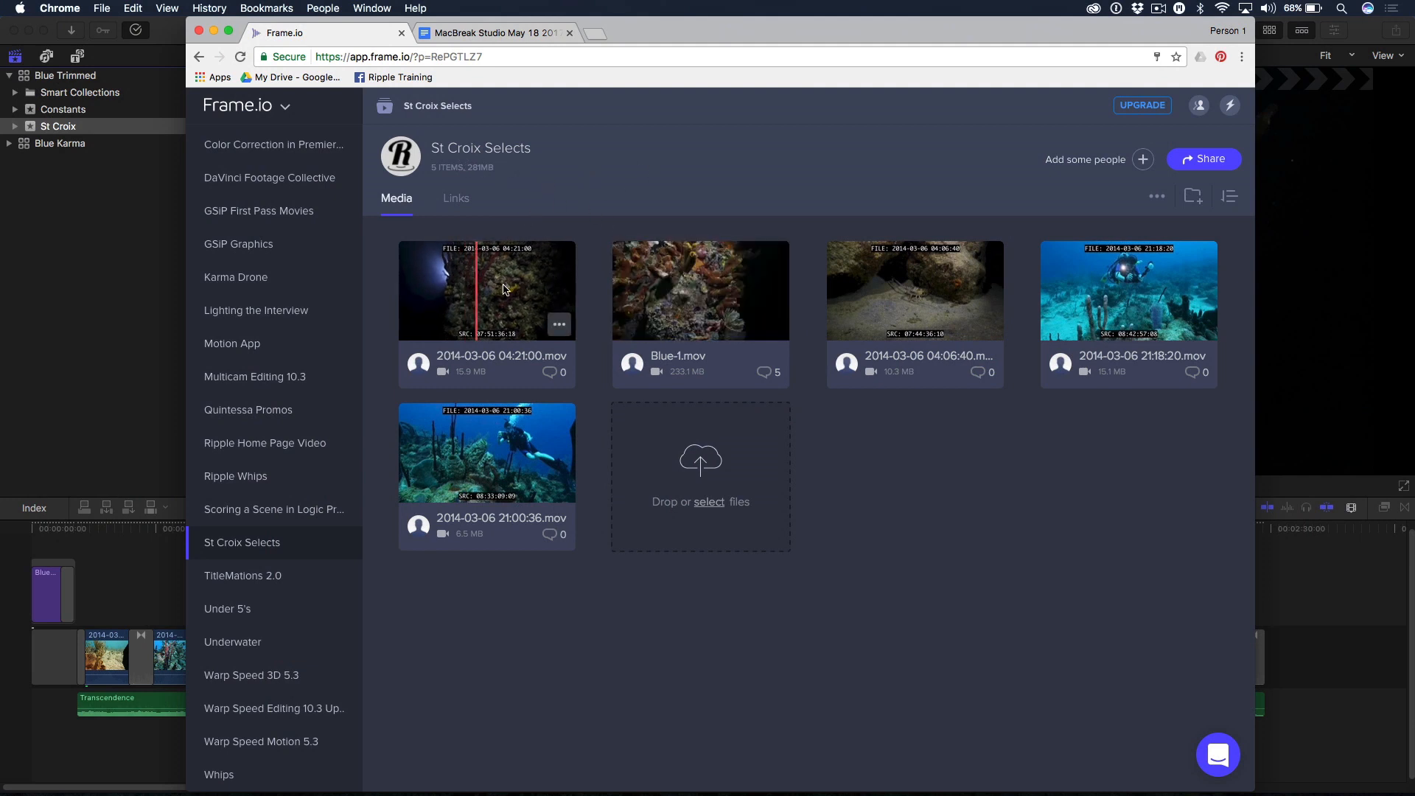
mouse_move(758, 302)
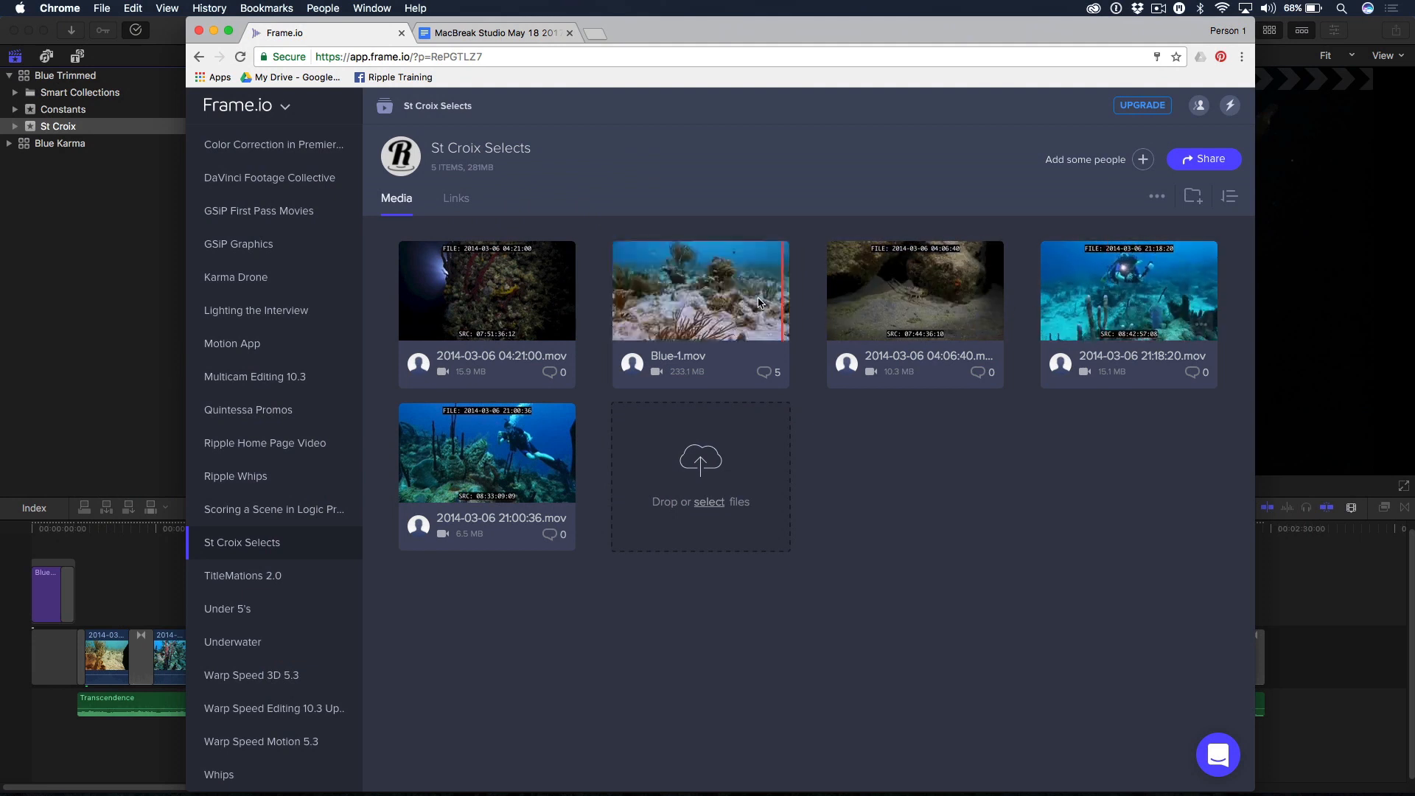
mouse_move(713, 298)
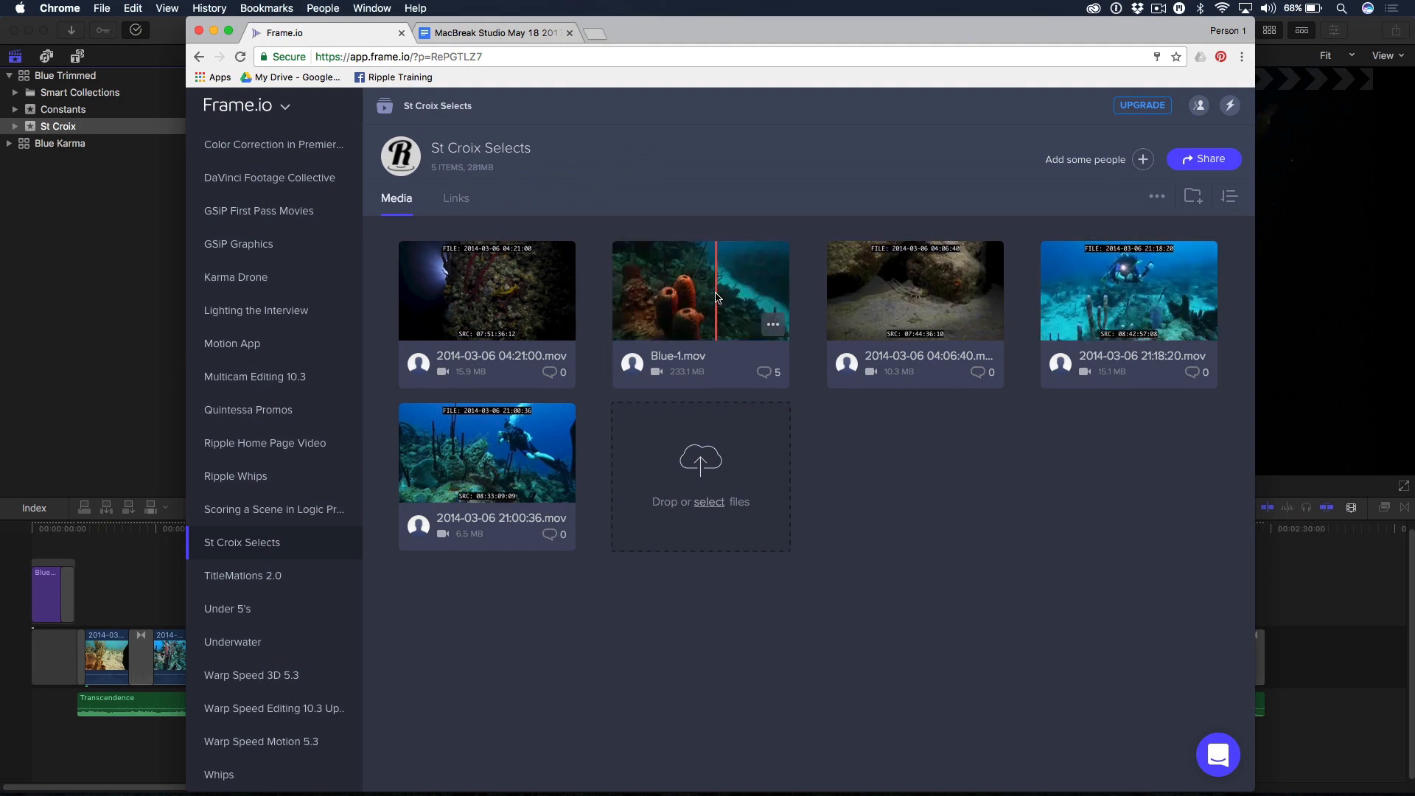
mouse_move(762, 303)
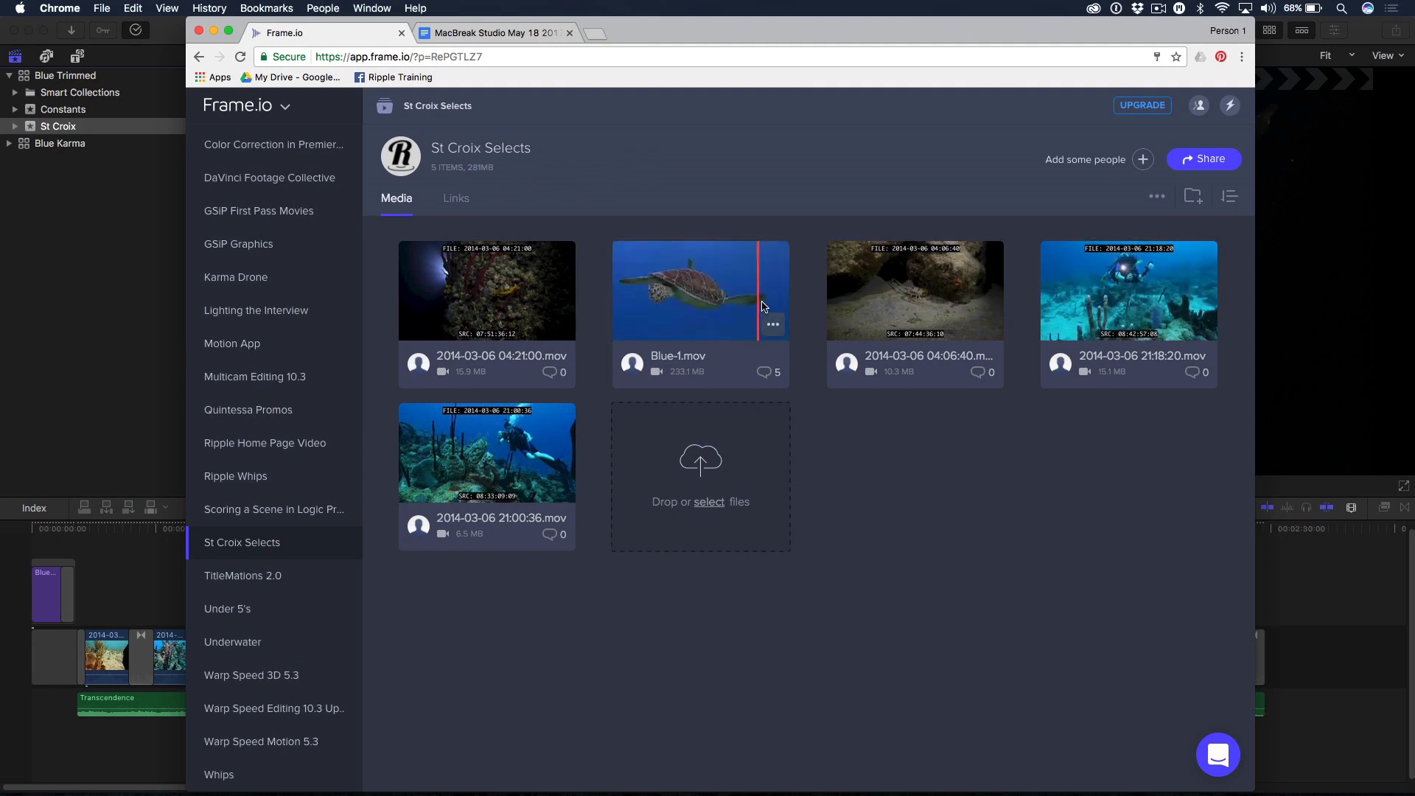
mouse_move(762, 307)
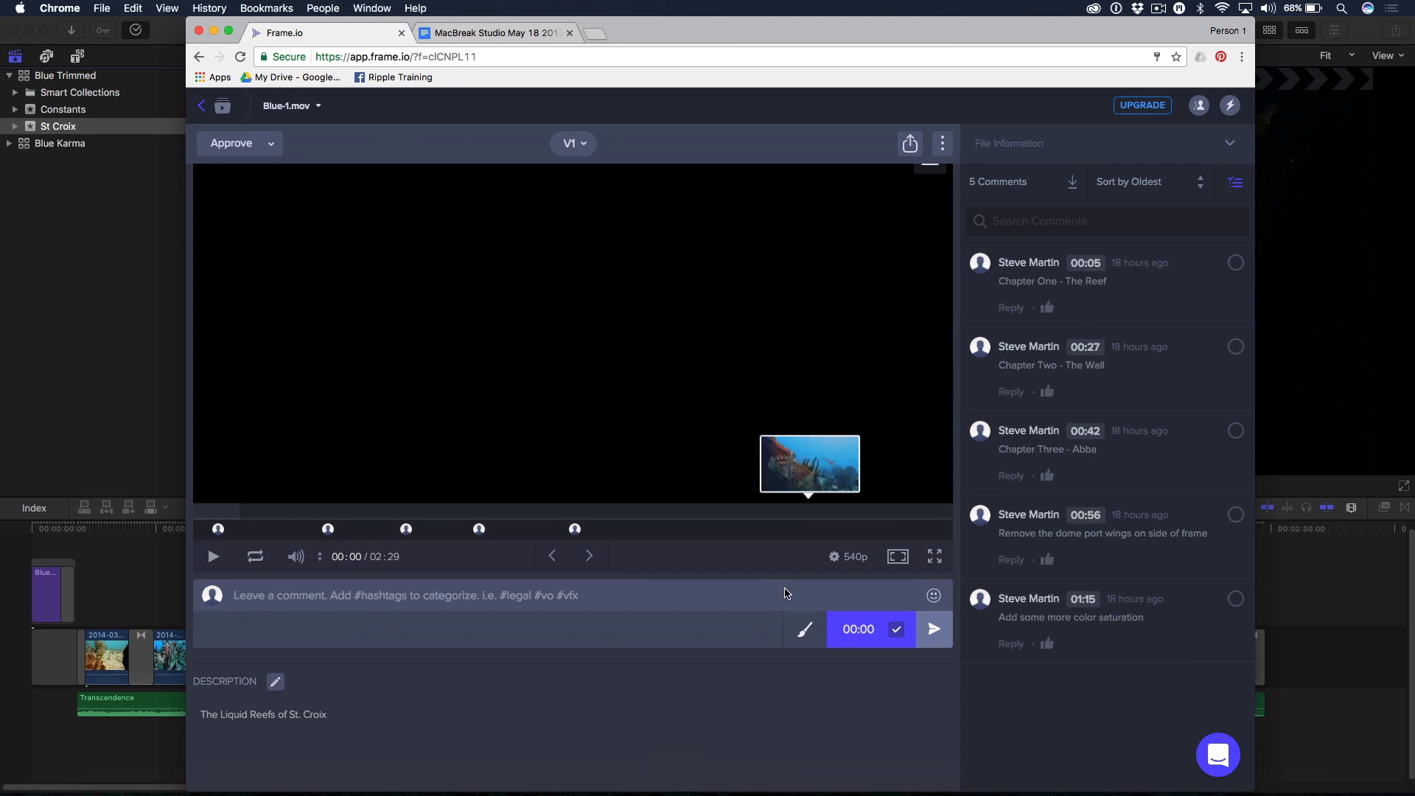
mouse_move(667, 705)
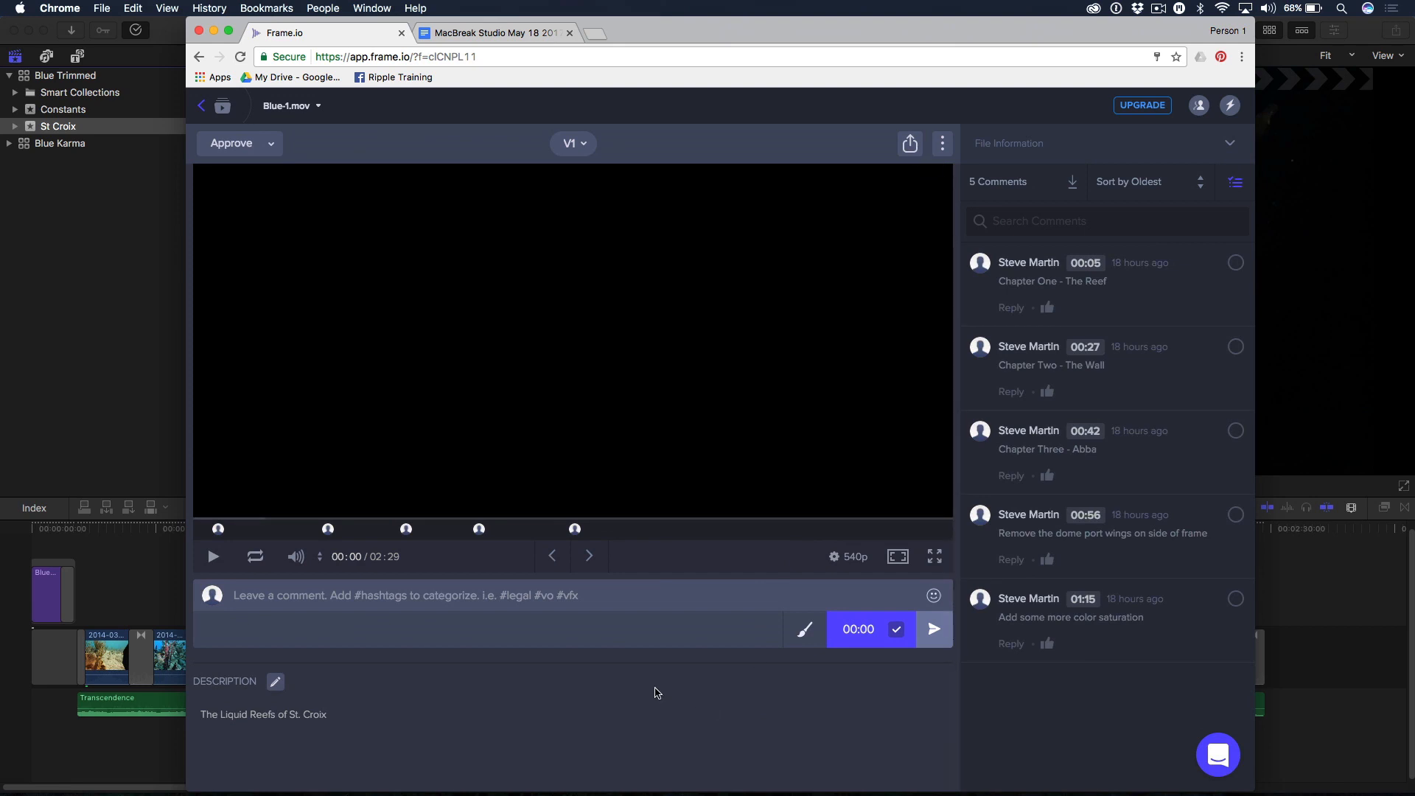
mouse_move(1115, 373)
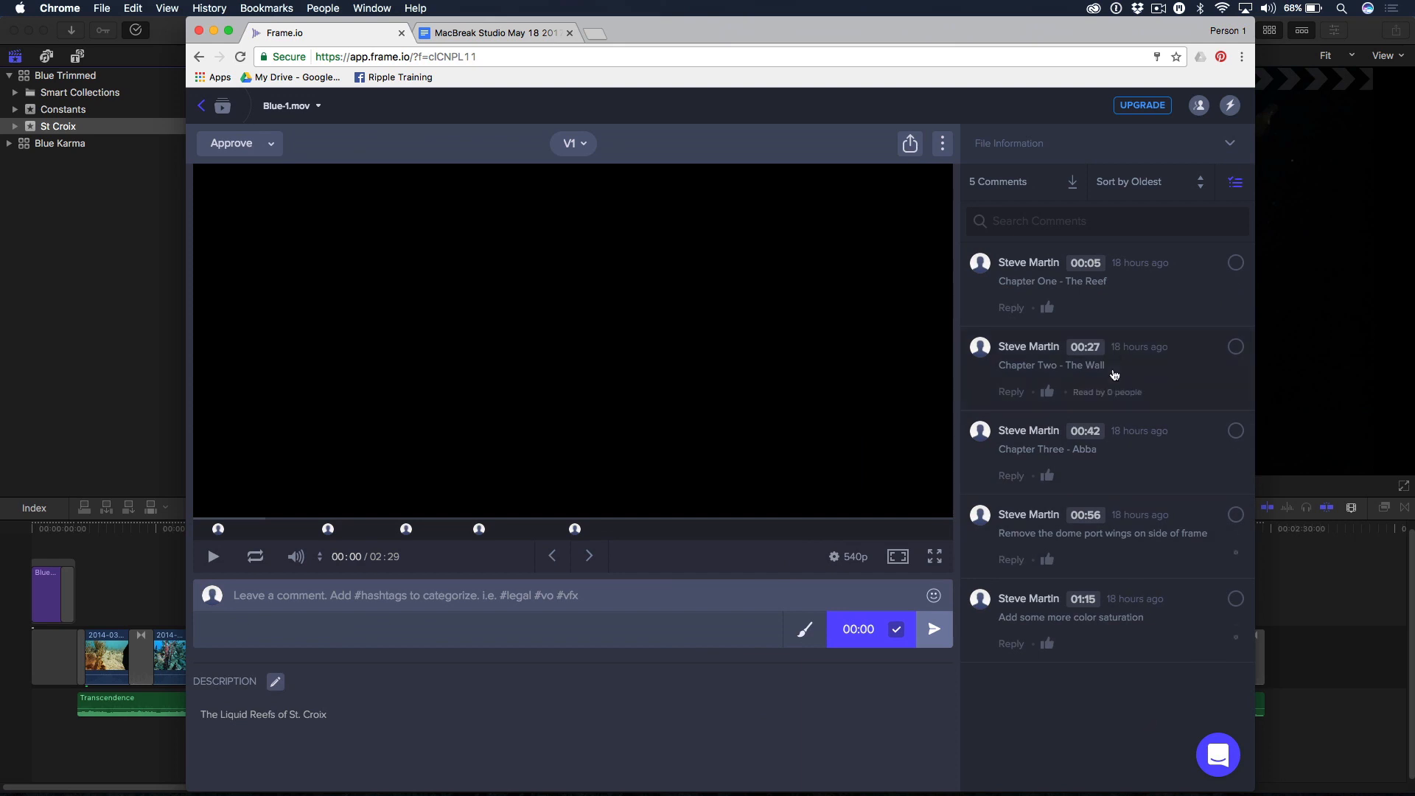
mouse_move(1030, 277)
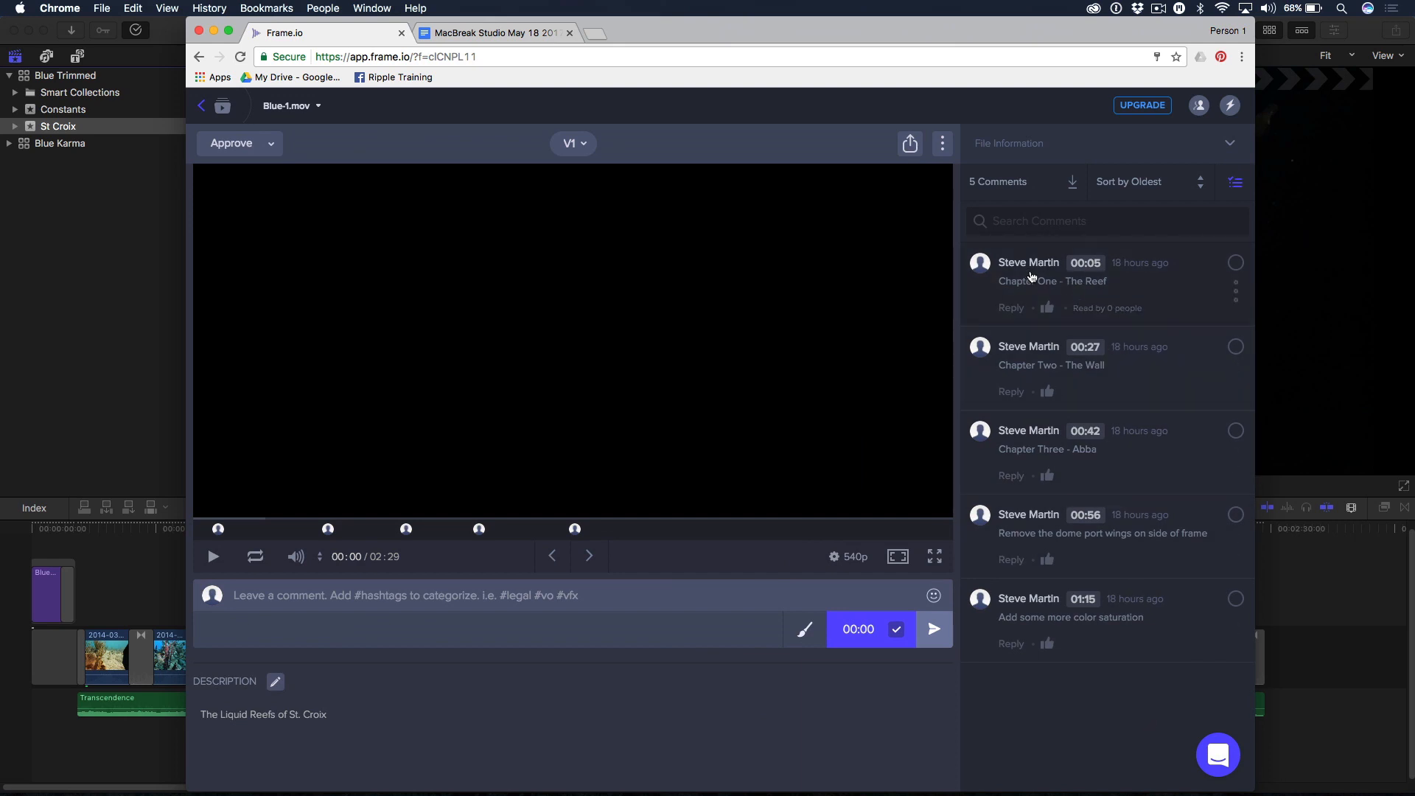
Step: Jump Blue-1.mov playback through the Chapter One (00:05), Two (00:27) and Three (00:42) comments
left_click(1087, 263)
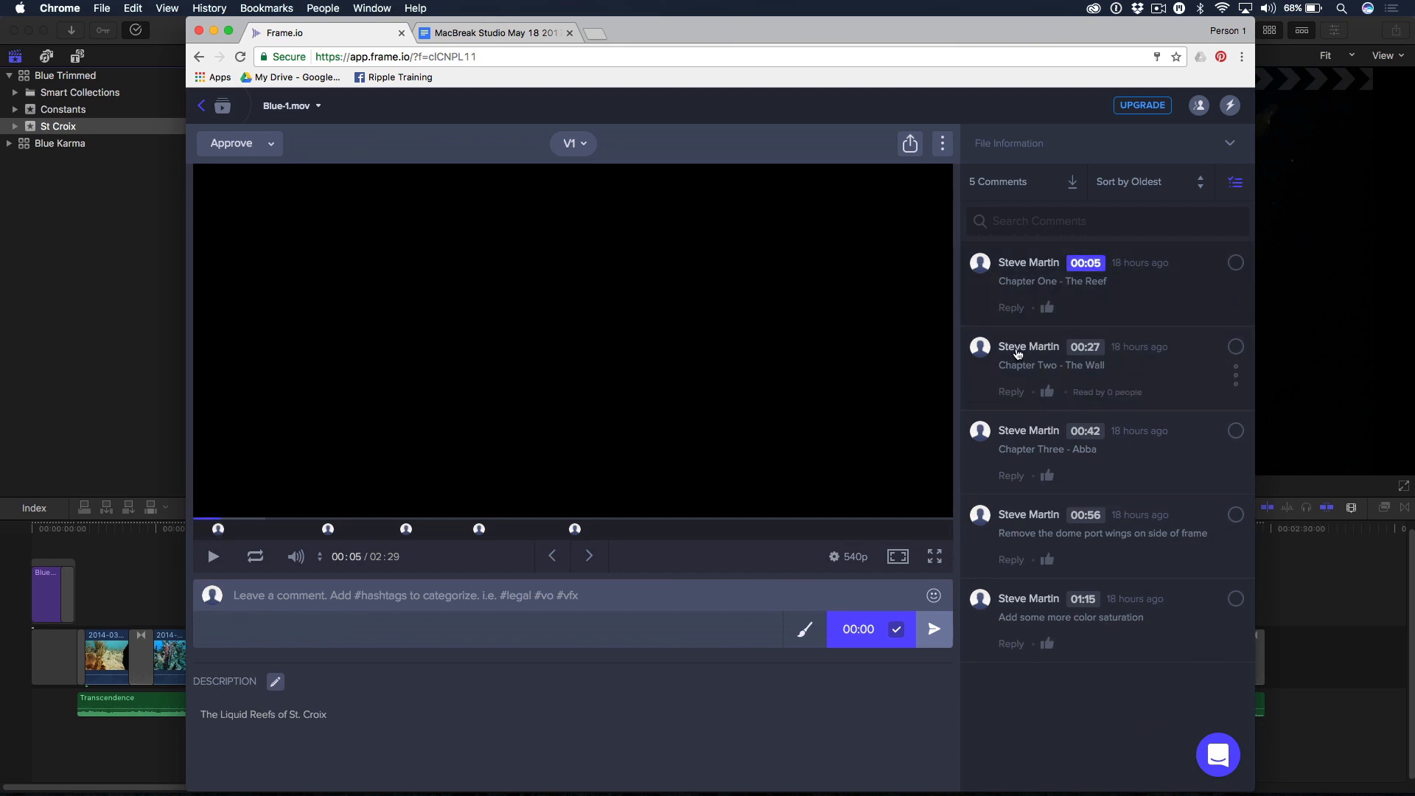
left_click(1086, 347)
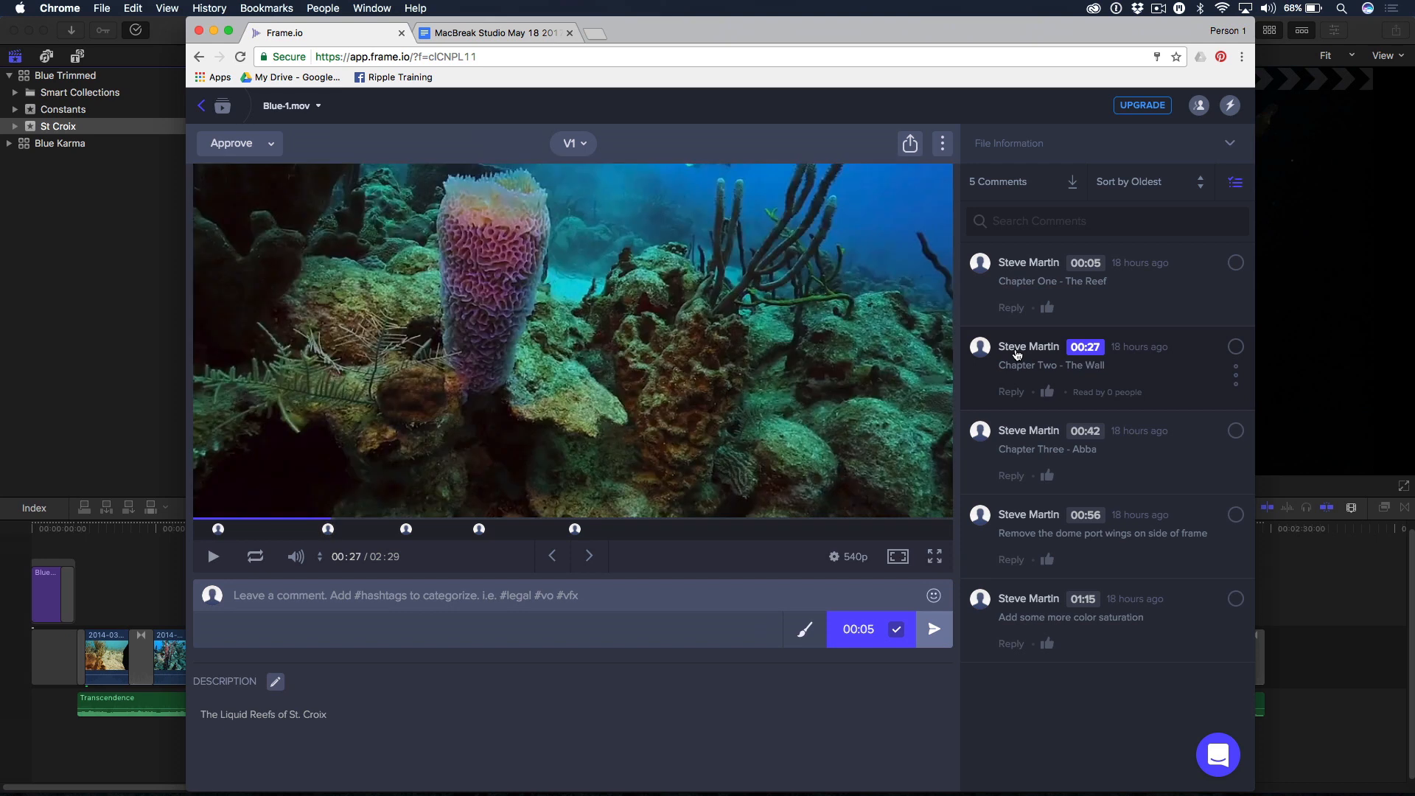
mouse_move(1085, 371)
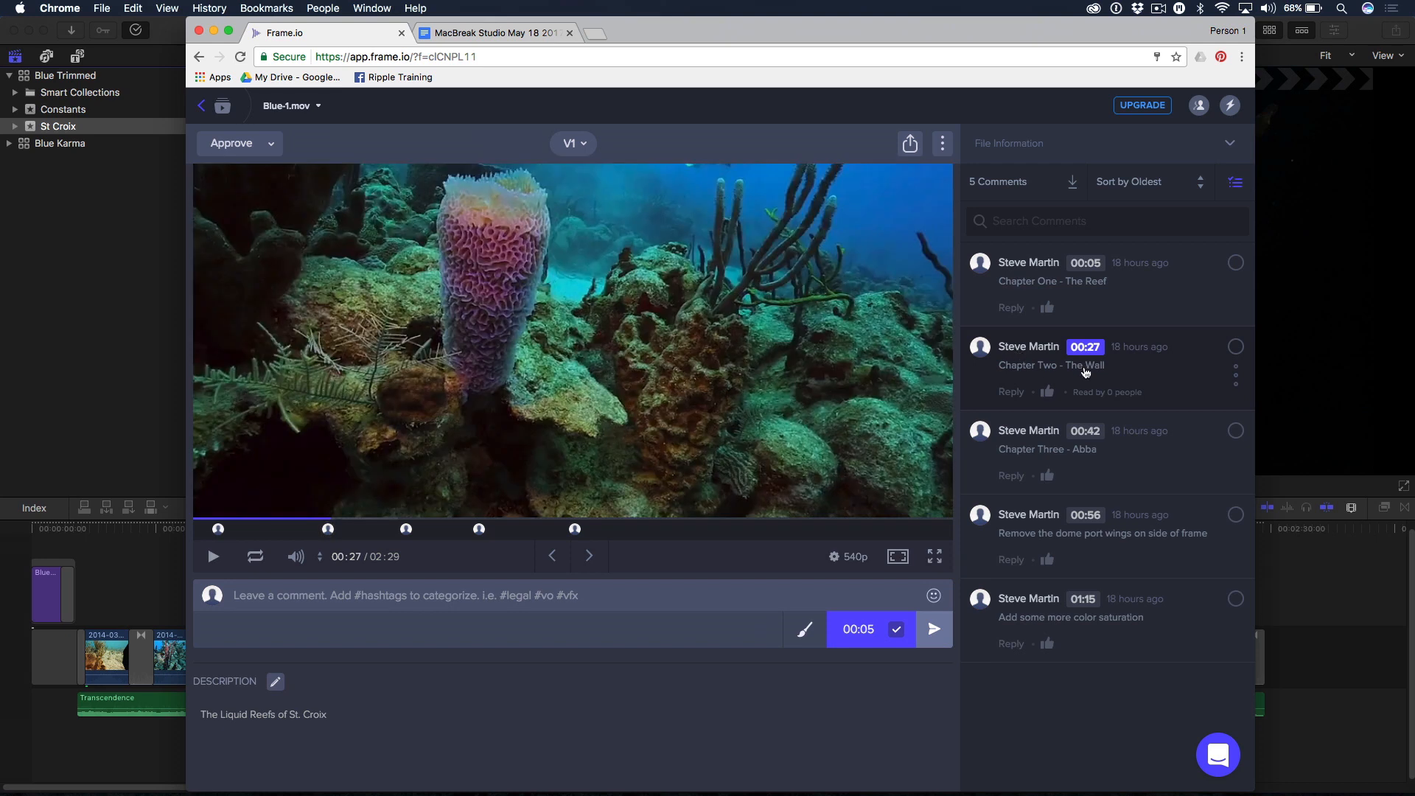
mouse_move(1023, 378)
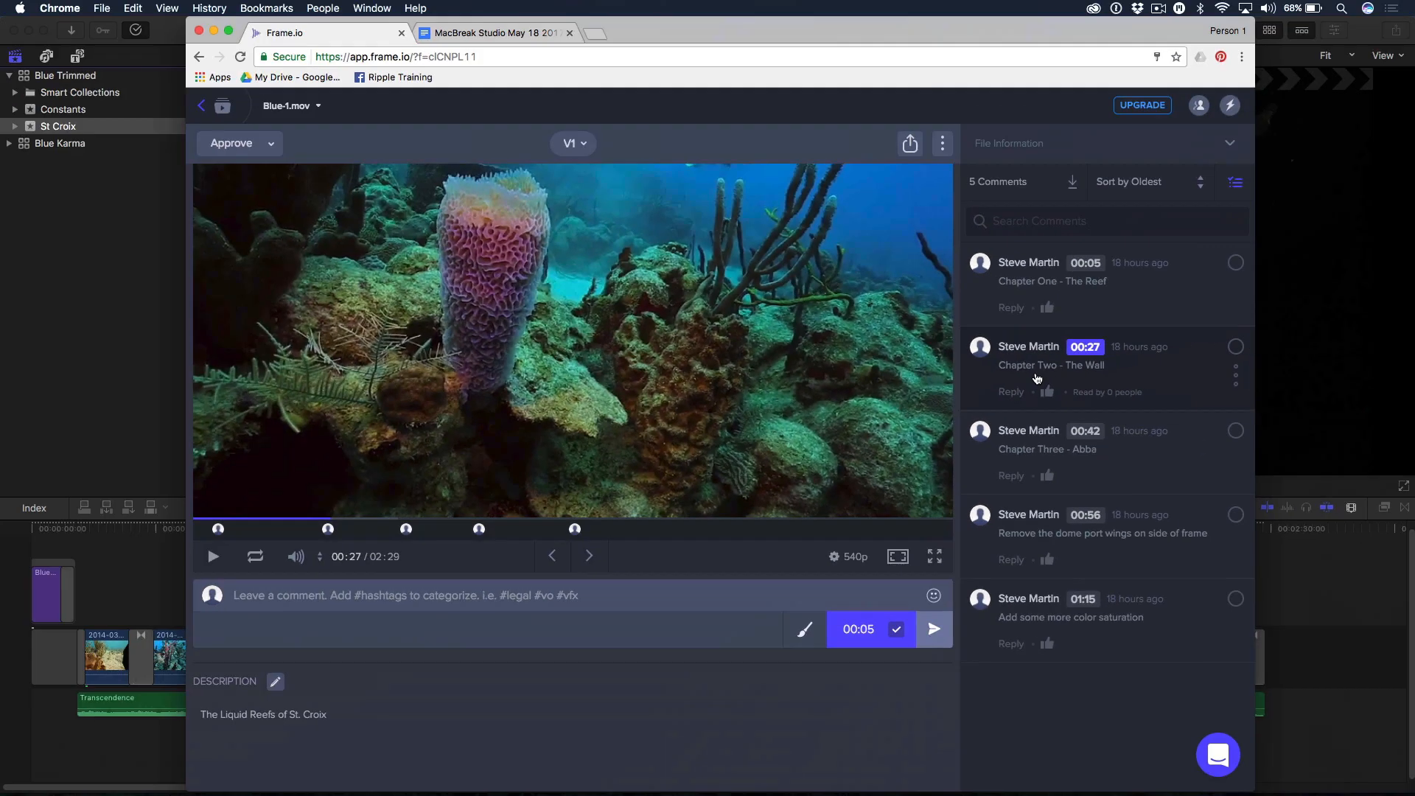
left_click(1085, 430)
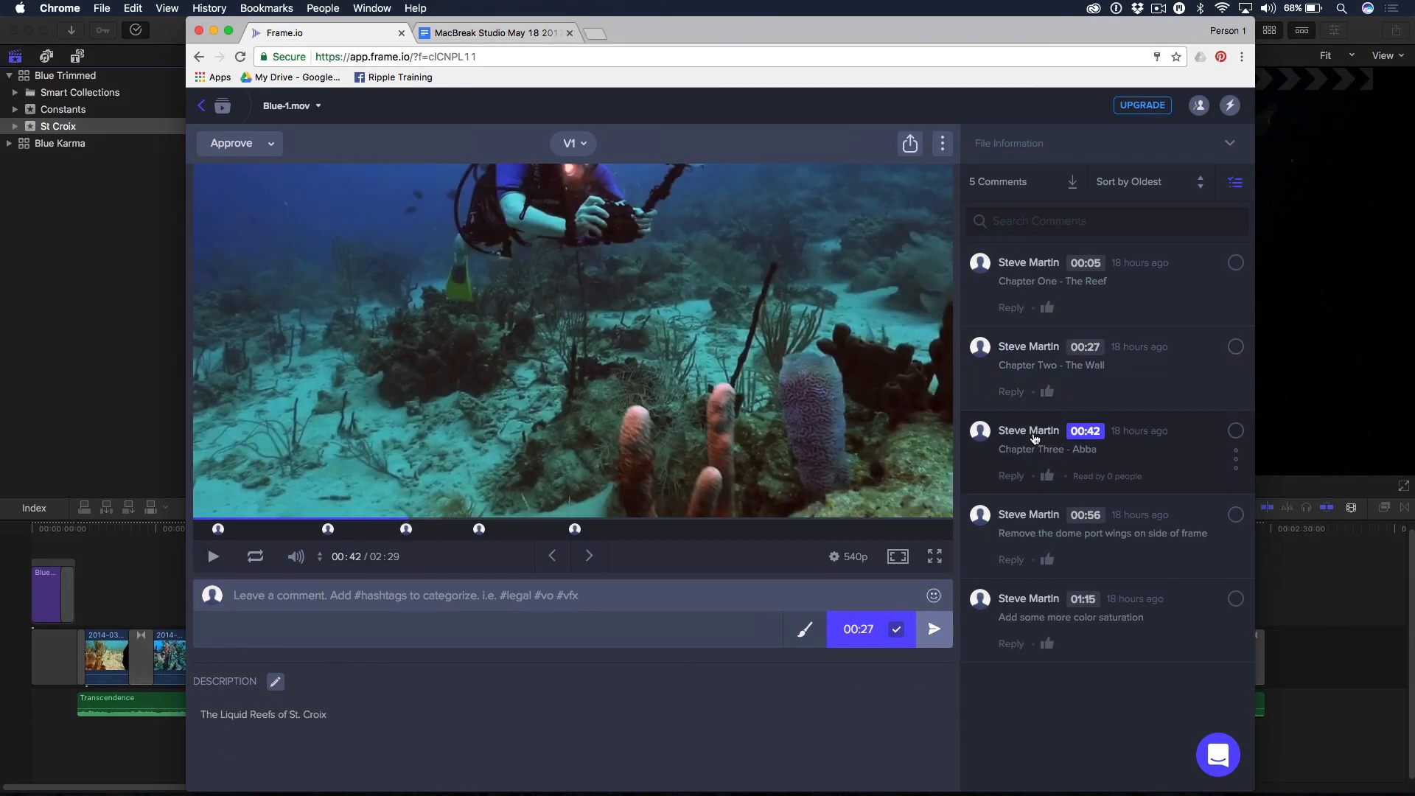
mouse_move(431, 524)
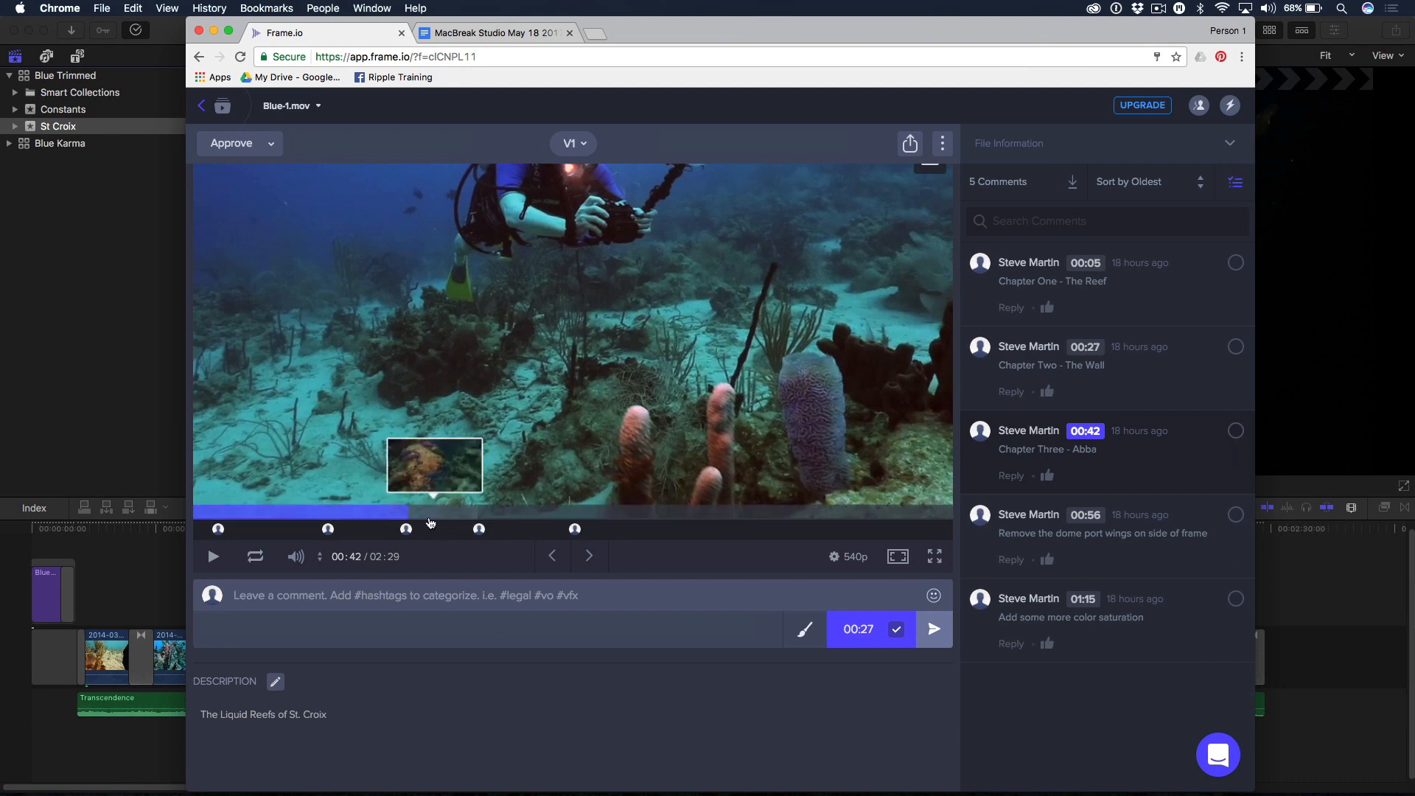
mouse_move(515, 525)
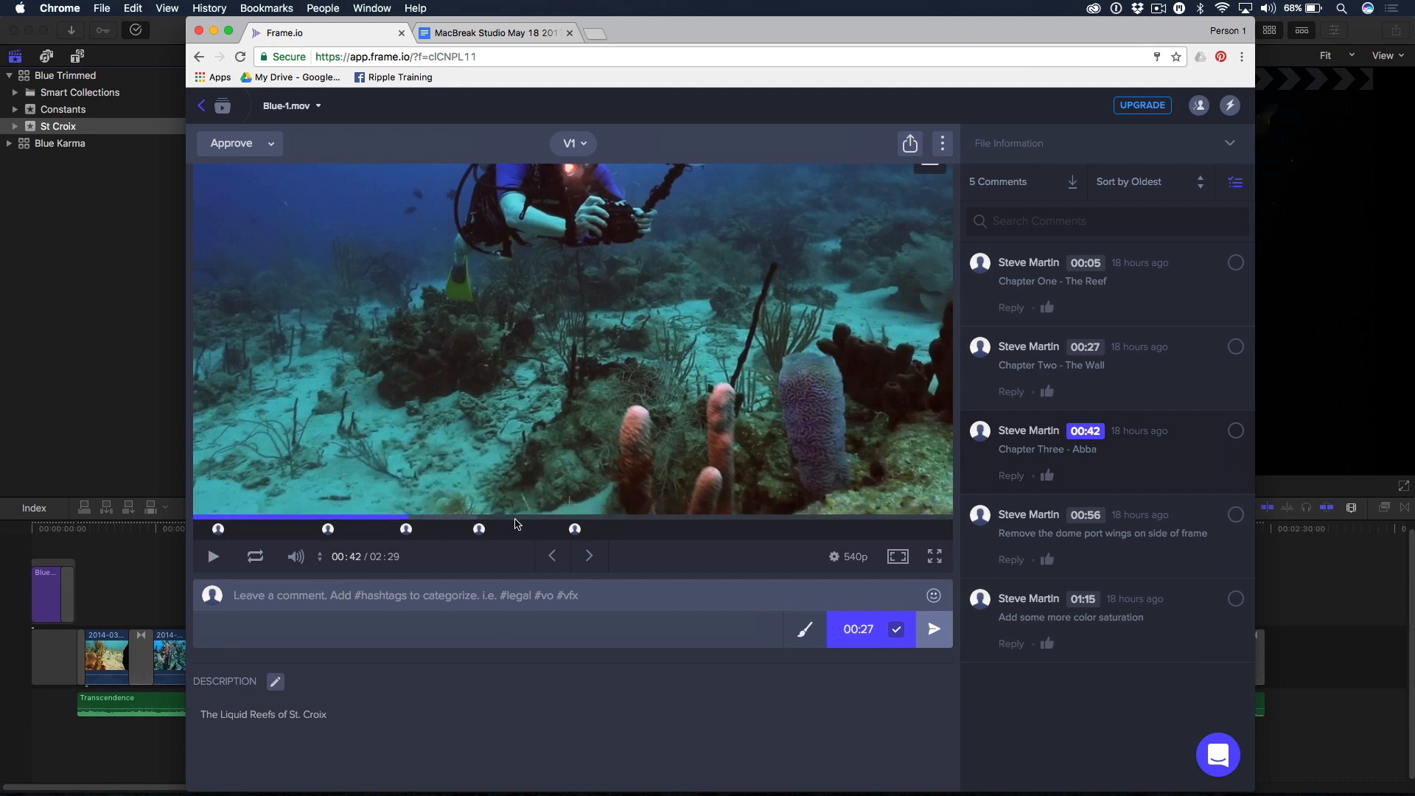
mouse_move(479, 522)
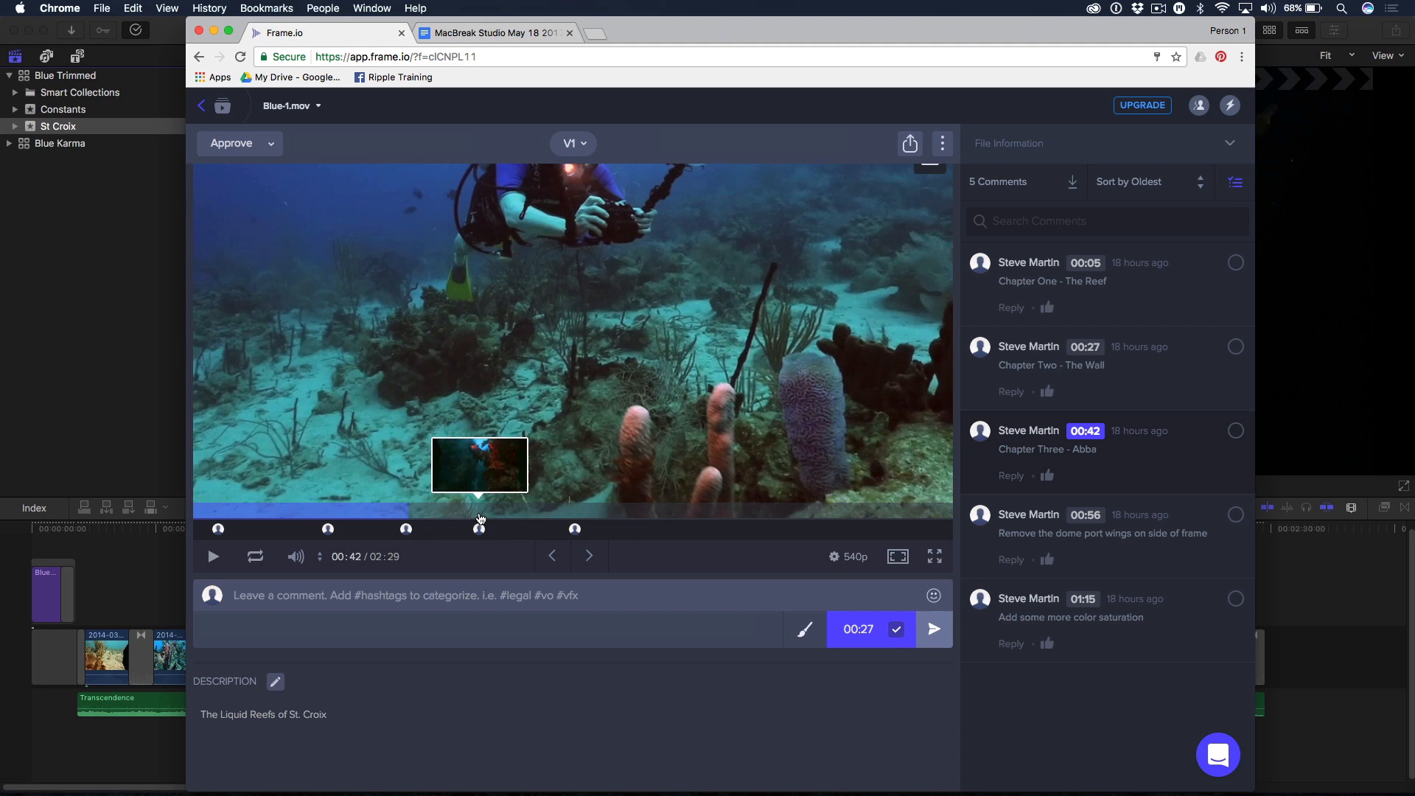
Step: Post a new comment 'Chapter 4 - Night Dive' at 01:05 on Blue-1.mov
left_click(524, 516)
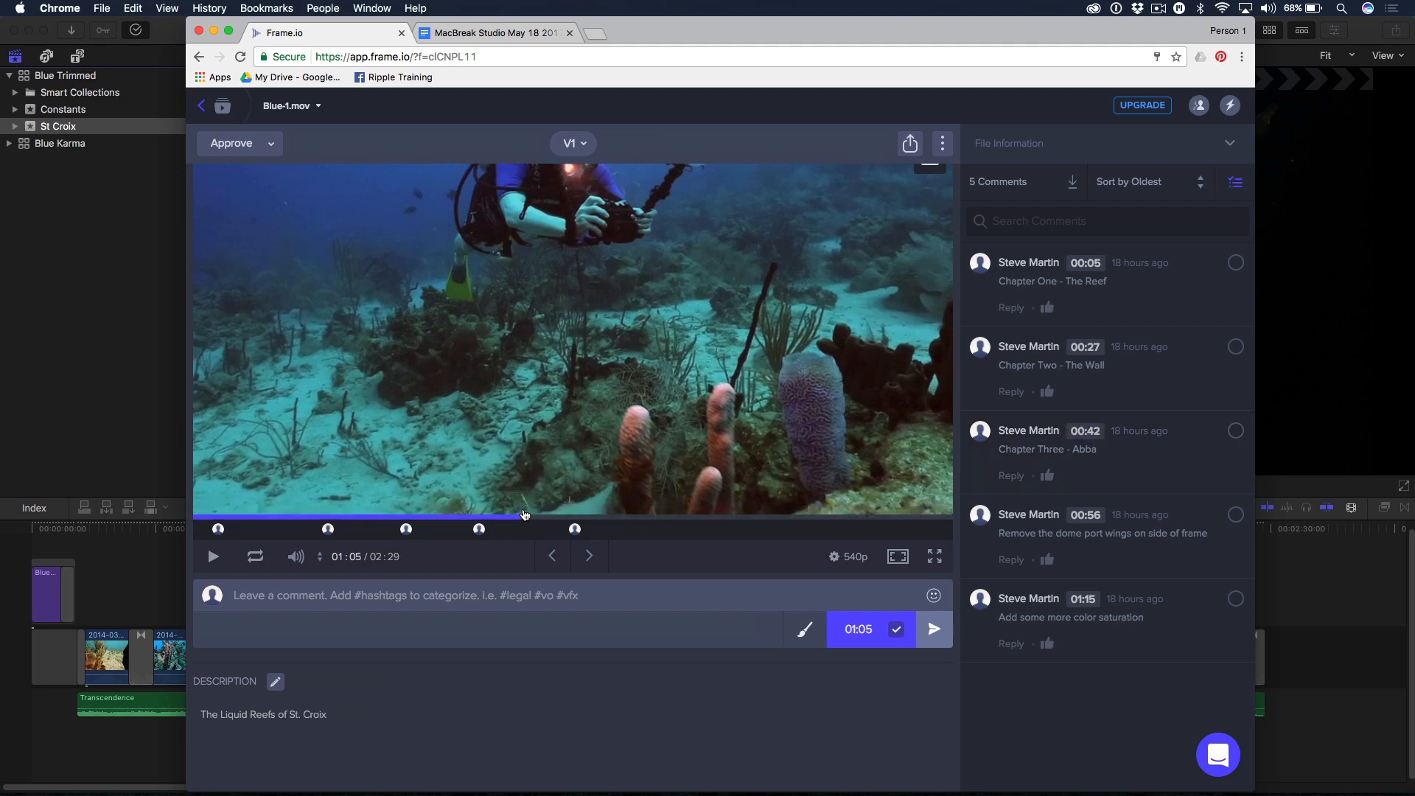
left_click(411, 594)
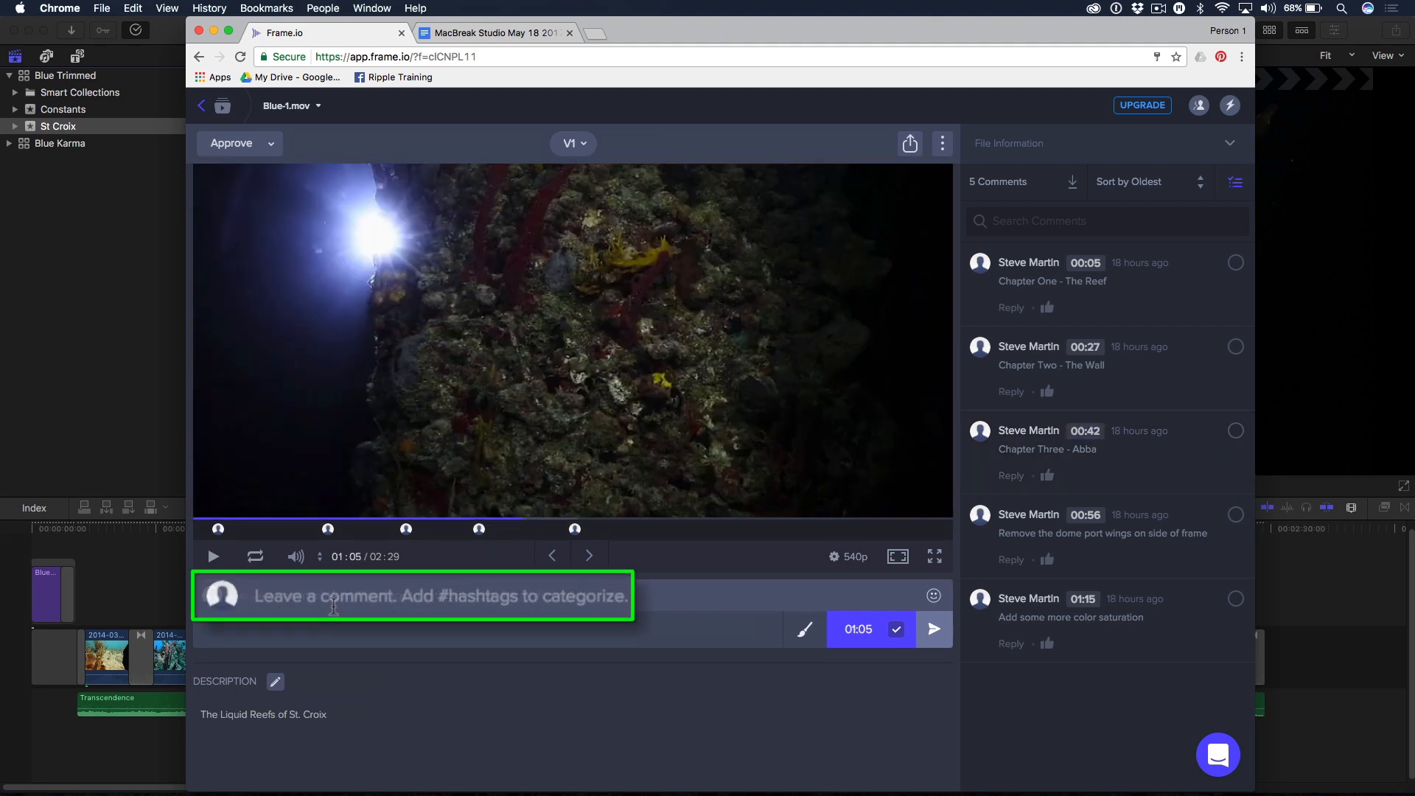
type("Chapte")
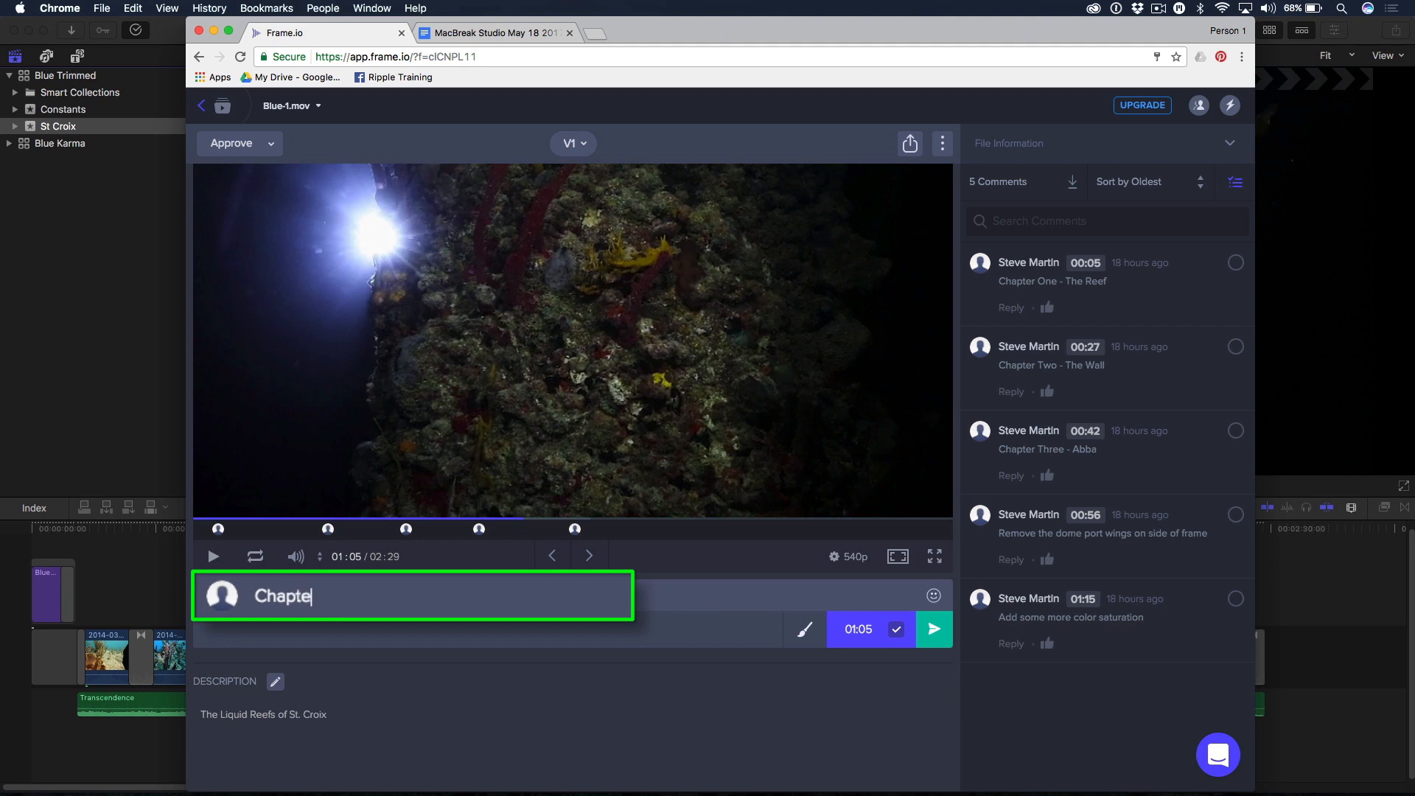
type("r 4 - Nig")
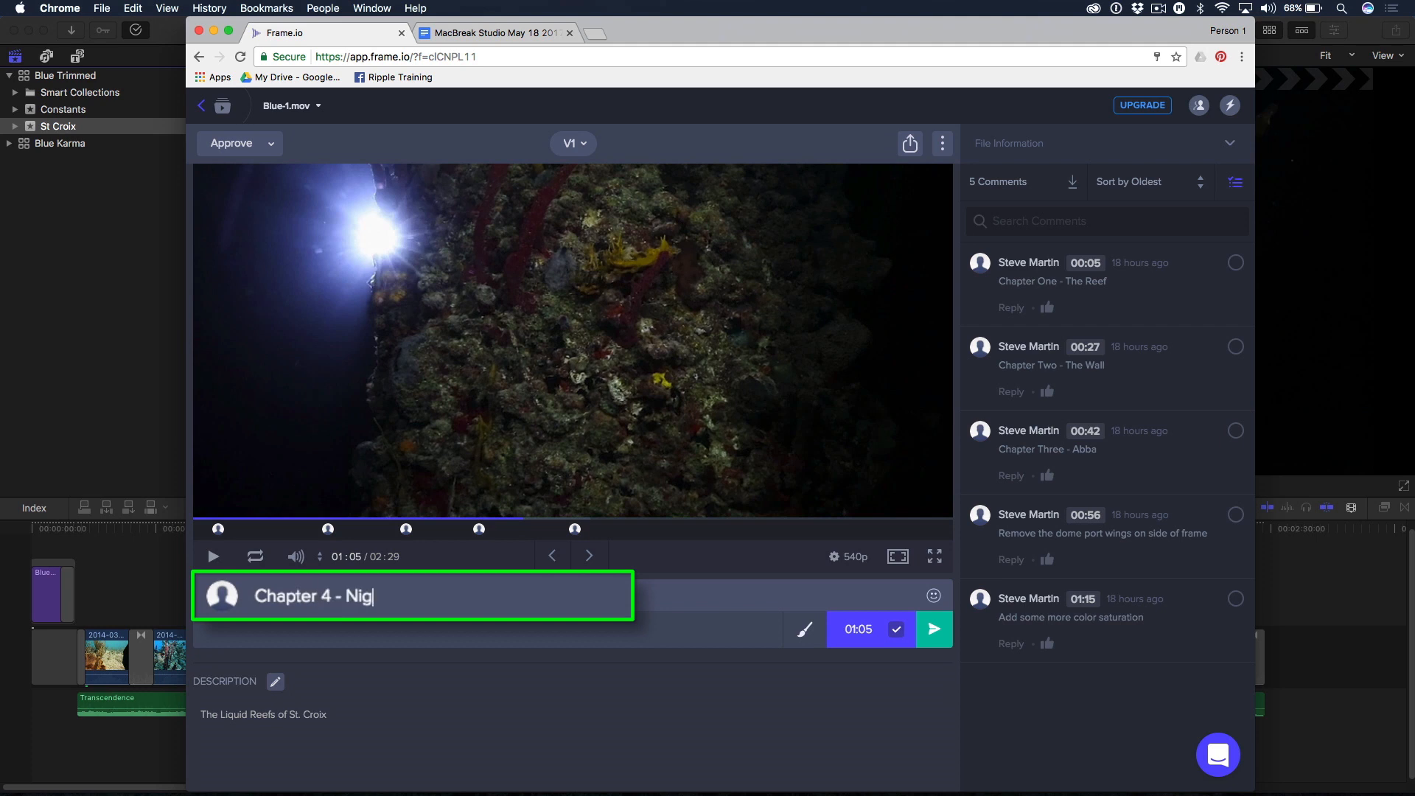
type("ht Dive")
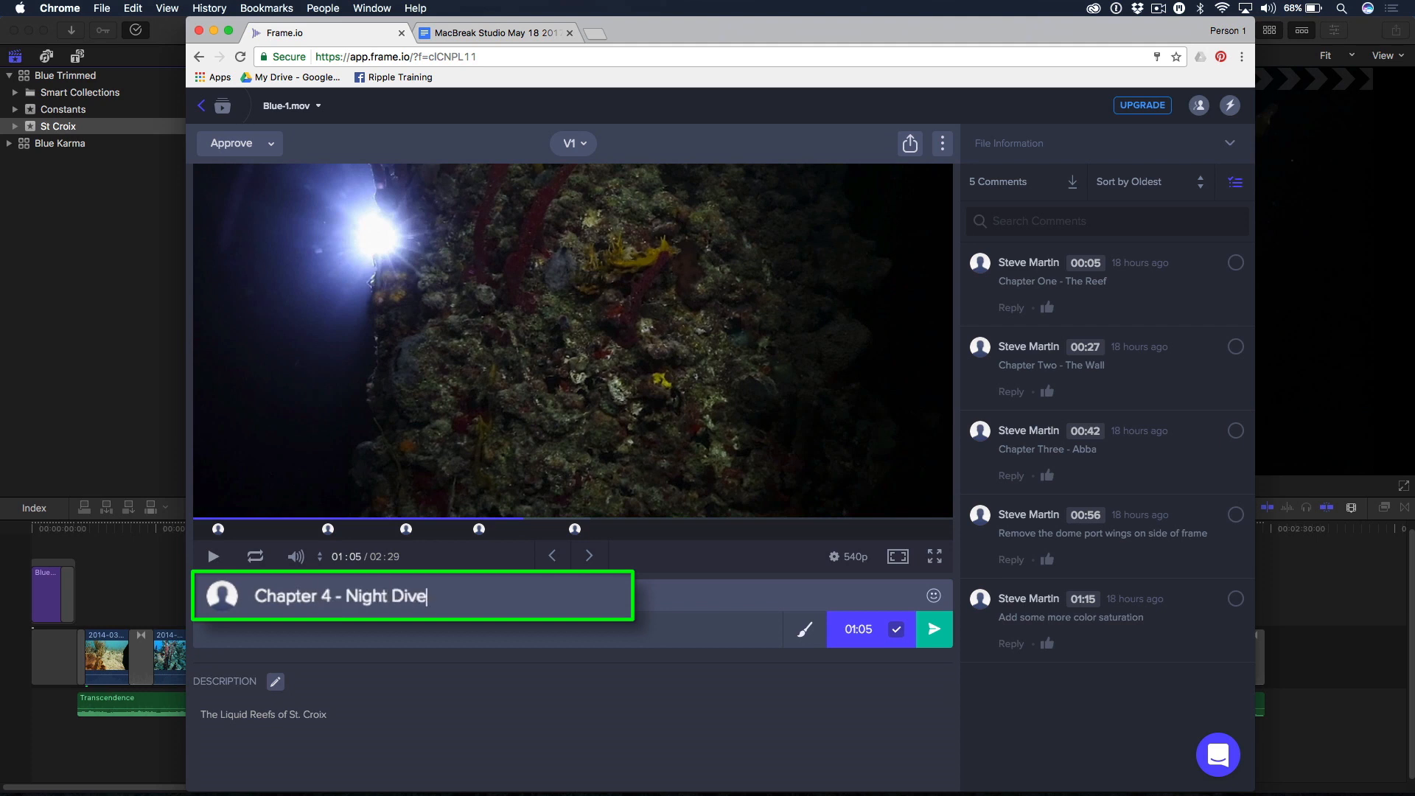
left_click(935, 630)
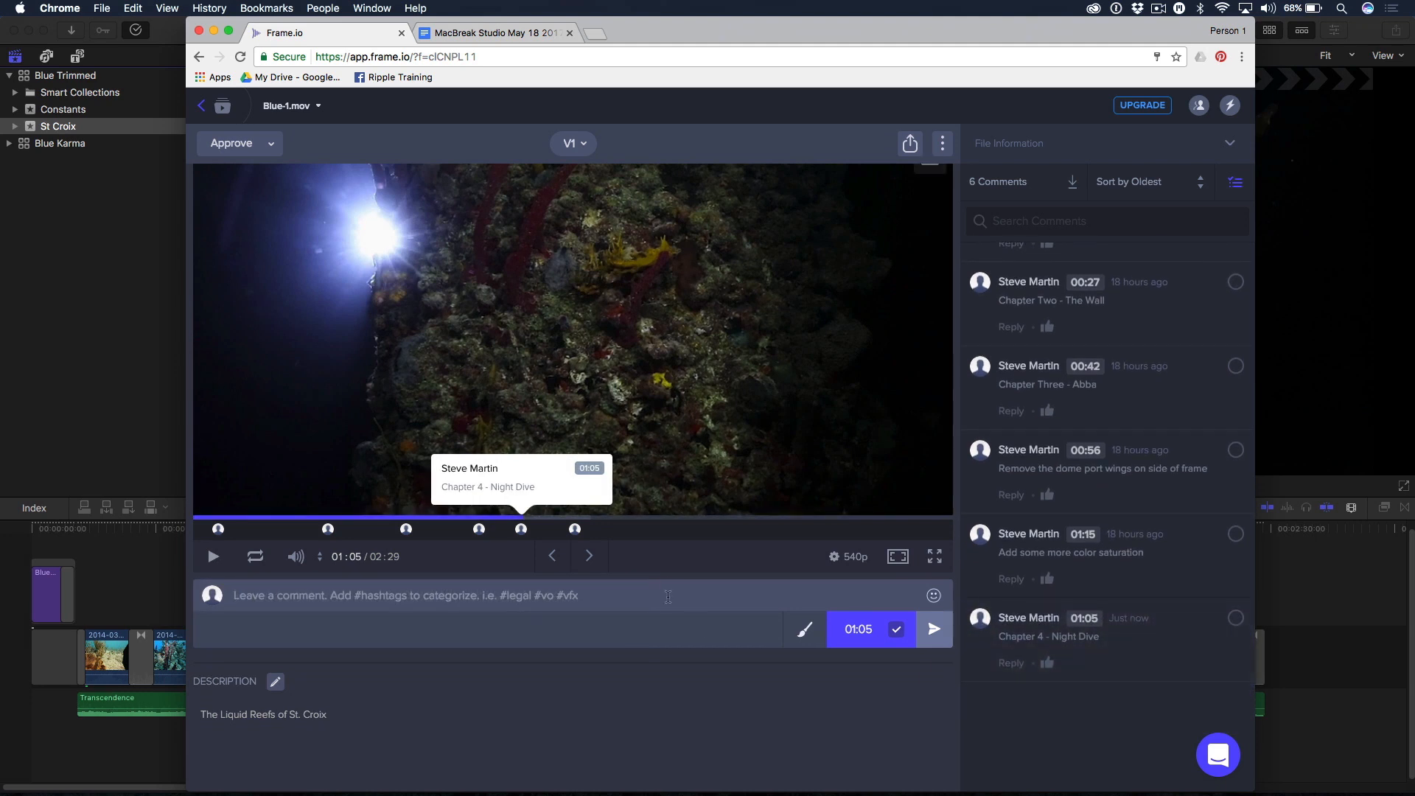
left_click(1070, 553)
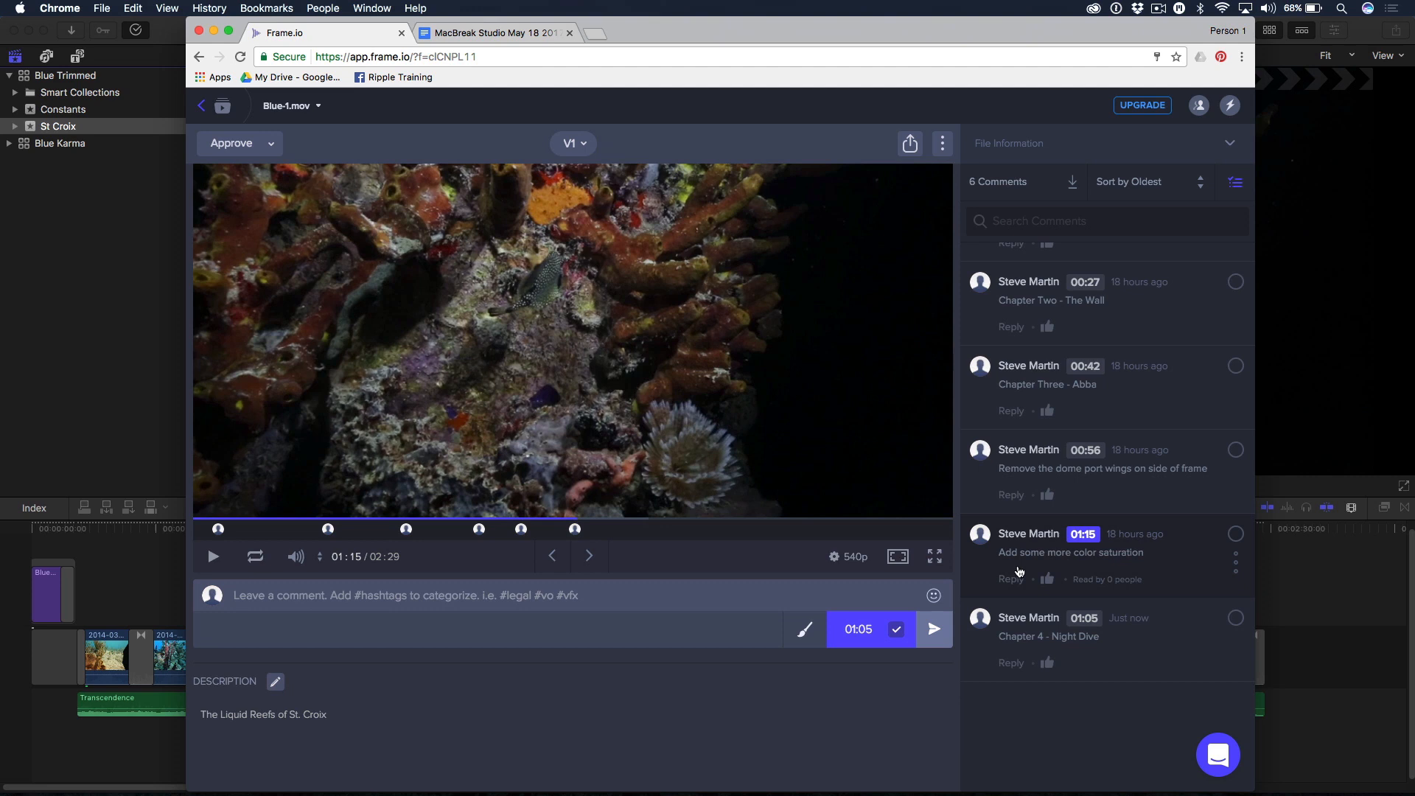
mouse_move(1071, 472)
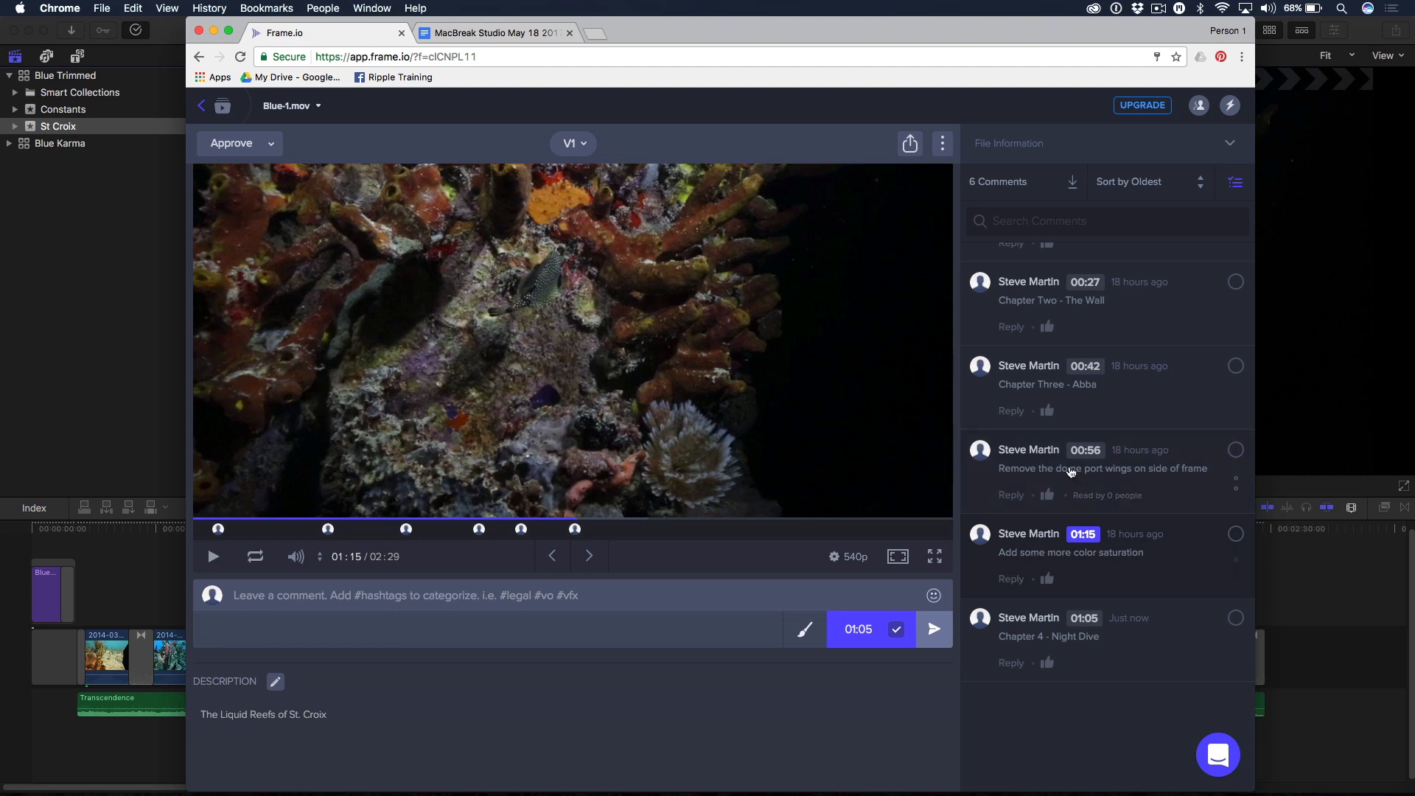
left_click(1085, 450)
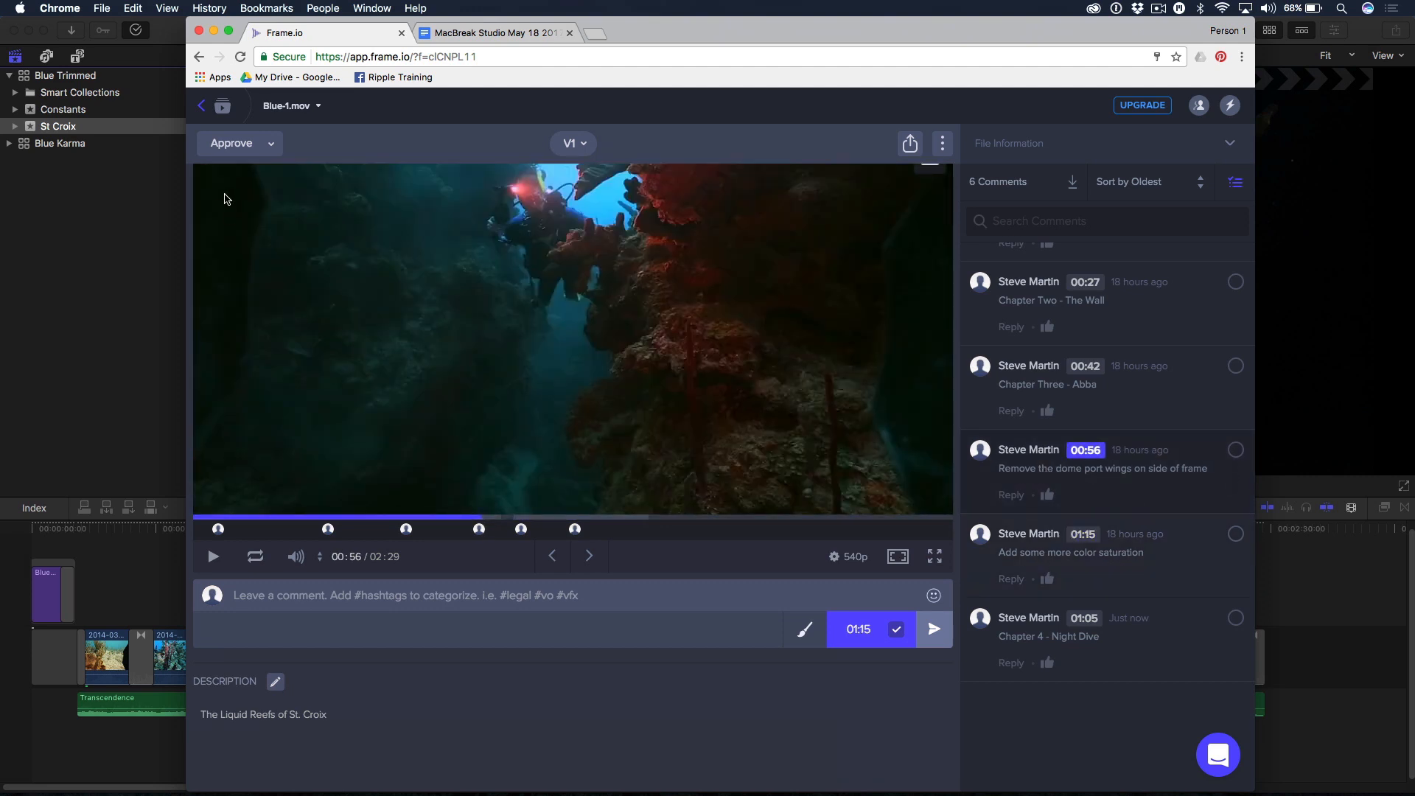
mouse_move(923, 314)
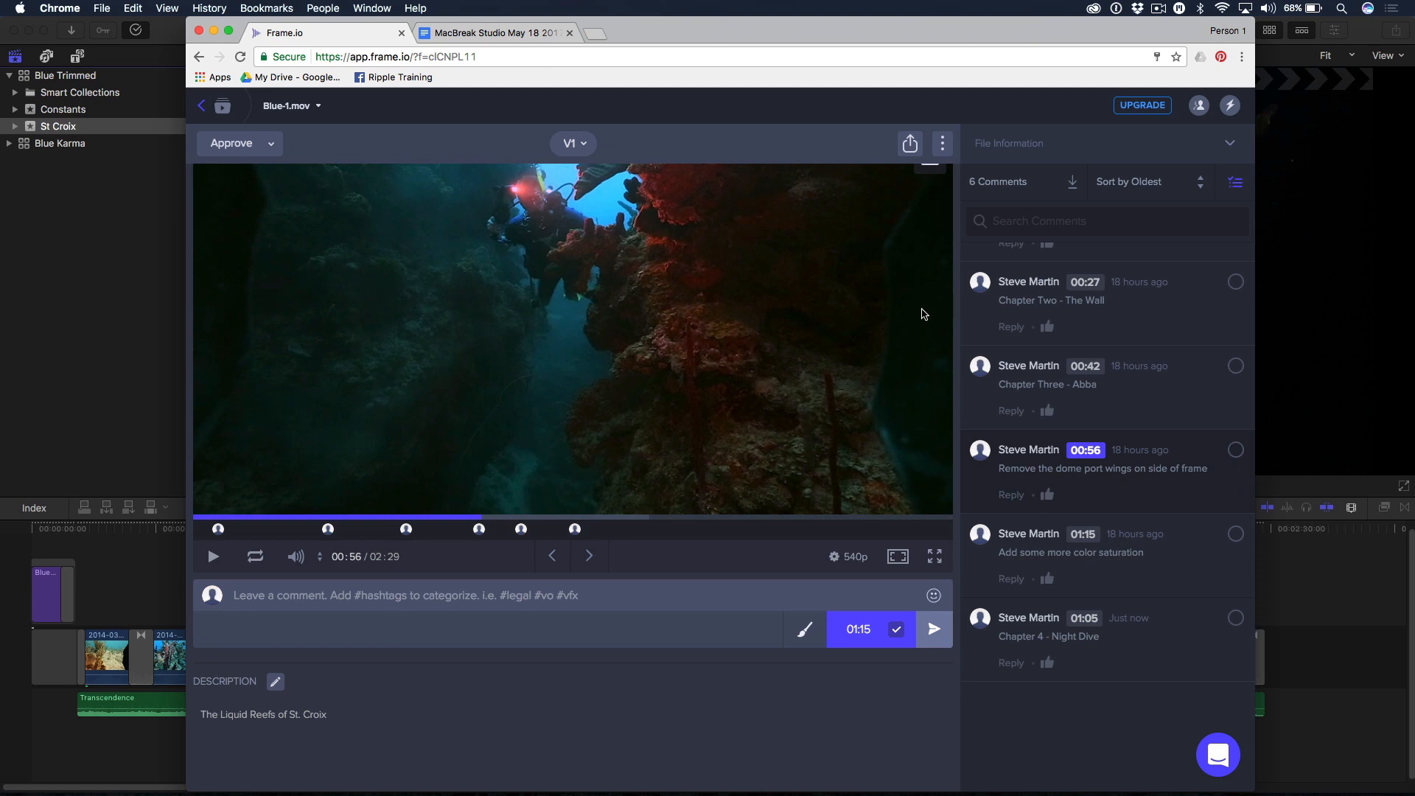
mouse_move(240, 239)
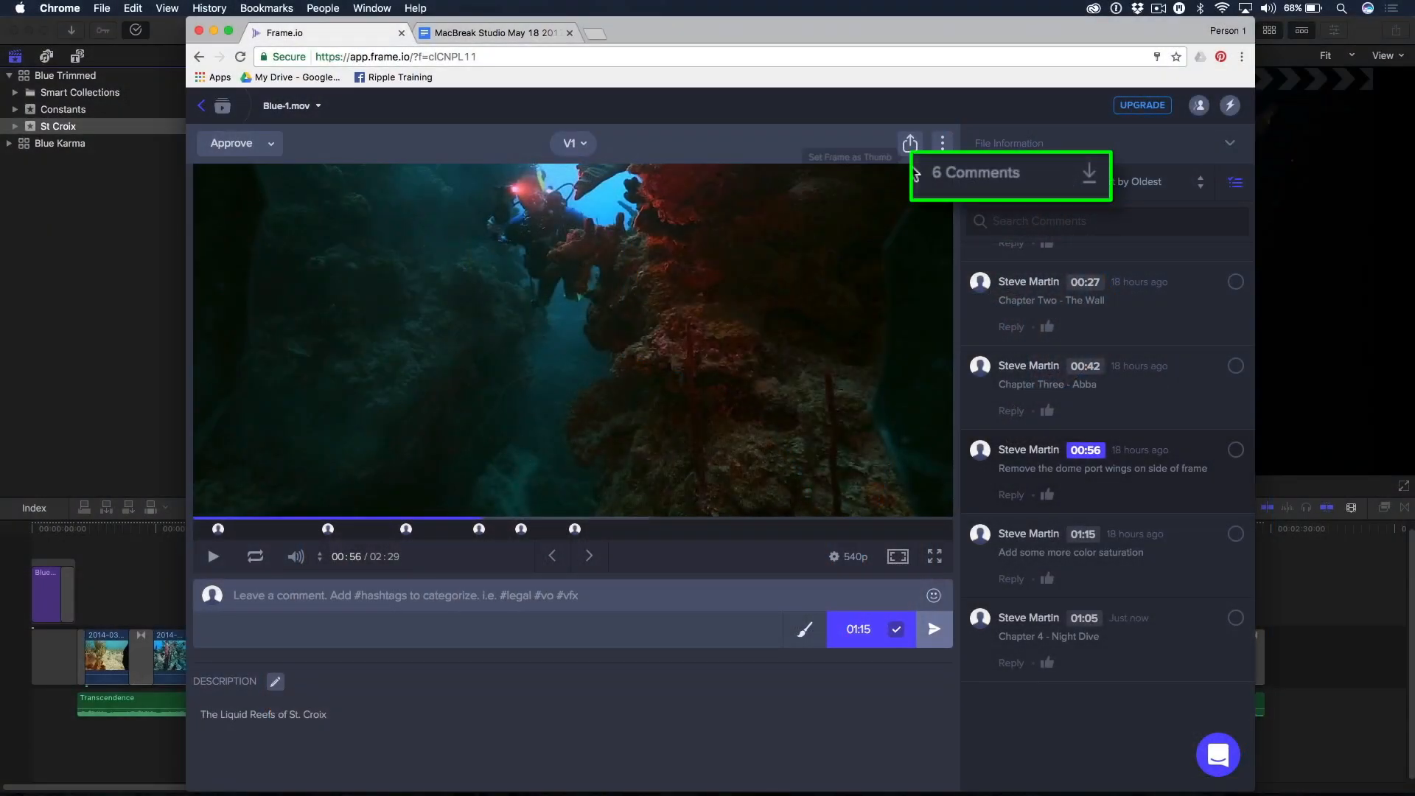
mouse_move(1089, 177)
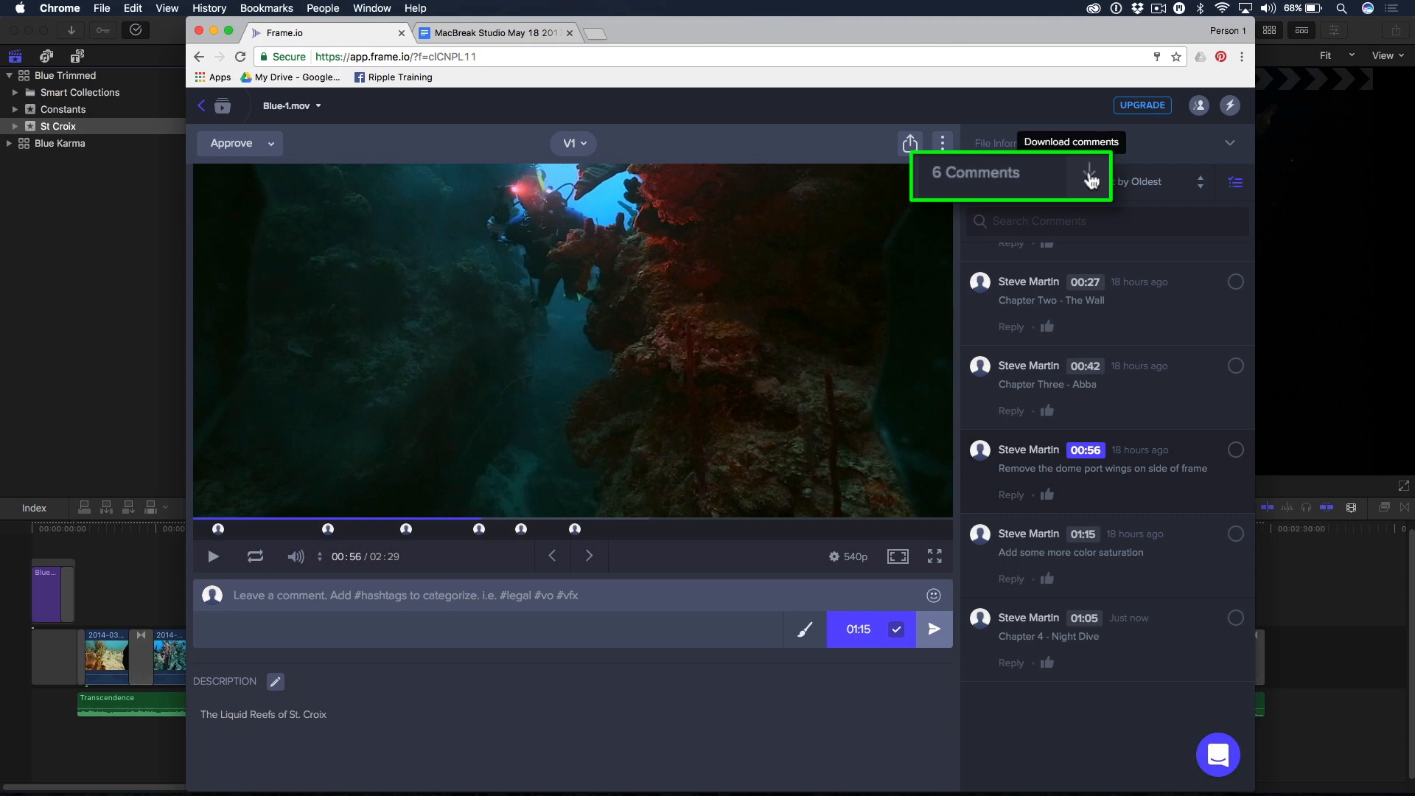
Step: Download the comments for Final Cut Pro X and open the Blue-1 (2).fcpxml file
left_click(942, 143)
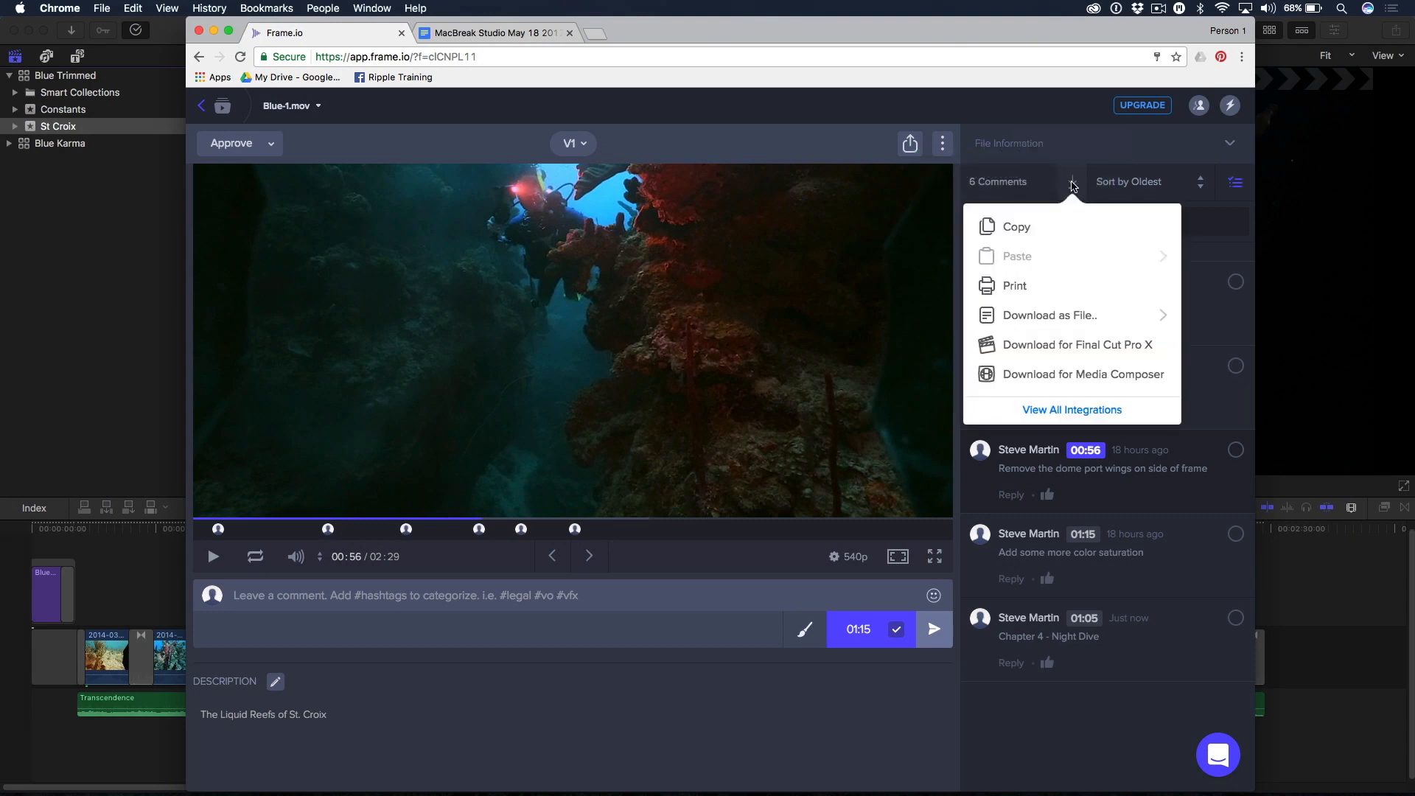
mouse_move(1077, 345)
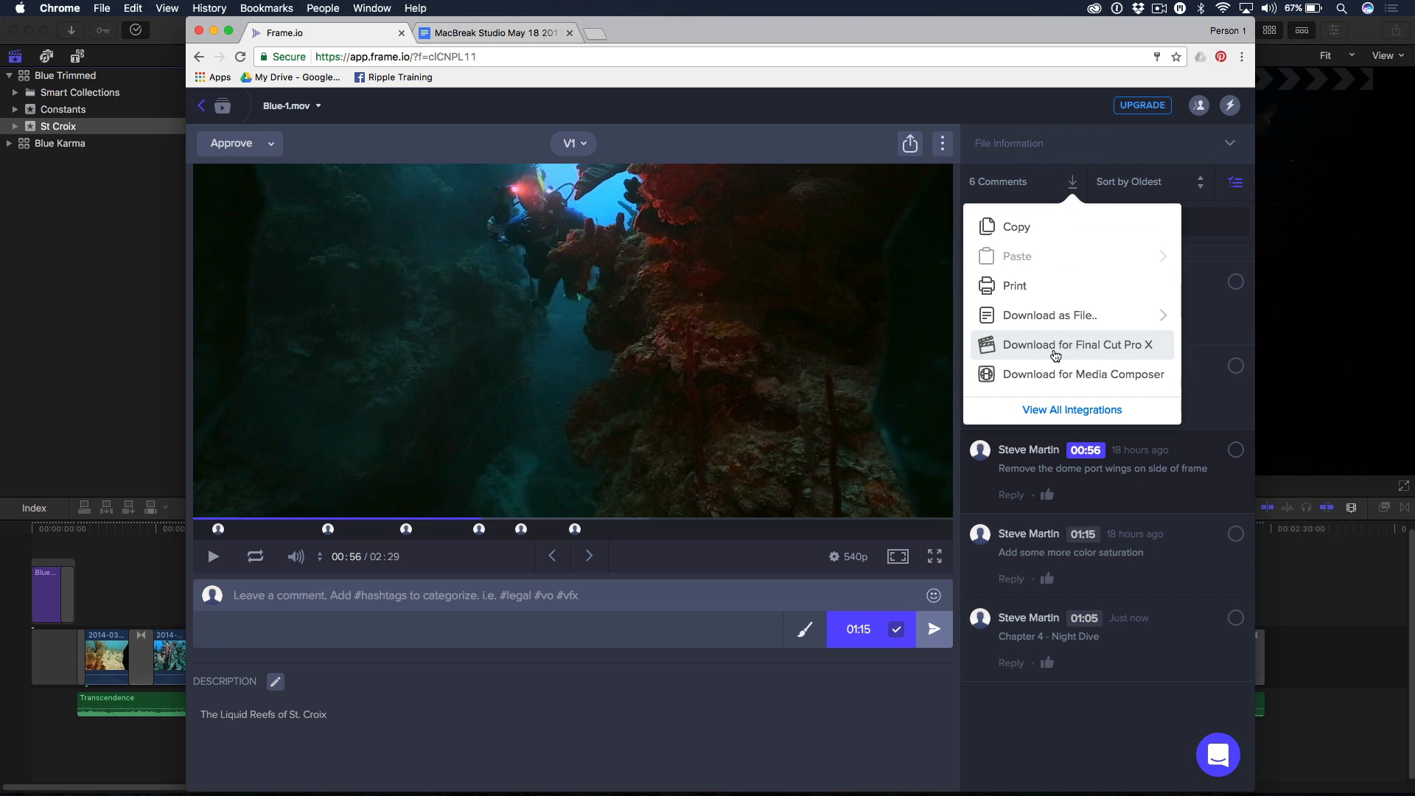
left_click(1075, 345)
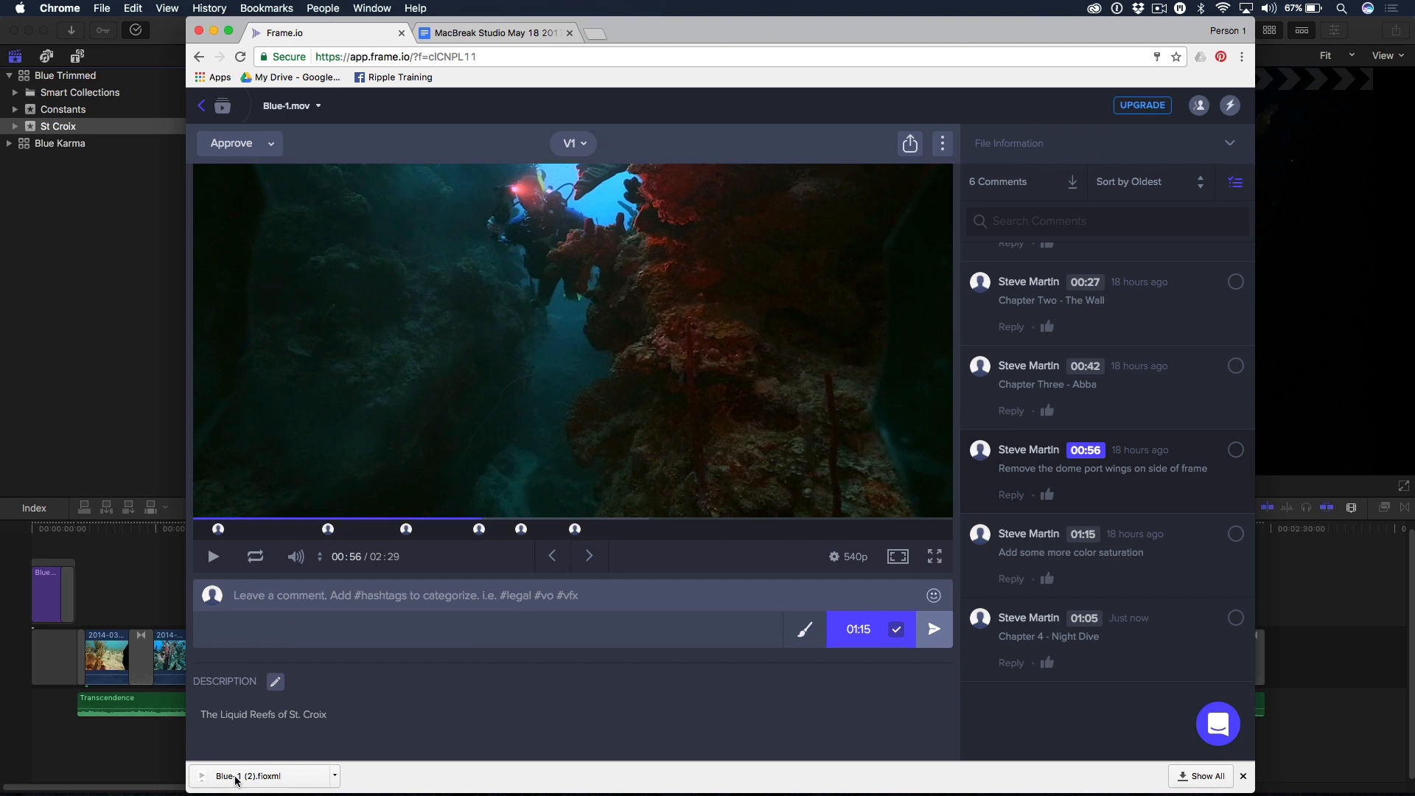
left_click(244, 777)
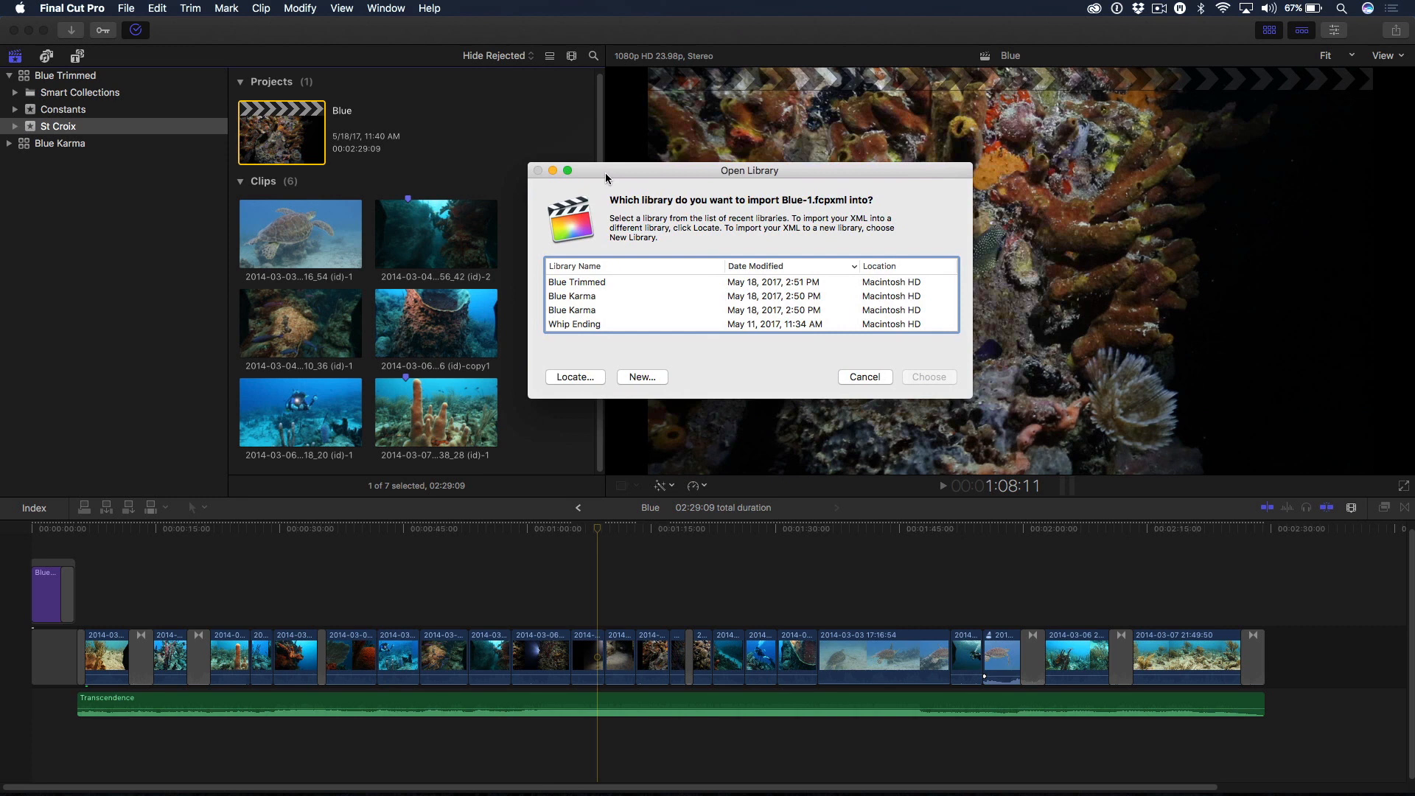
mouse_move(710, 241)
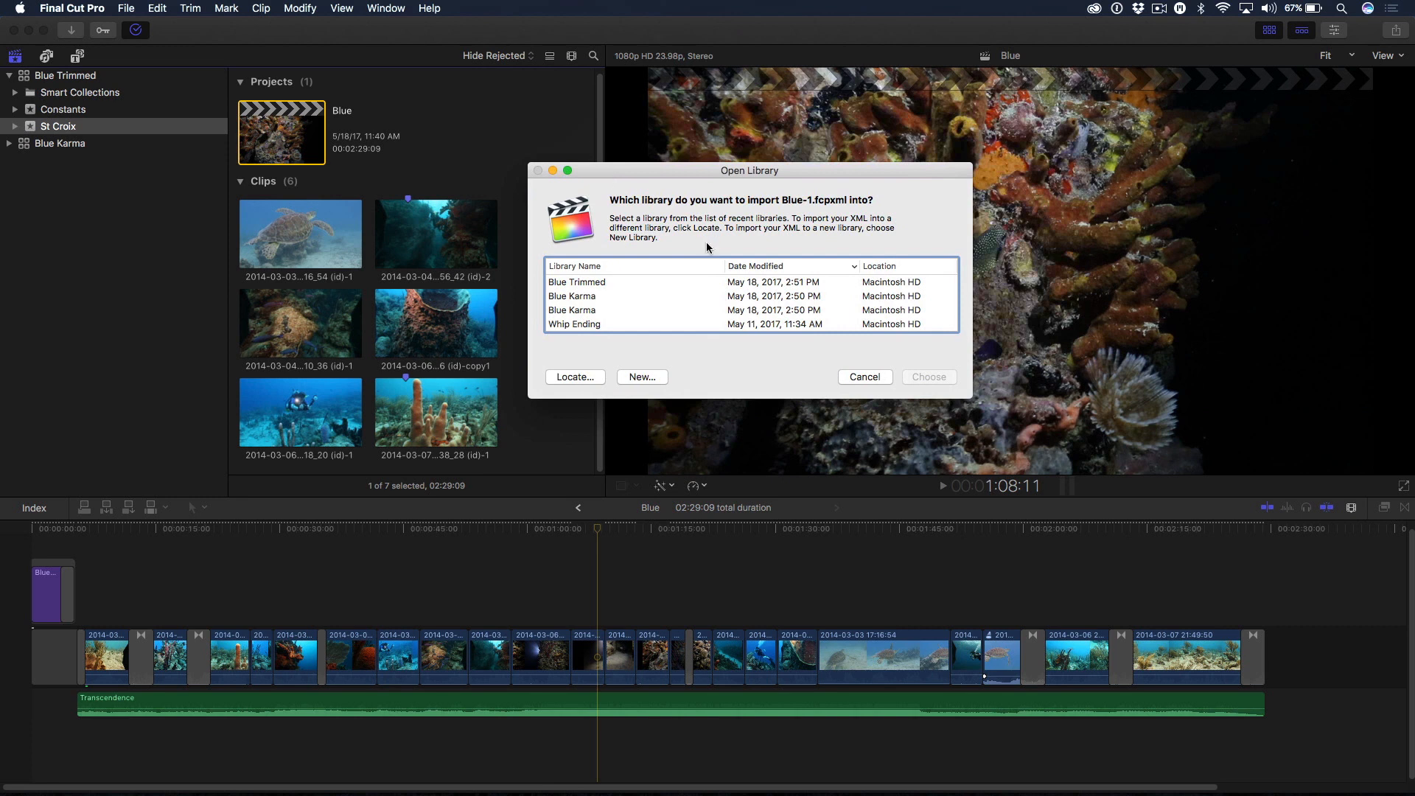
mouse_move(594, 293)
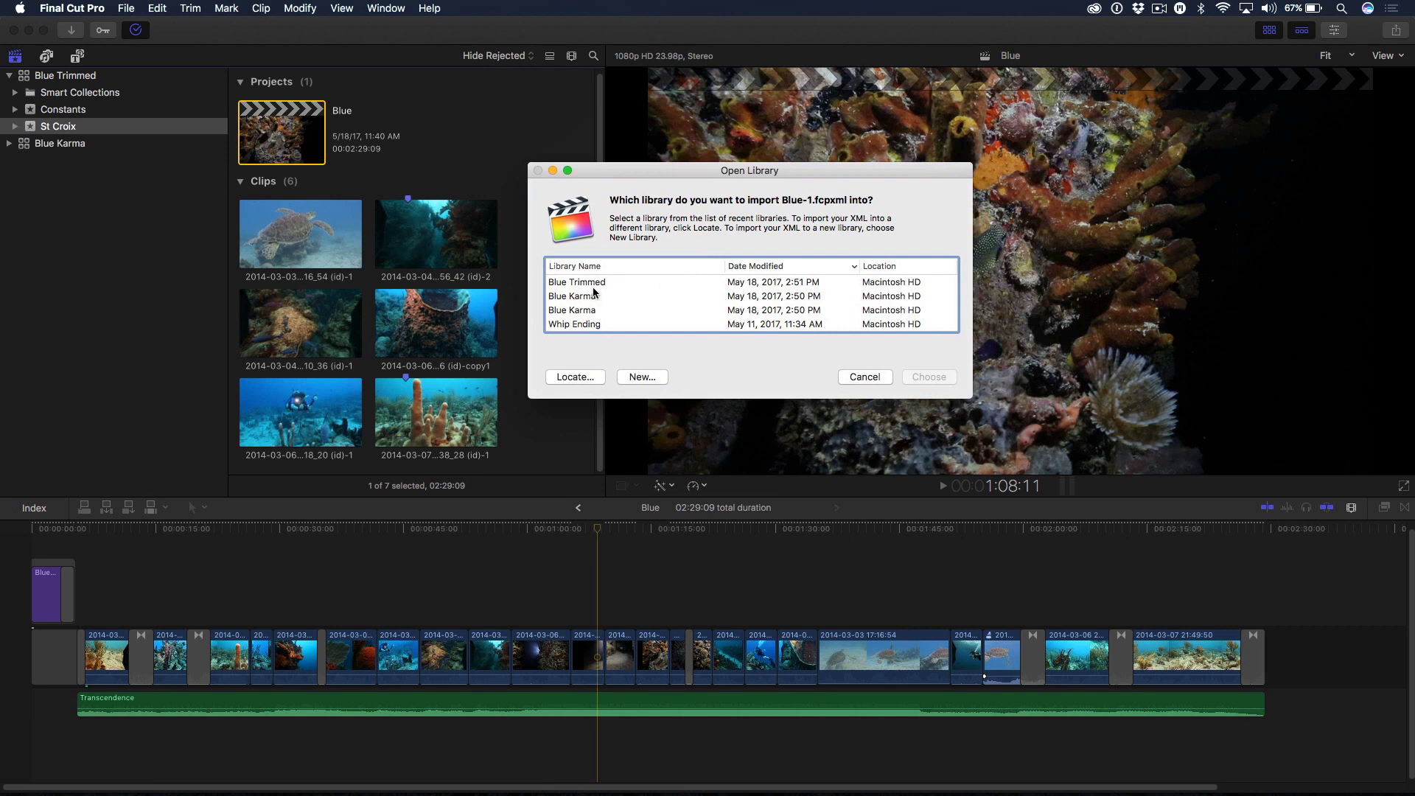
Step: Import the comments file into the Blue Trimmed library
left_click(577, 281)
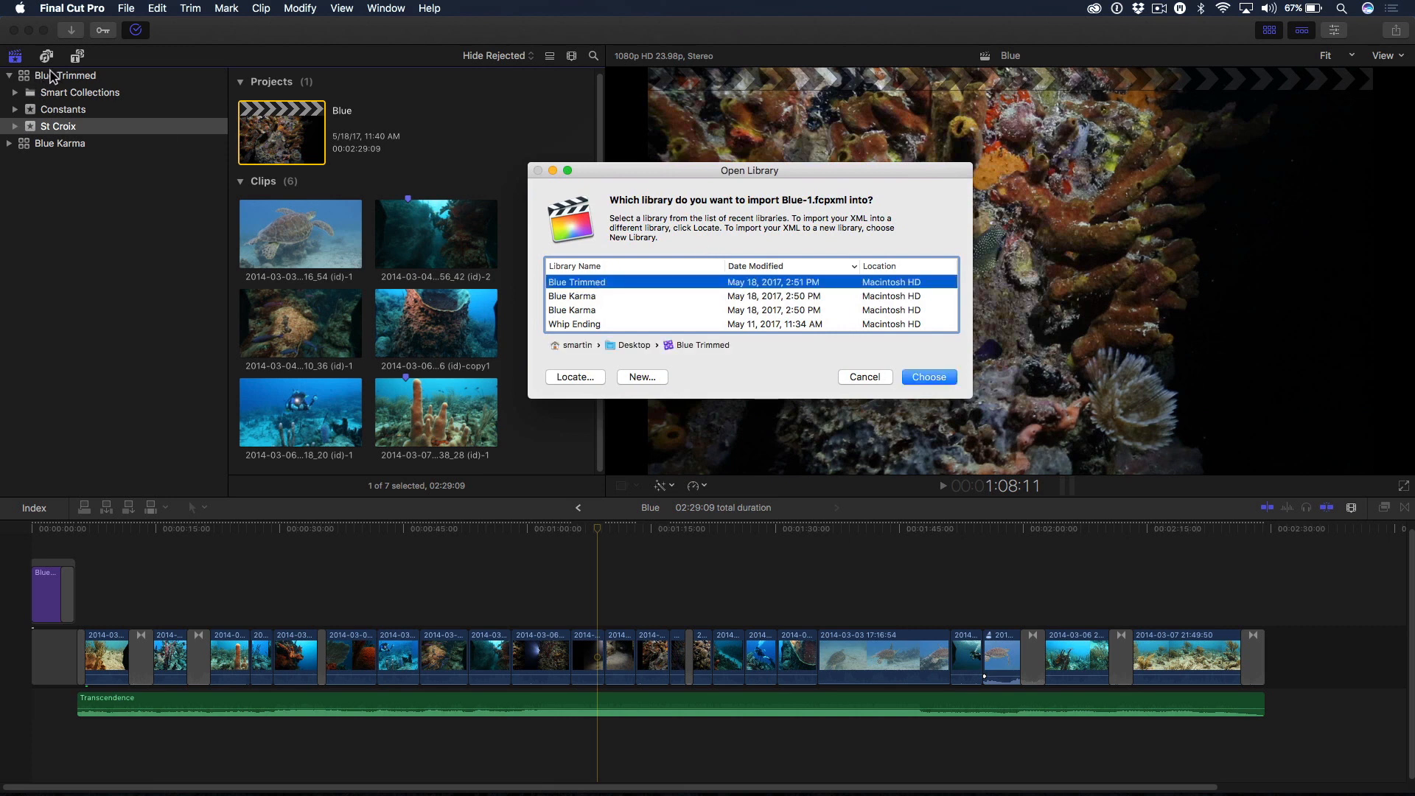
mouse_move(929, 375)
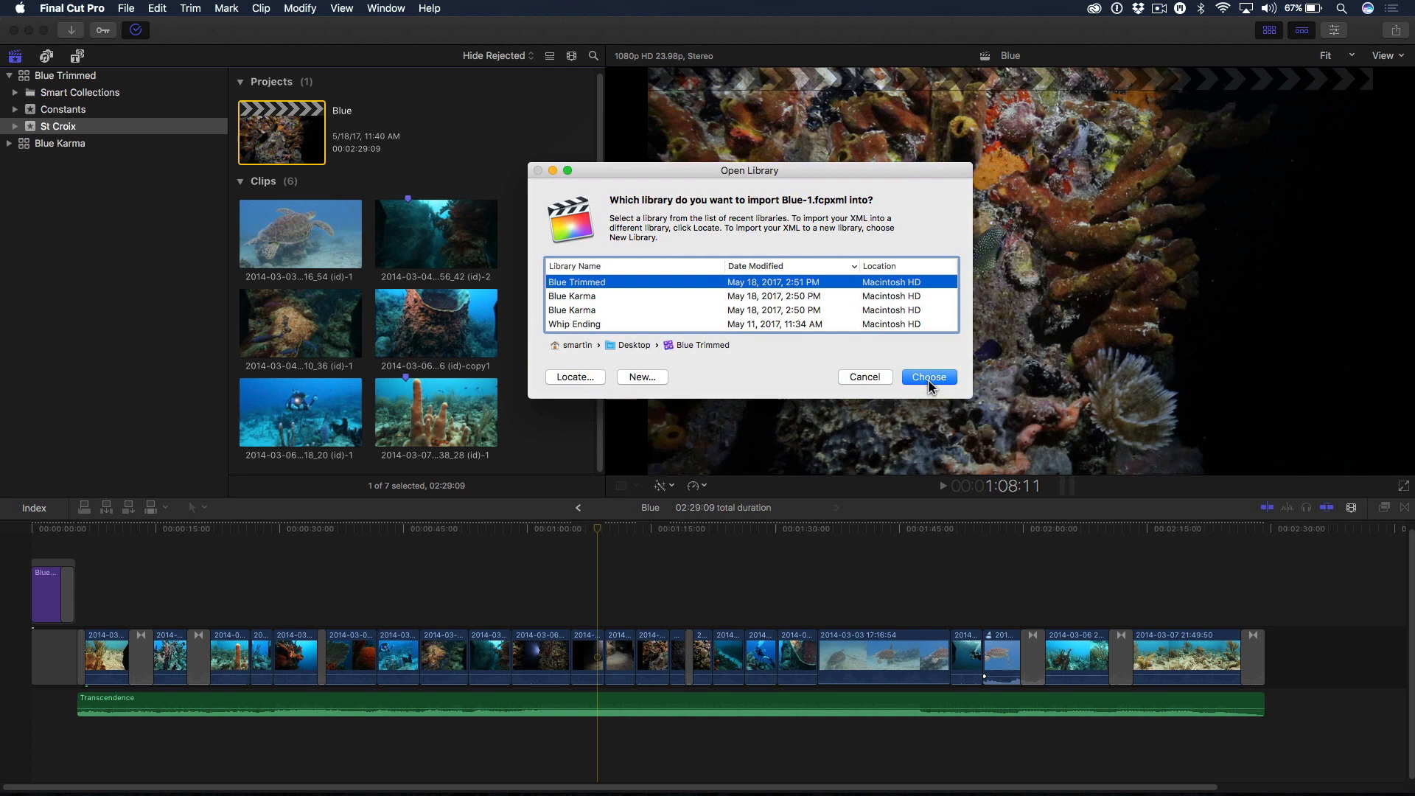
left_click(927, 376)
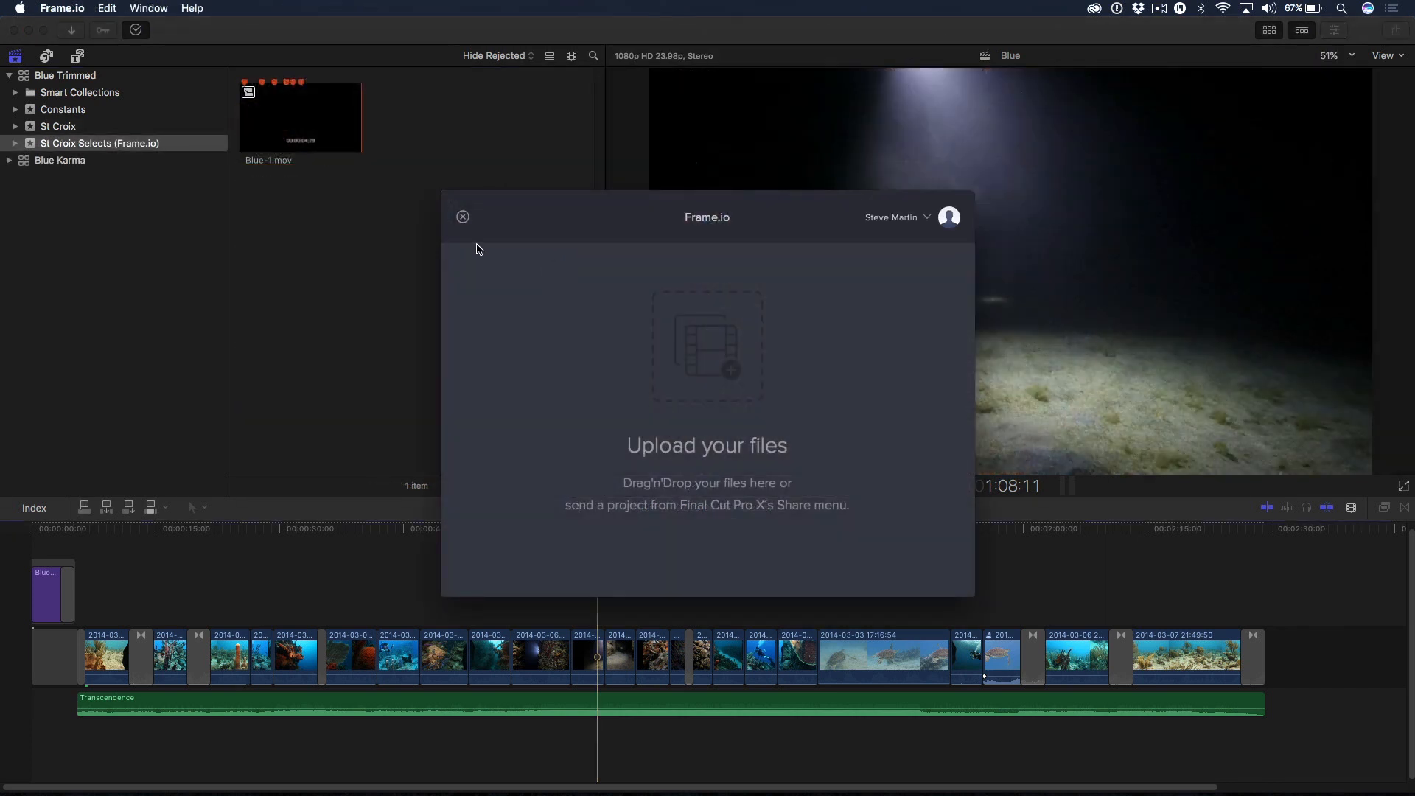
Step: Close the Frame.io upload panel and review the imported Blue-1.mov comment markers
left_click(463, 216)
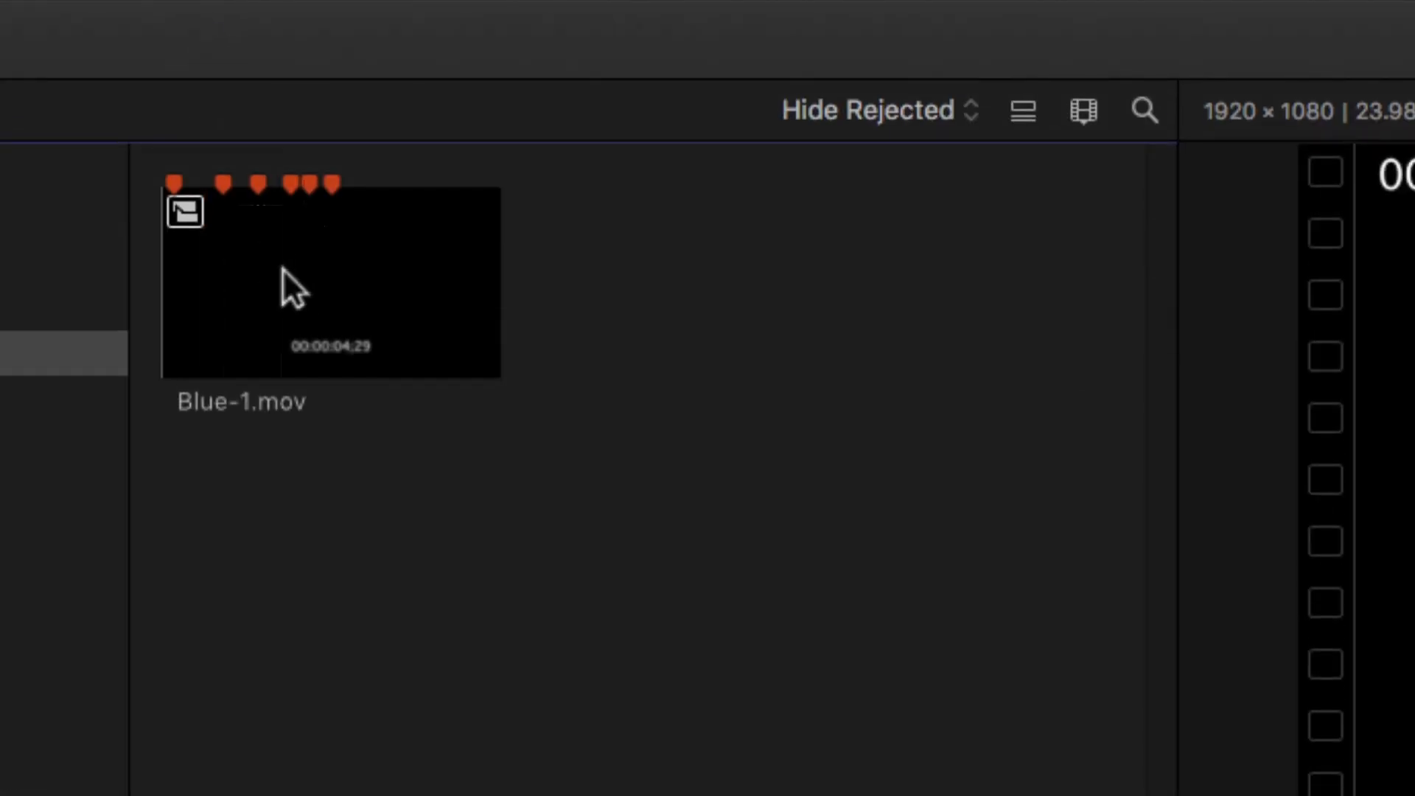
mouse_move(221, 217)
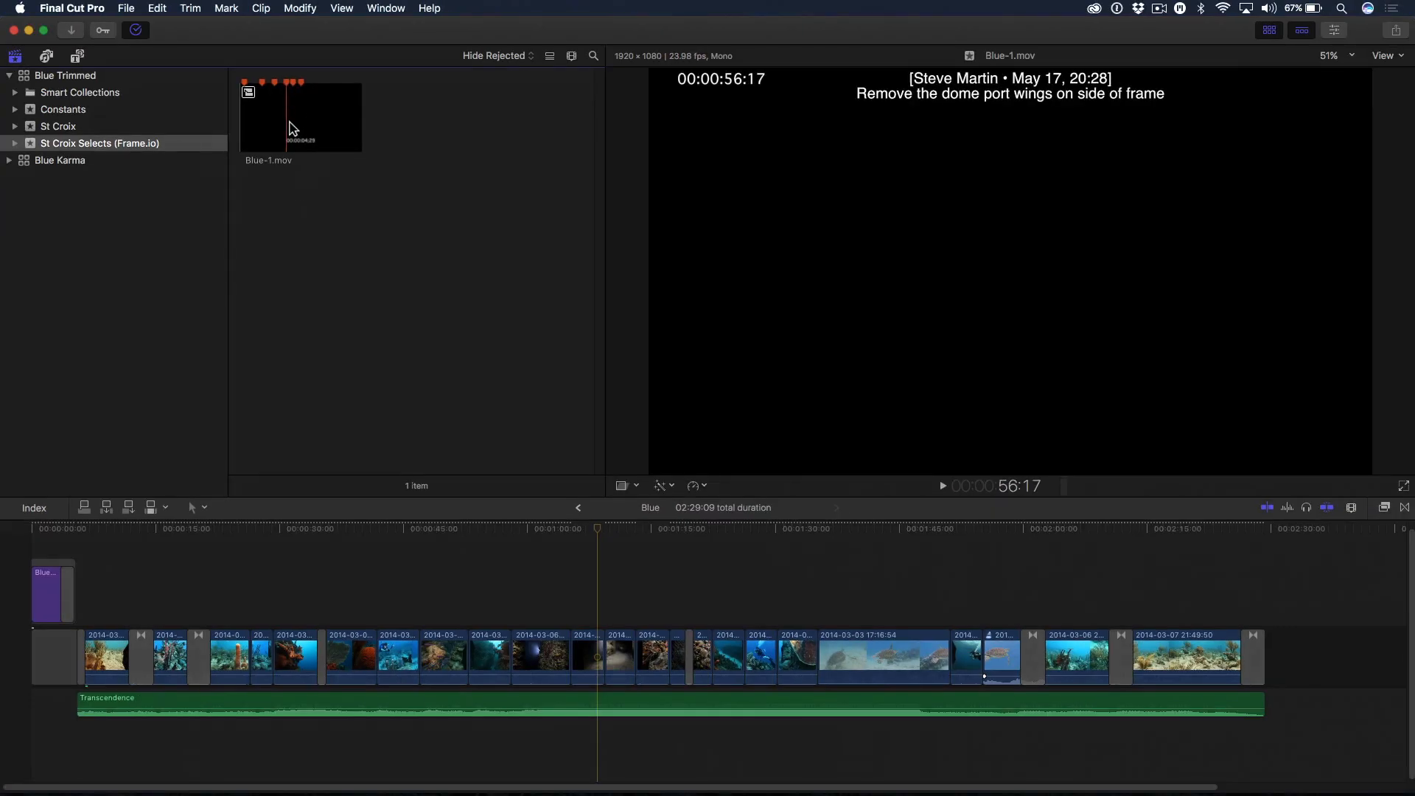
left_click(295, 118)
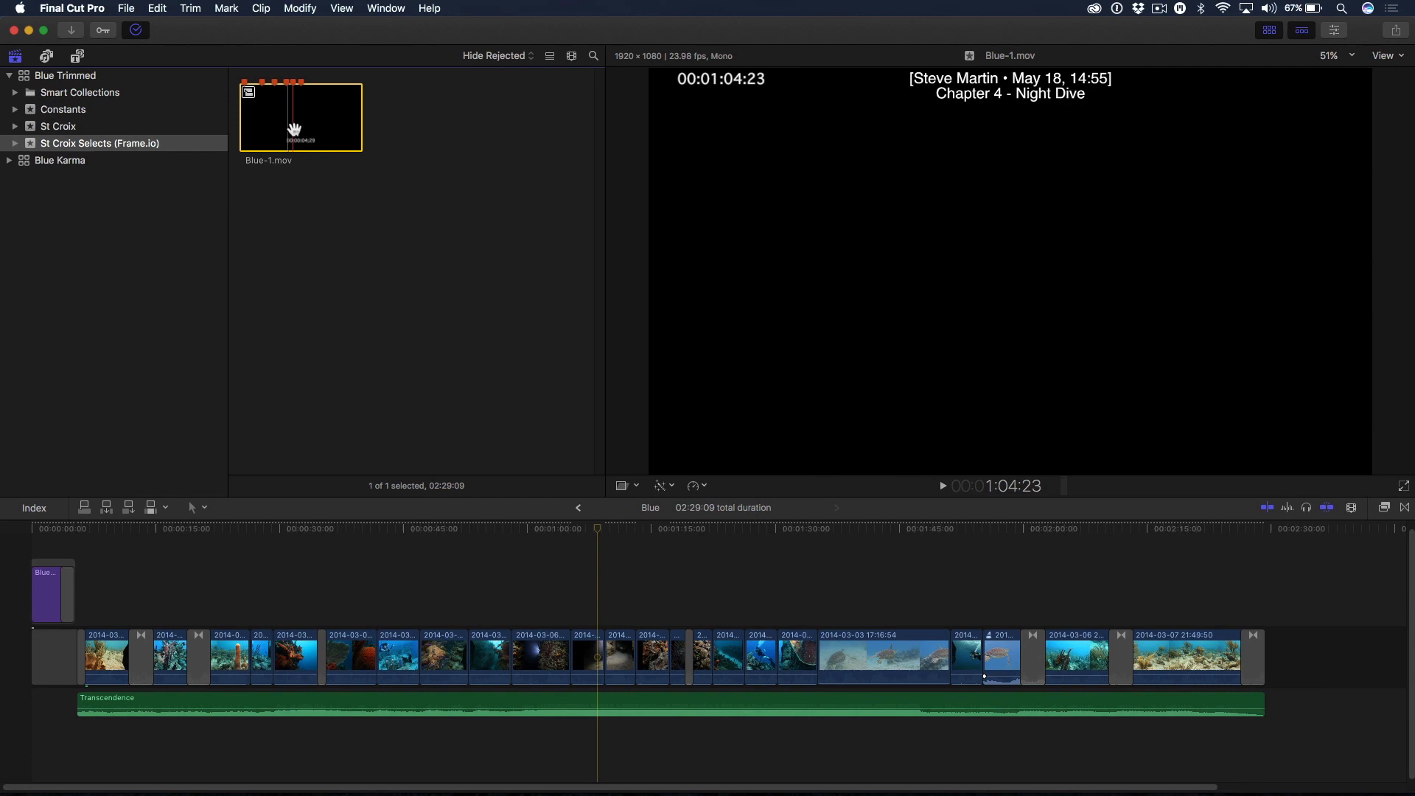
left_click(236, 529)
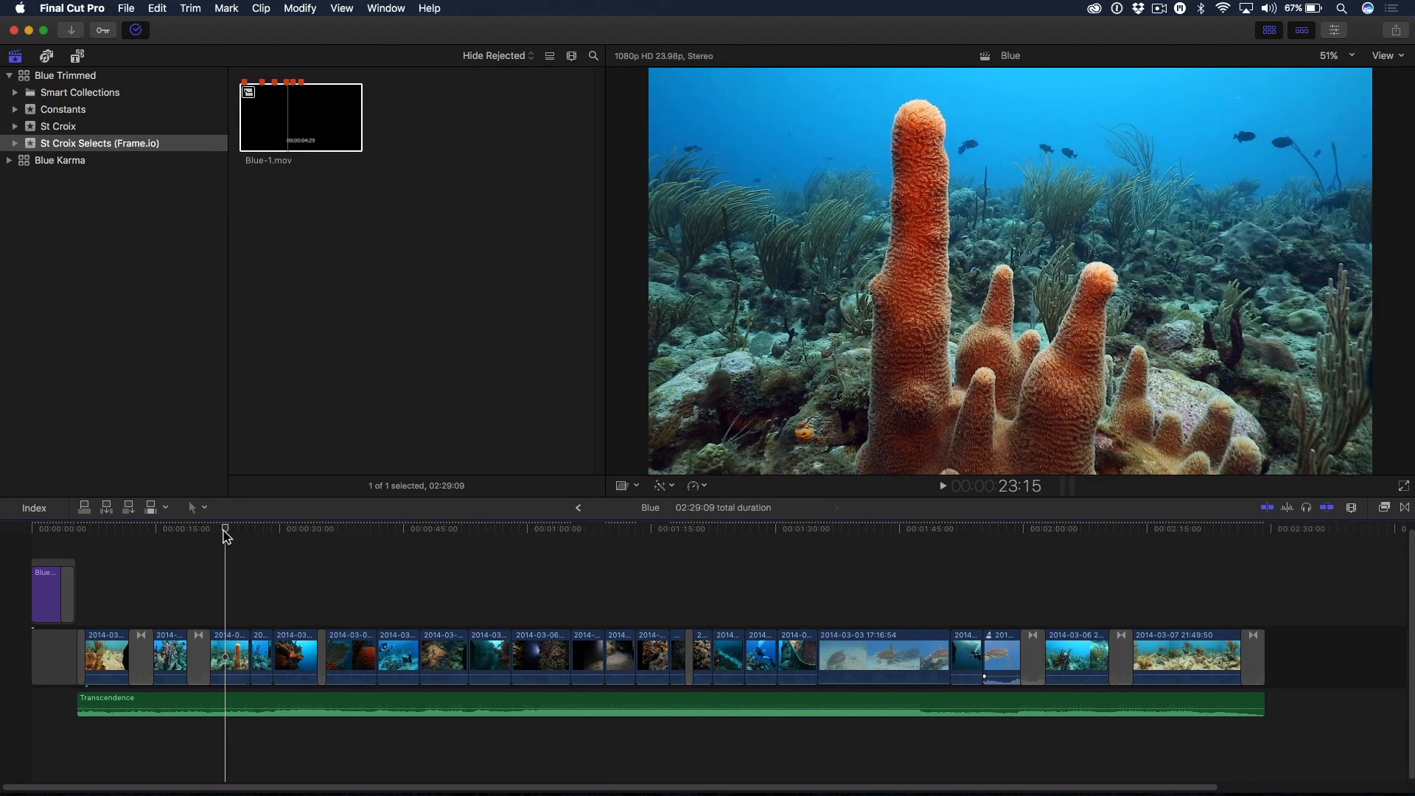
Step: Return the Blue project playhead to 00:00:00:00
left_click(187, 527)
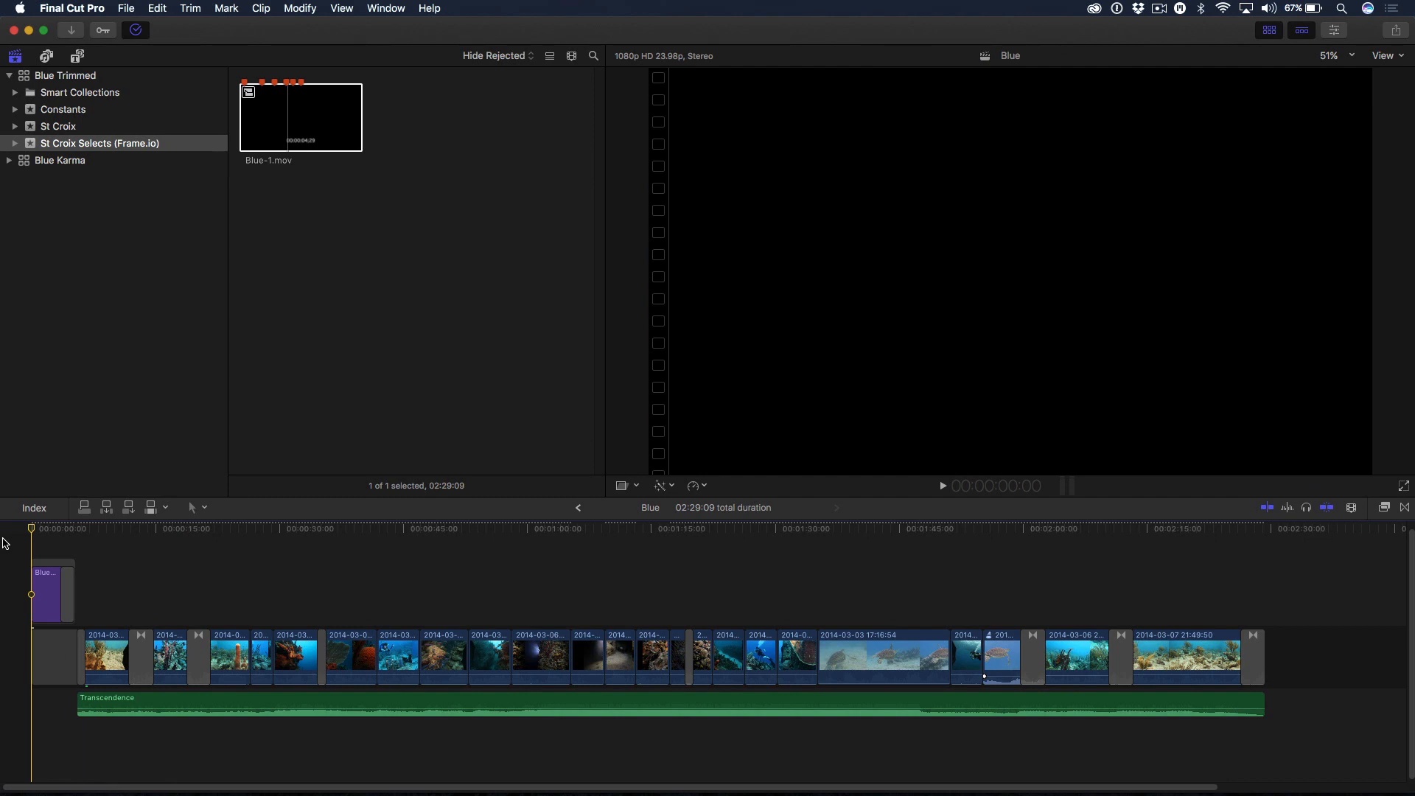
mouse_move(323, 114)
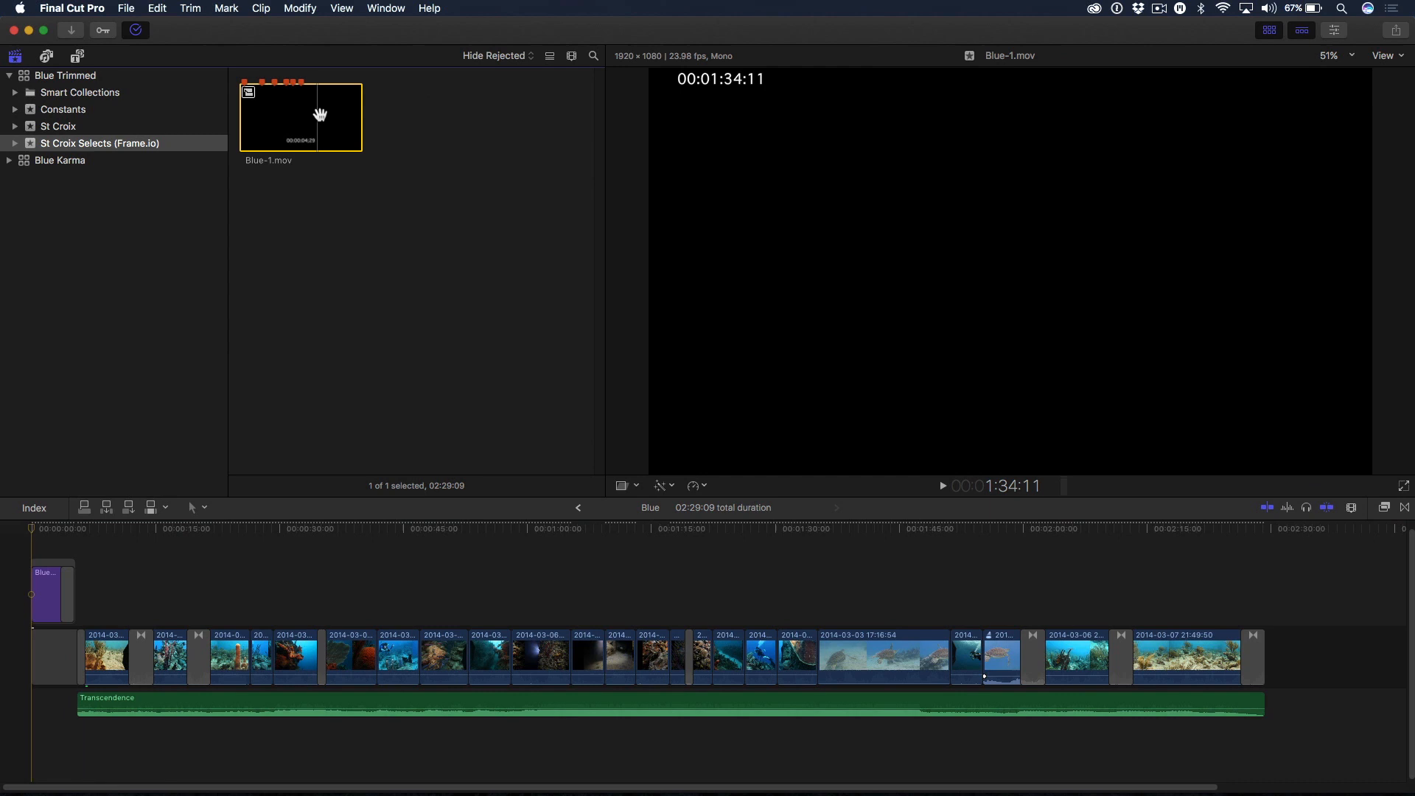
Step: Connect the Blue-1.mov comment clip above the storyline from the start and return to the Blue project
left_click(421, 545)
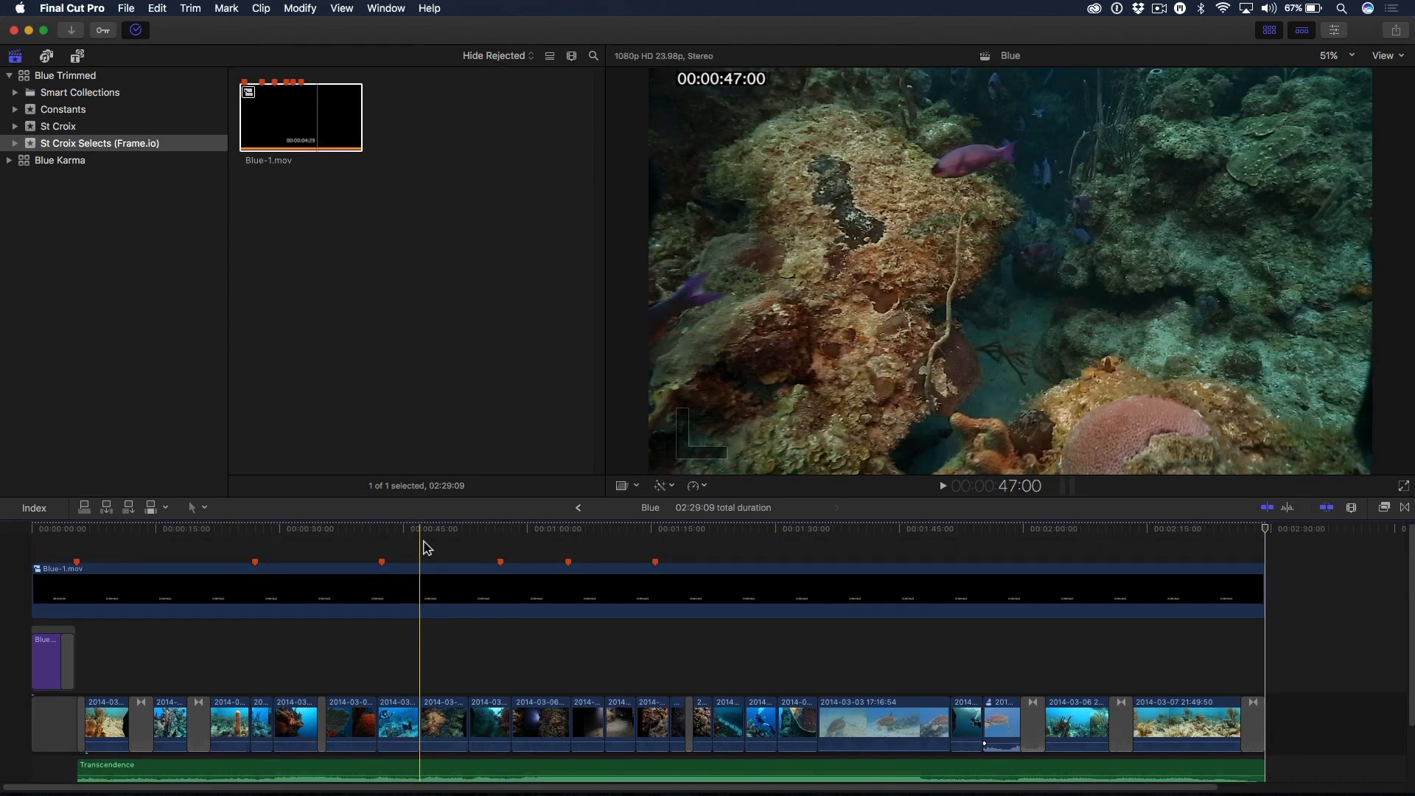
left_click(356, 591)
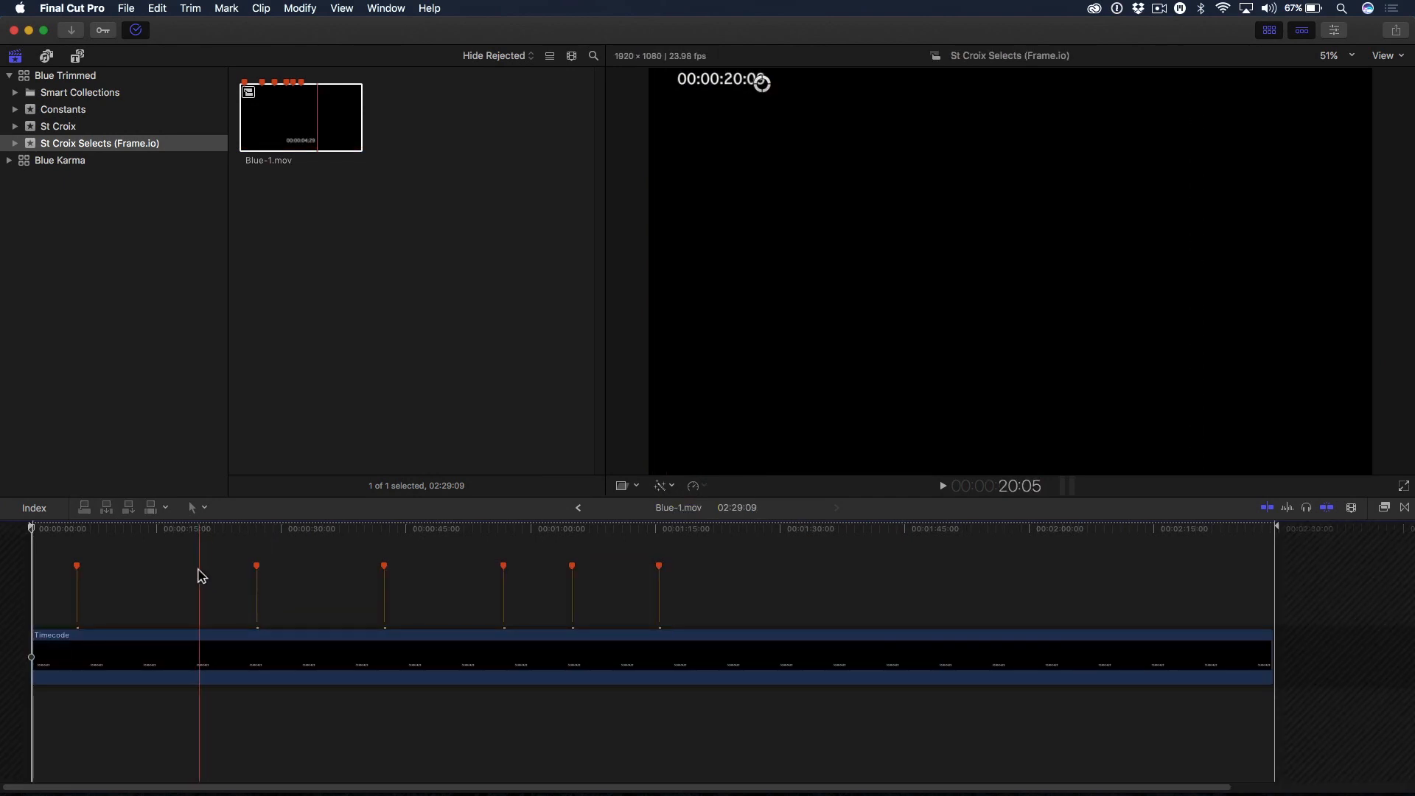
left_click(186, 656)
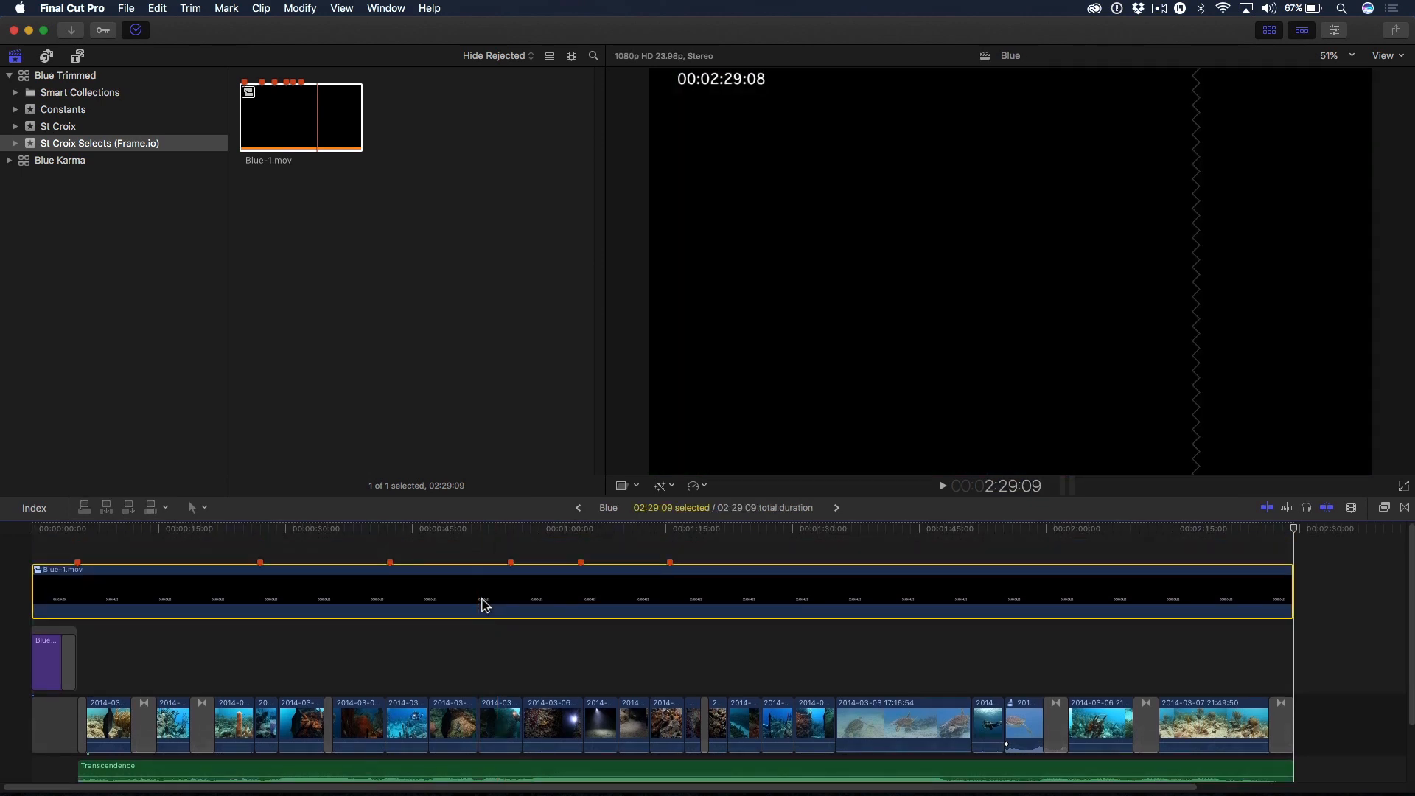
Step: Break the comment clip apart and delete its leftover Timecode layer
left_click(261, 9)
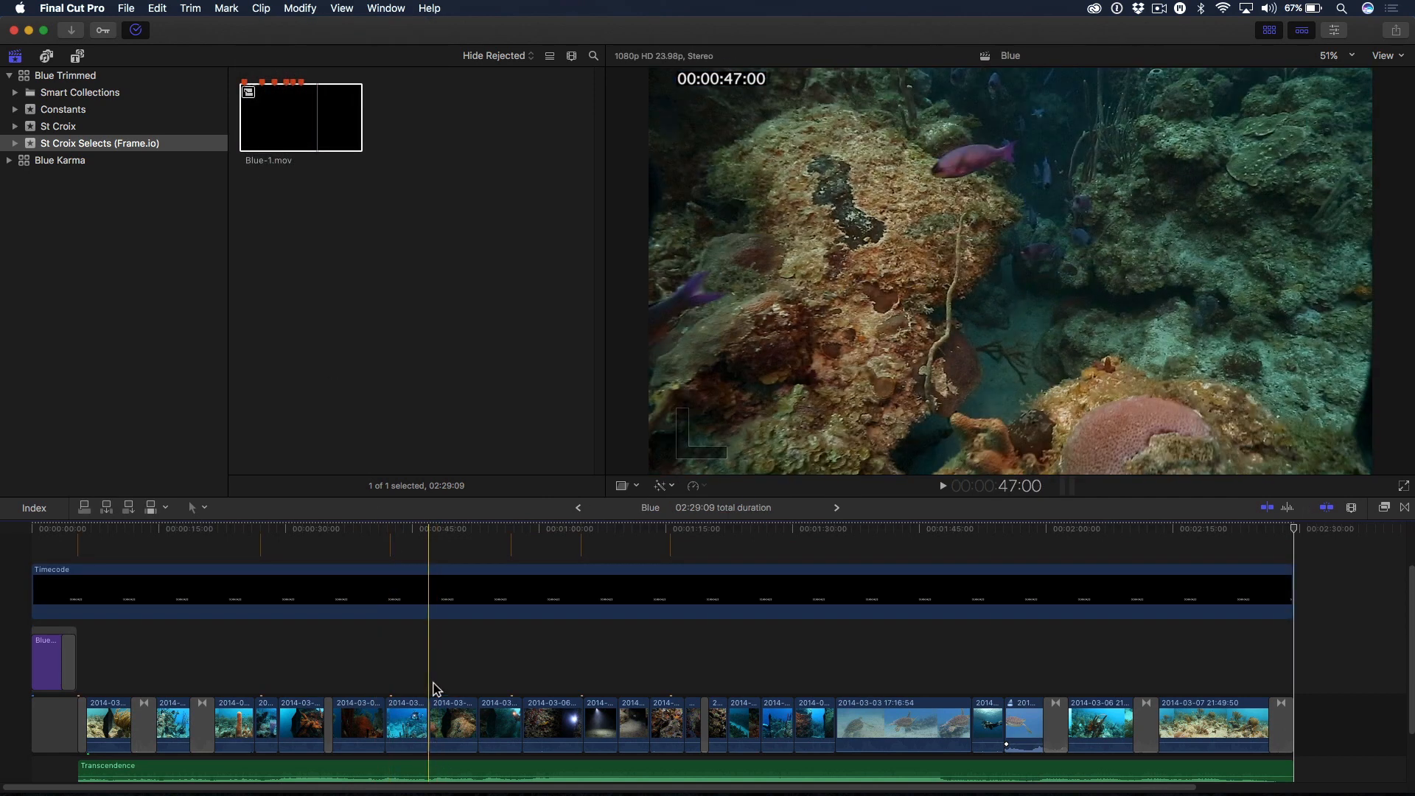
left_click(458, 592)
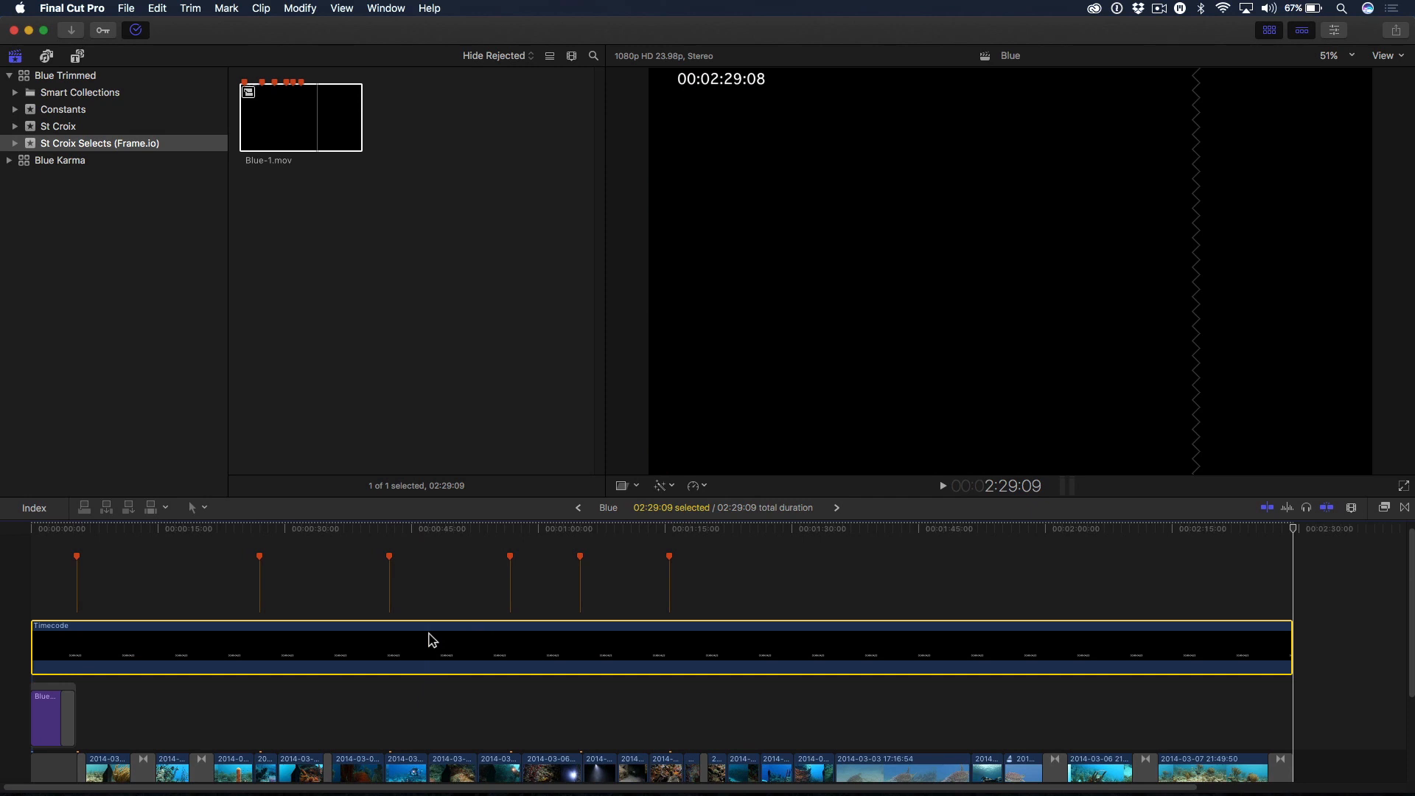
left_click(293, 609)
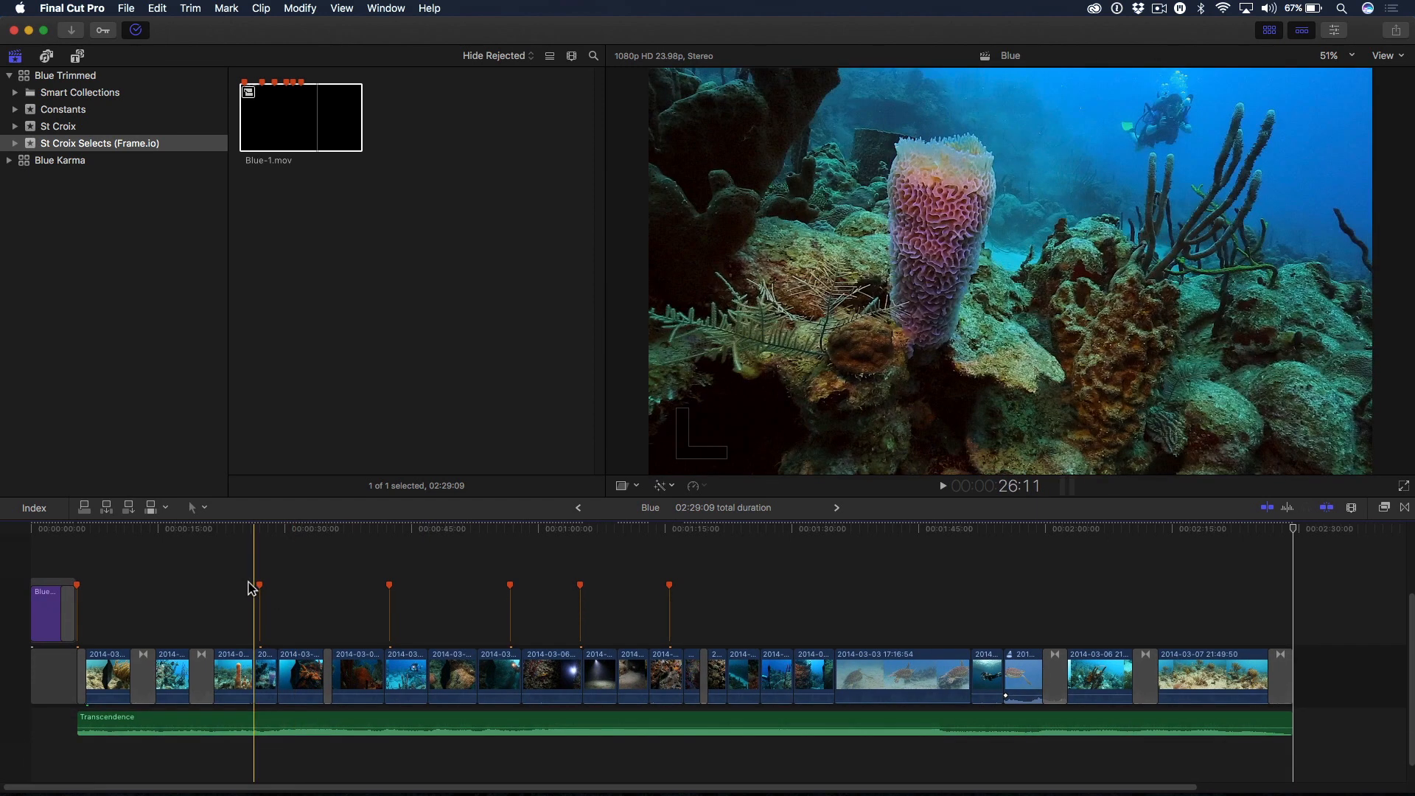
left_click(243, 528)
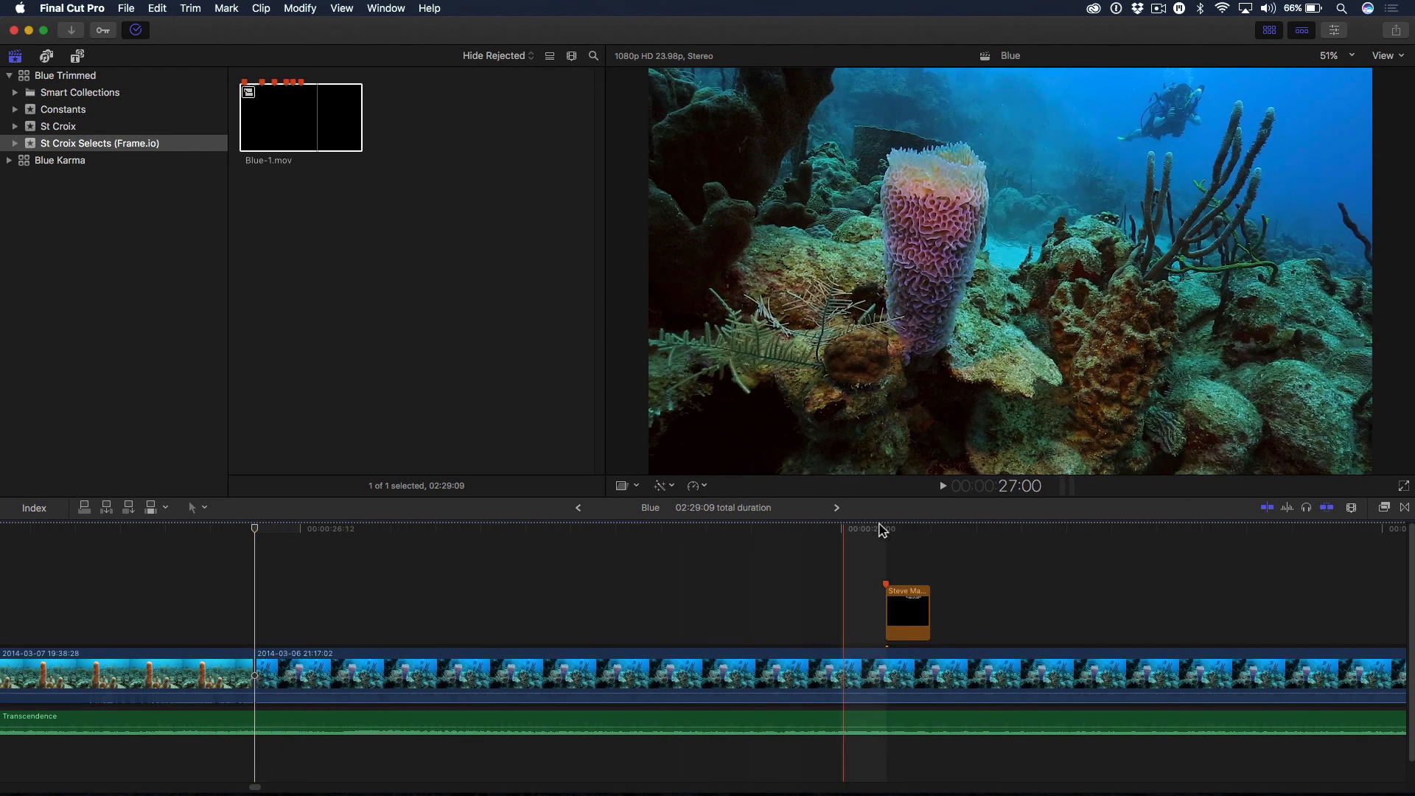
left_click(907, 610)
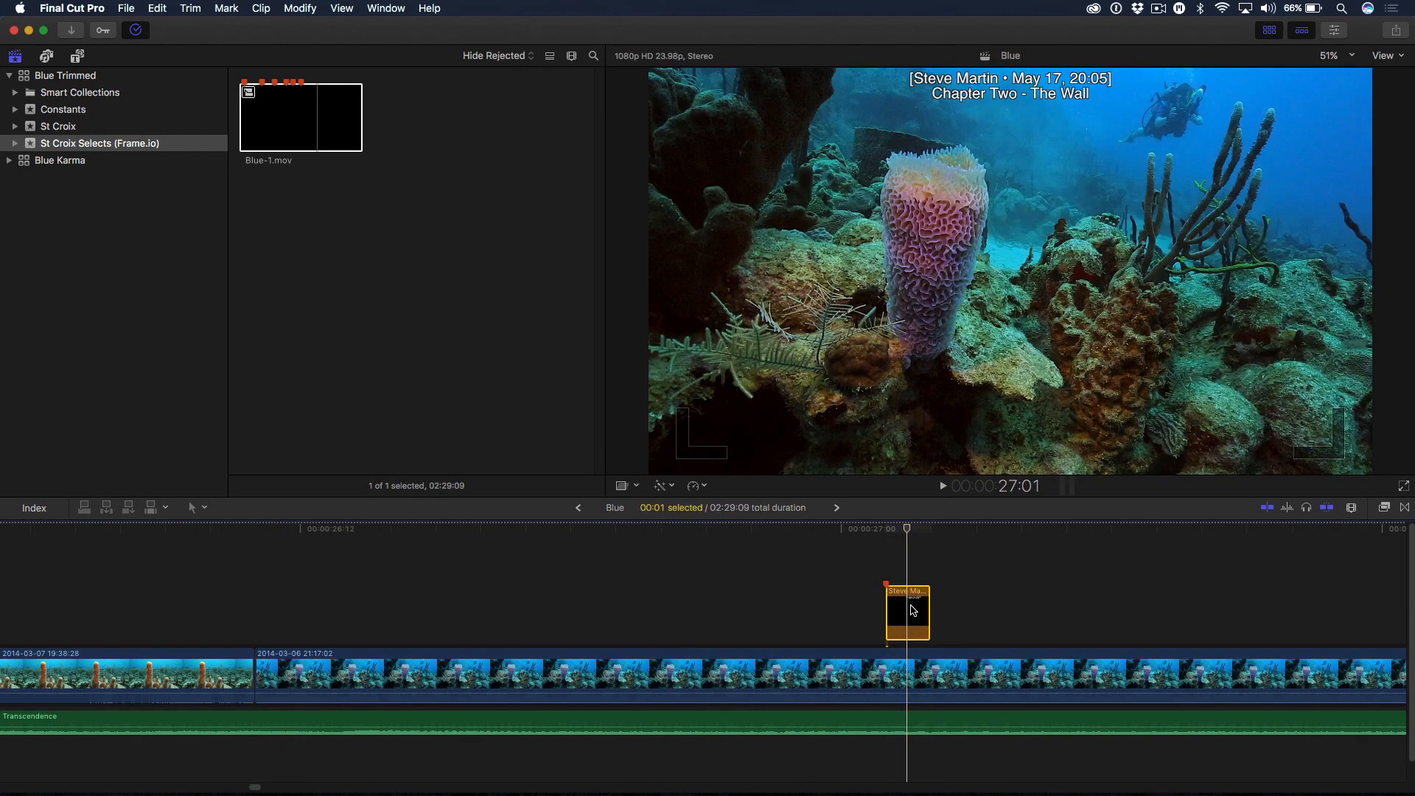
mouse_move(1008, 131)
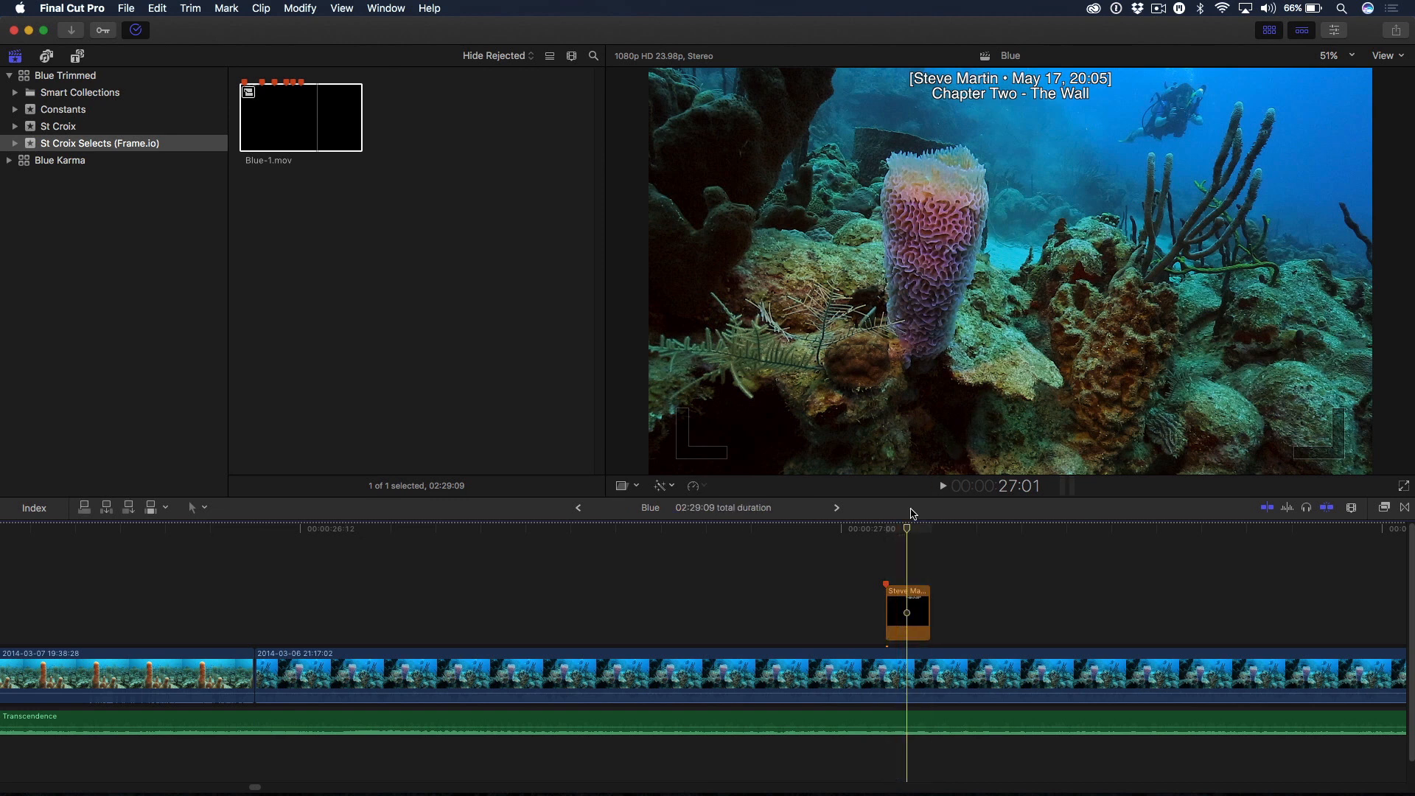
mouse_move(906, 532)
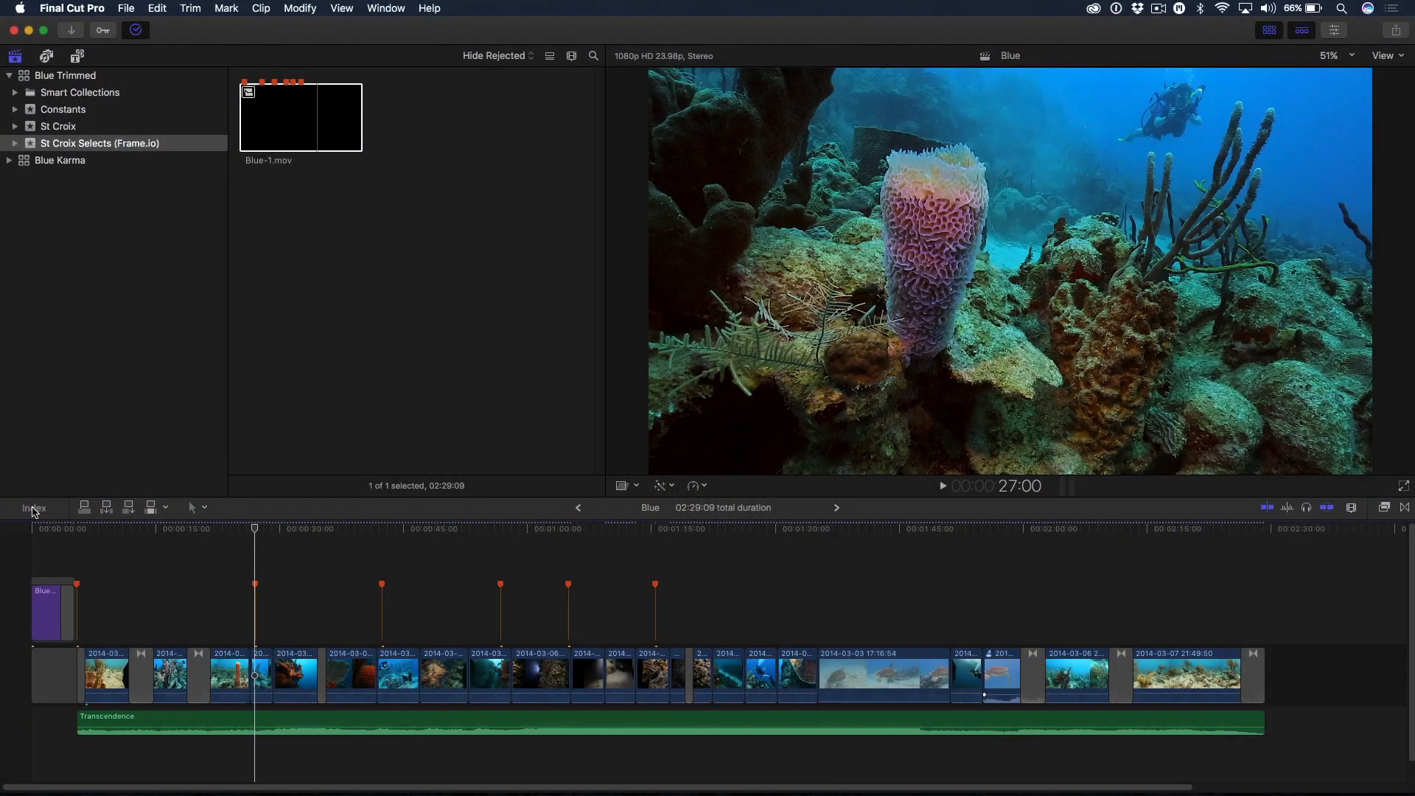
Step: Show markers in the timeline index, jump to the dome port wings note and enable transform controls
left_click(34, 508)
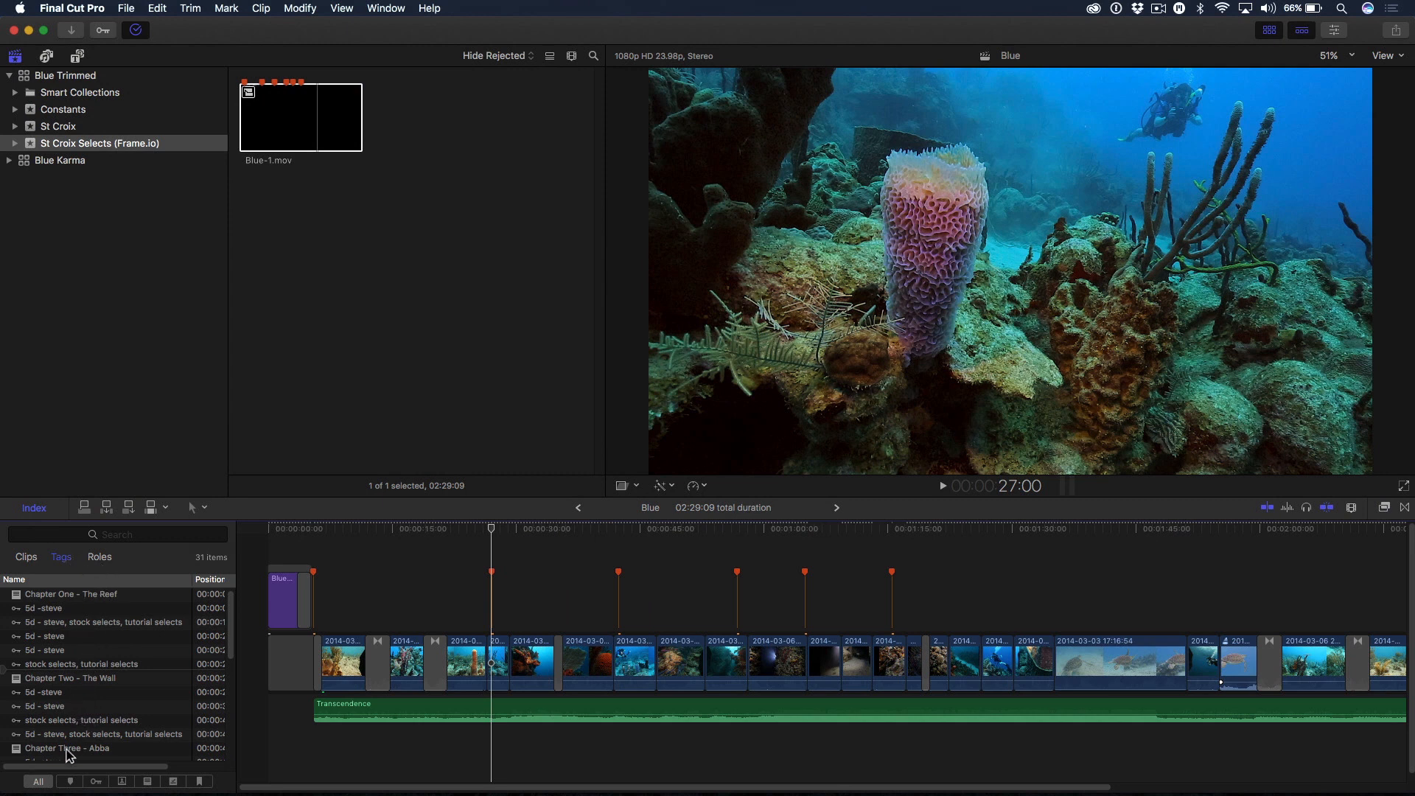
left_click(146, 782)
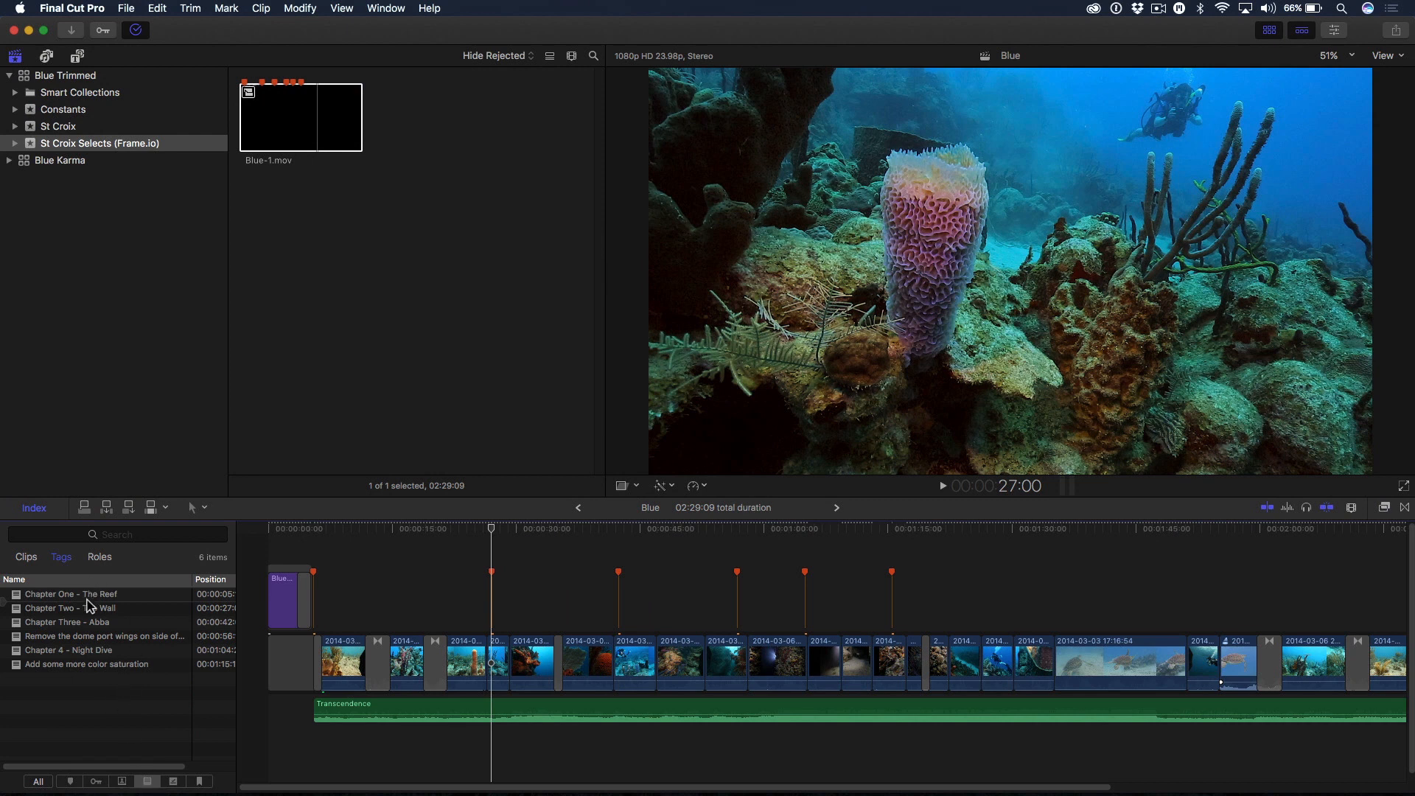
mouse_move(92, 645)
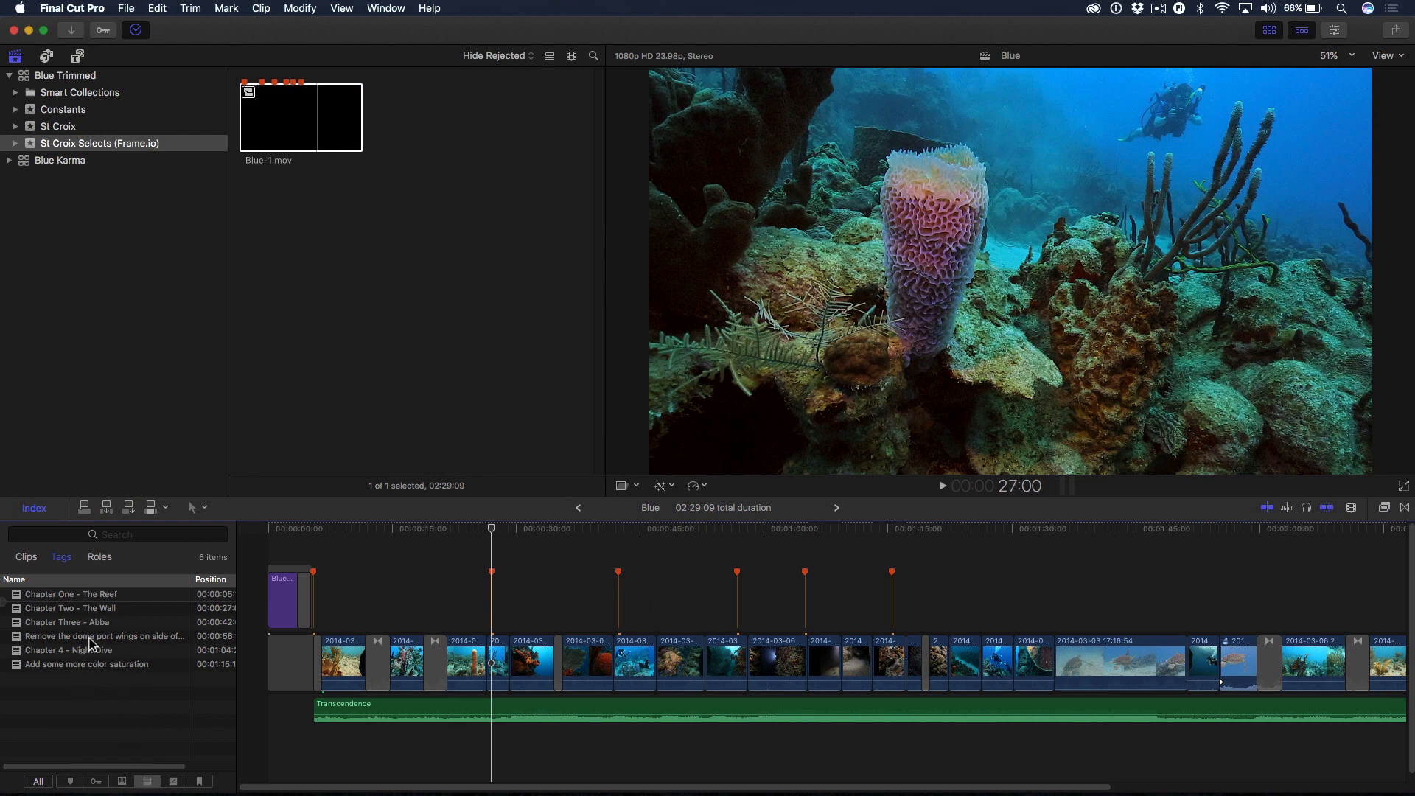
mouse_move(73, 598)
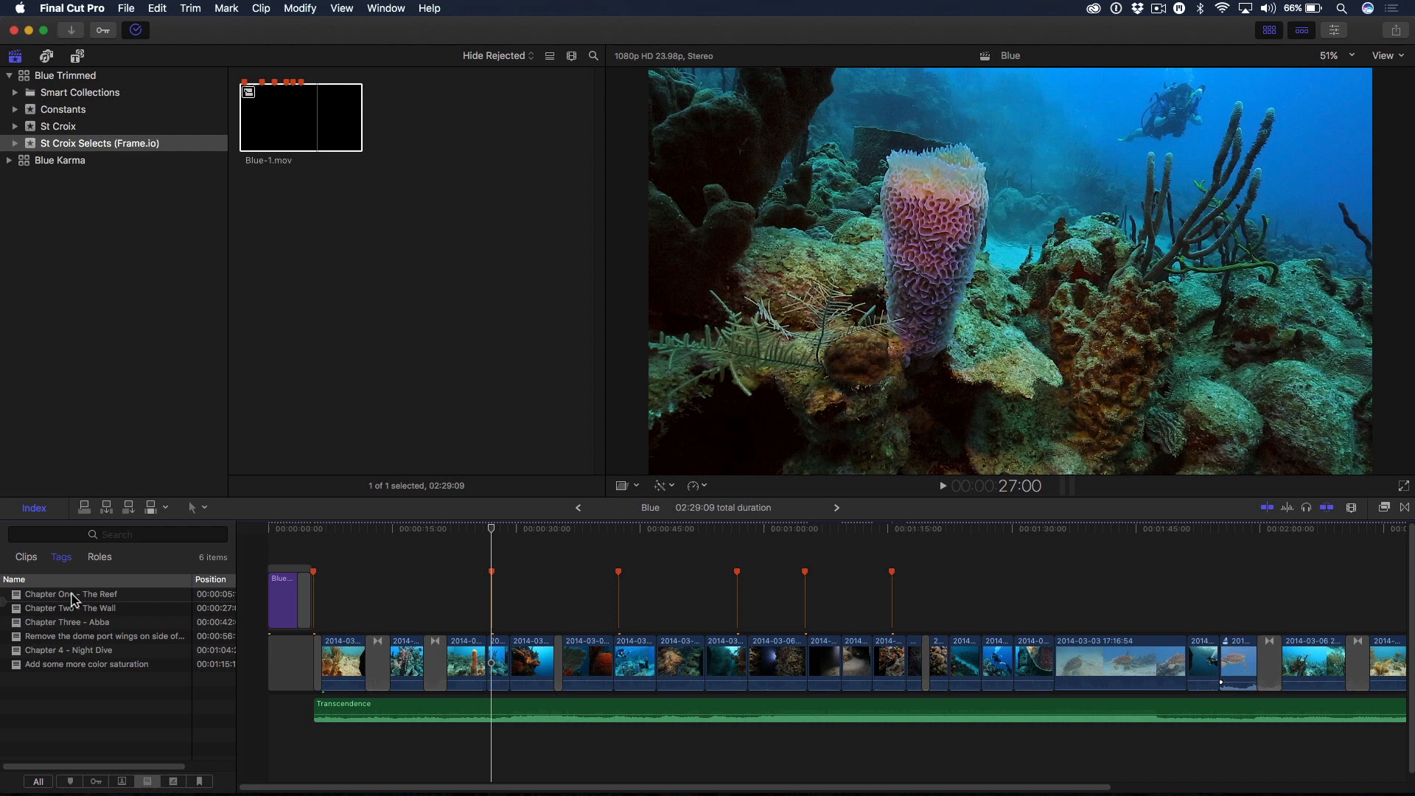
mouse_move(73, 634)
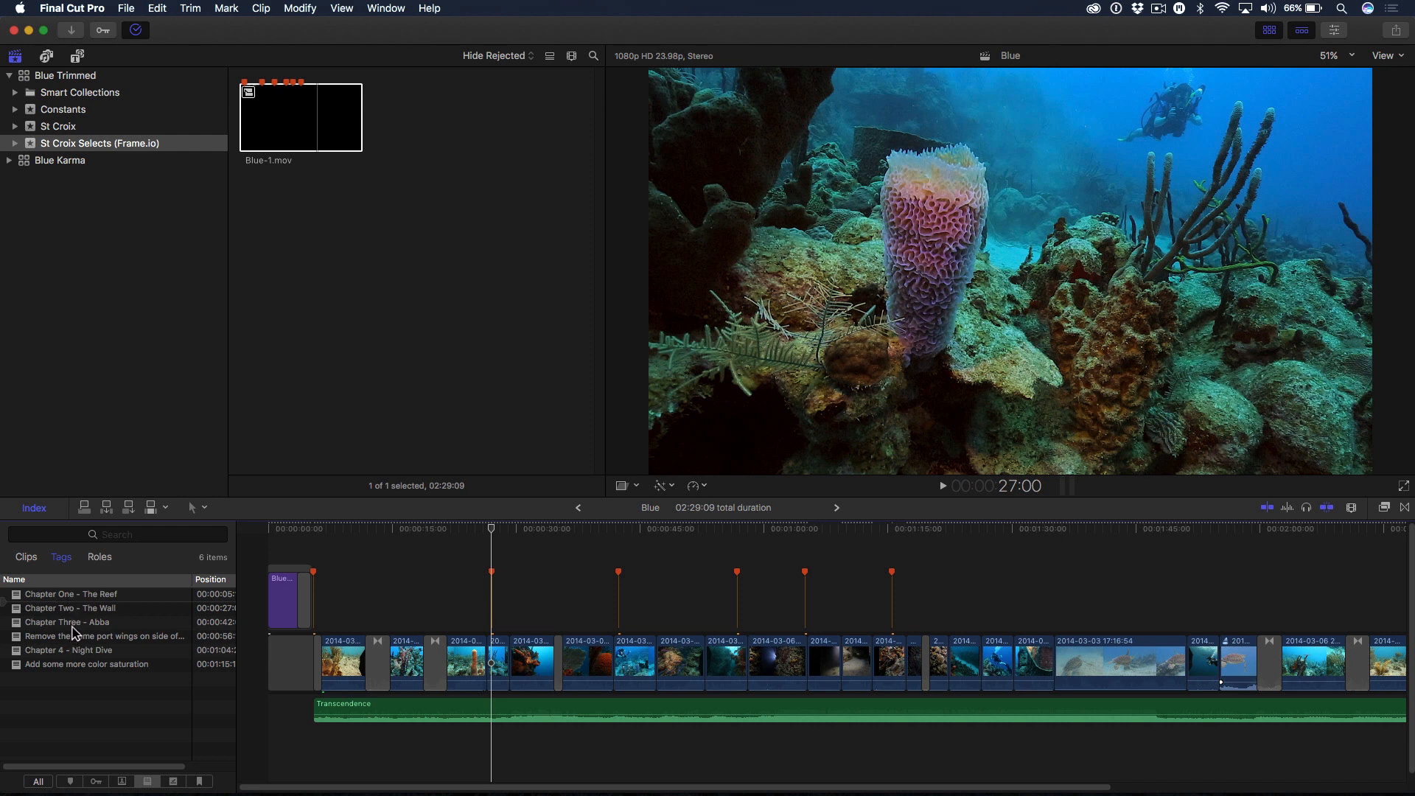
left_click(102, 637)
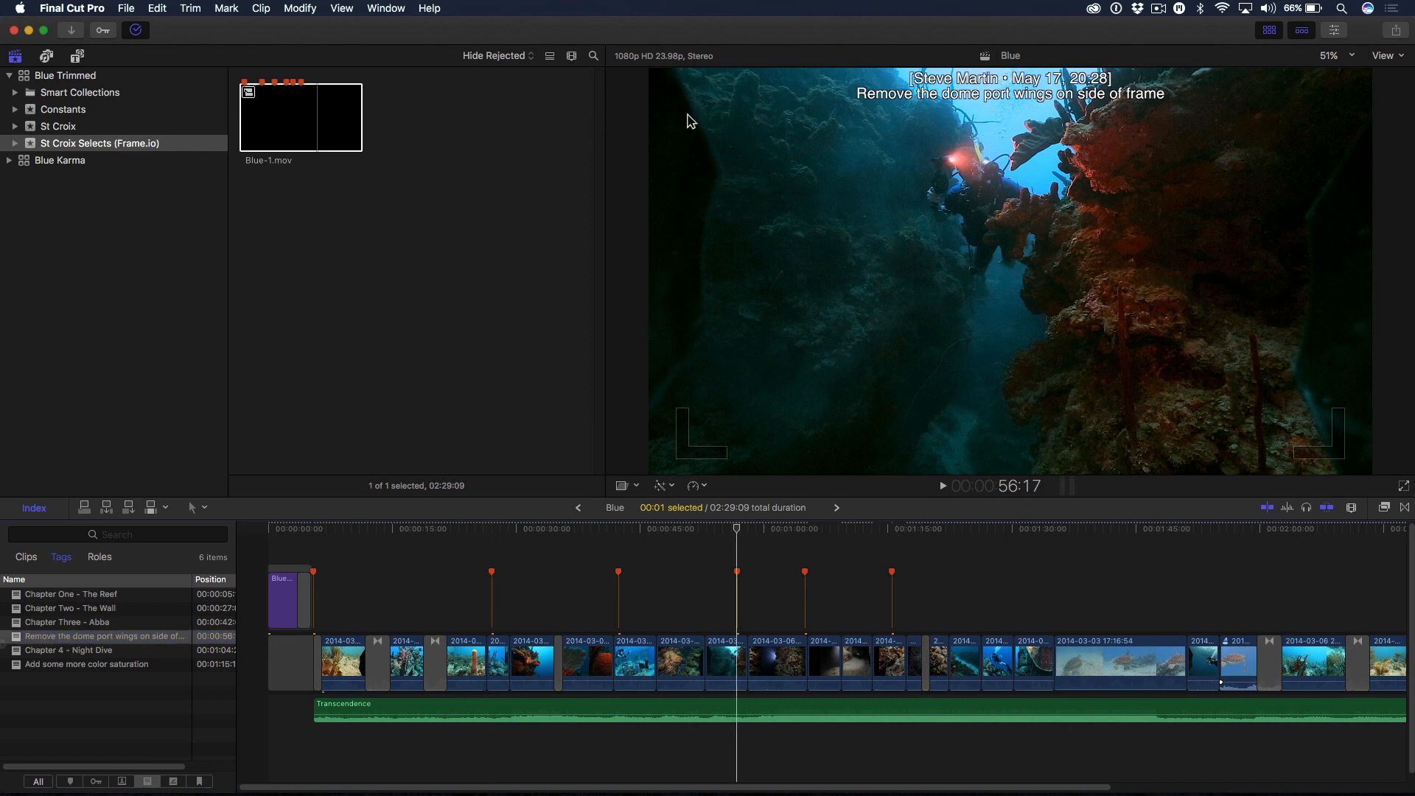
left_click(661, 485)
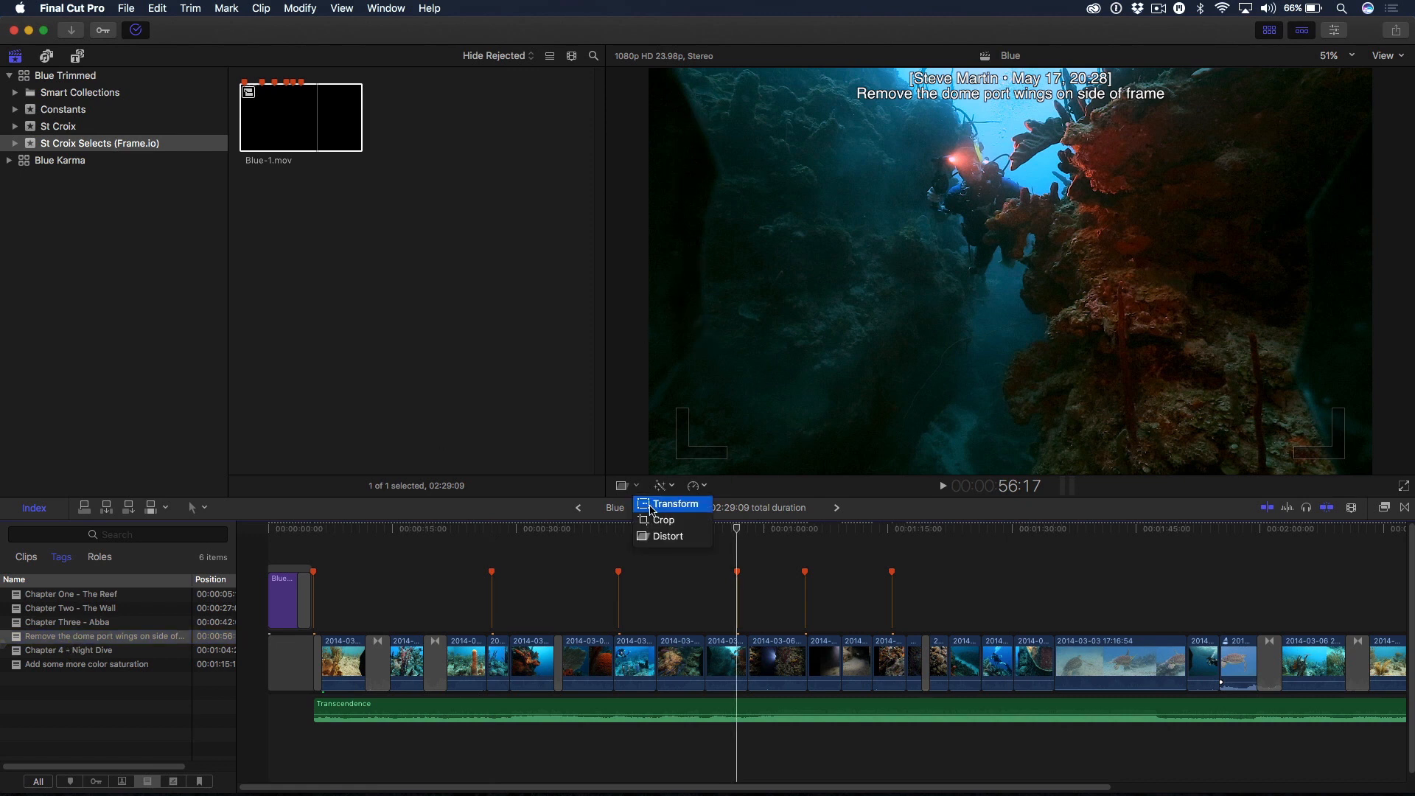
left_click(675, 504)
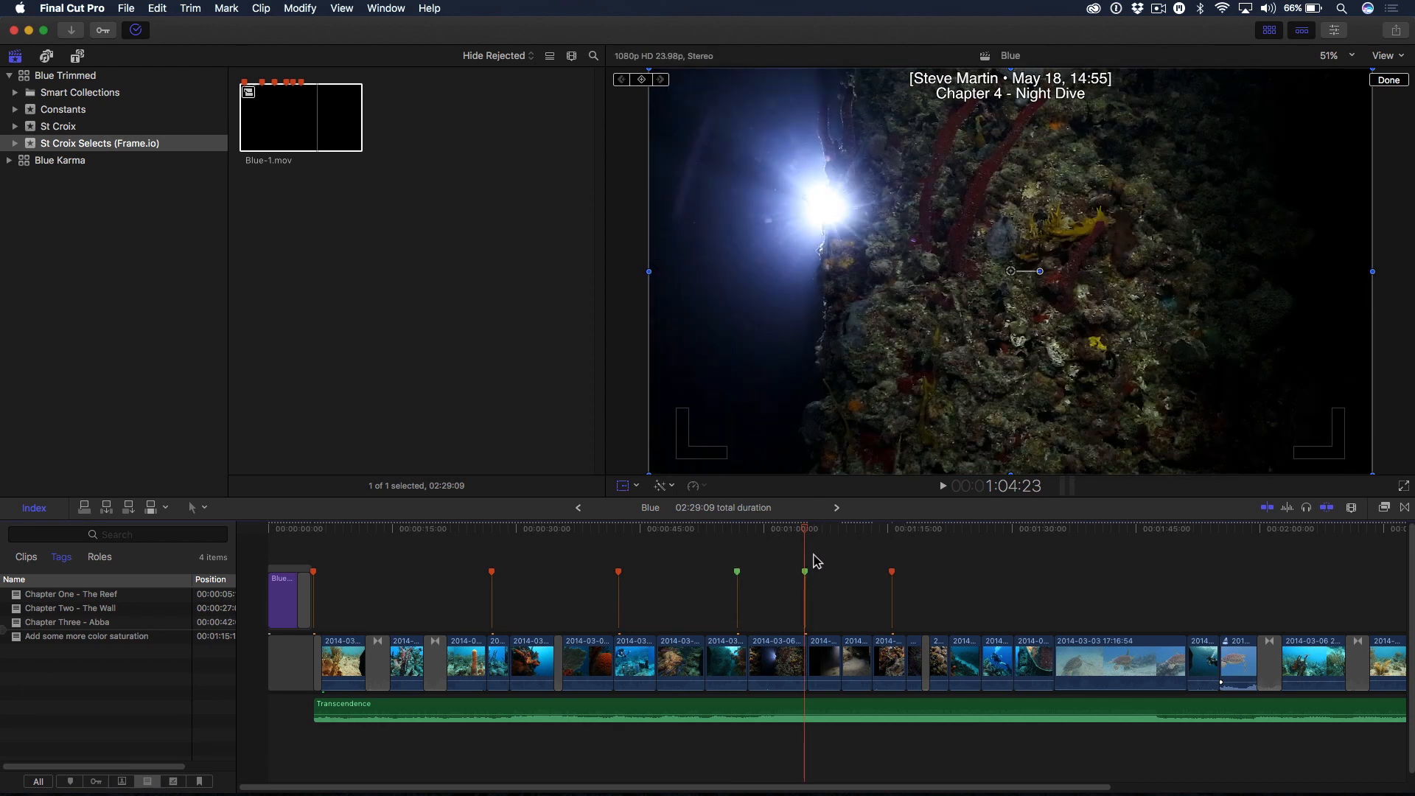
mouse_move(806, 585)
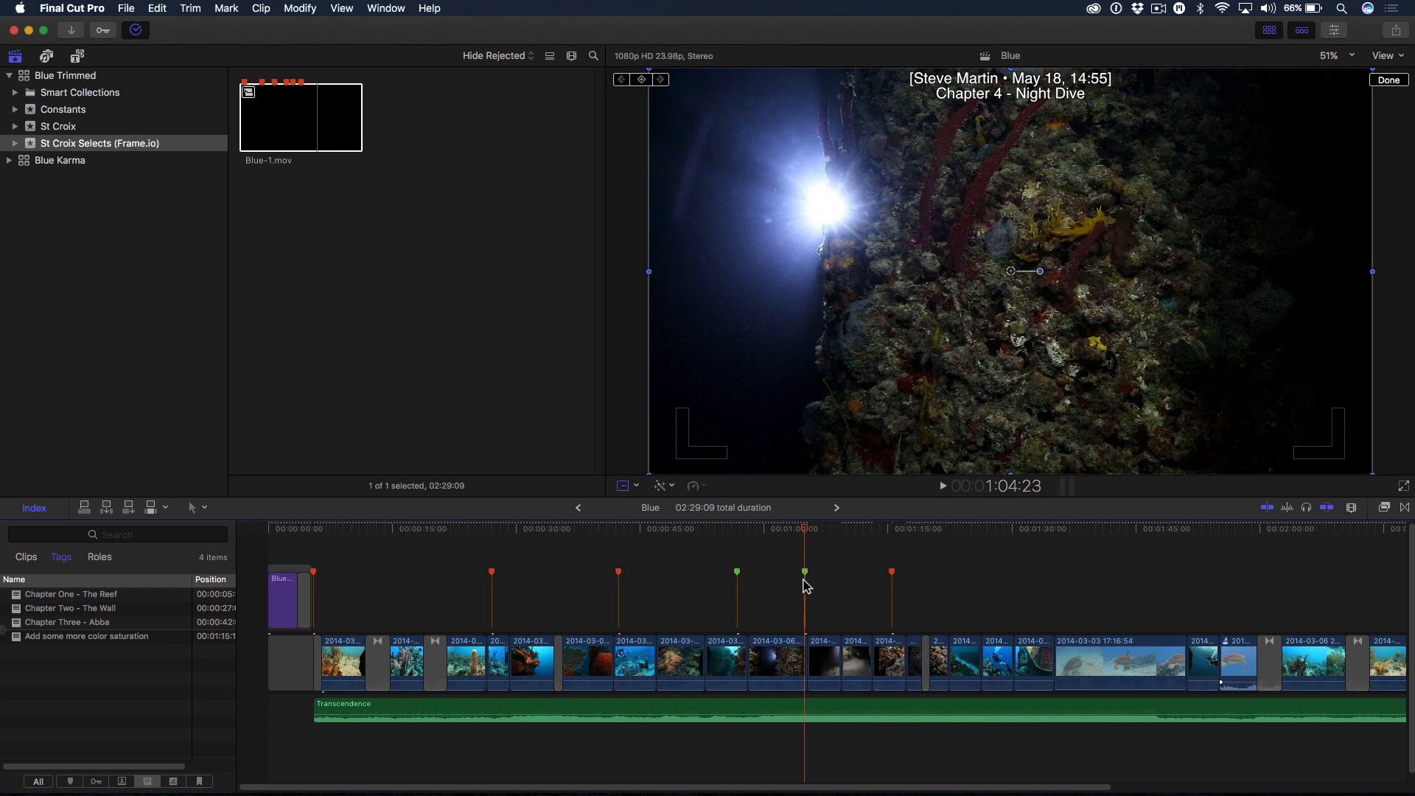
mouse_move(528, 564)
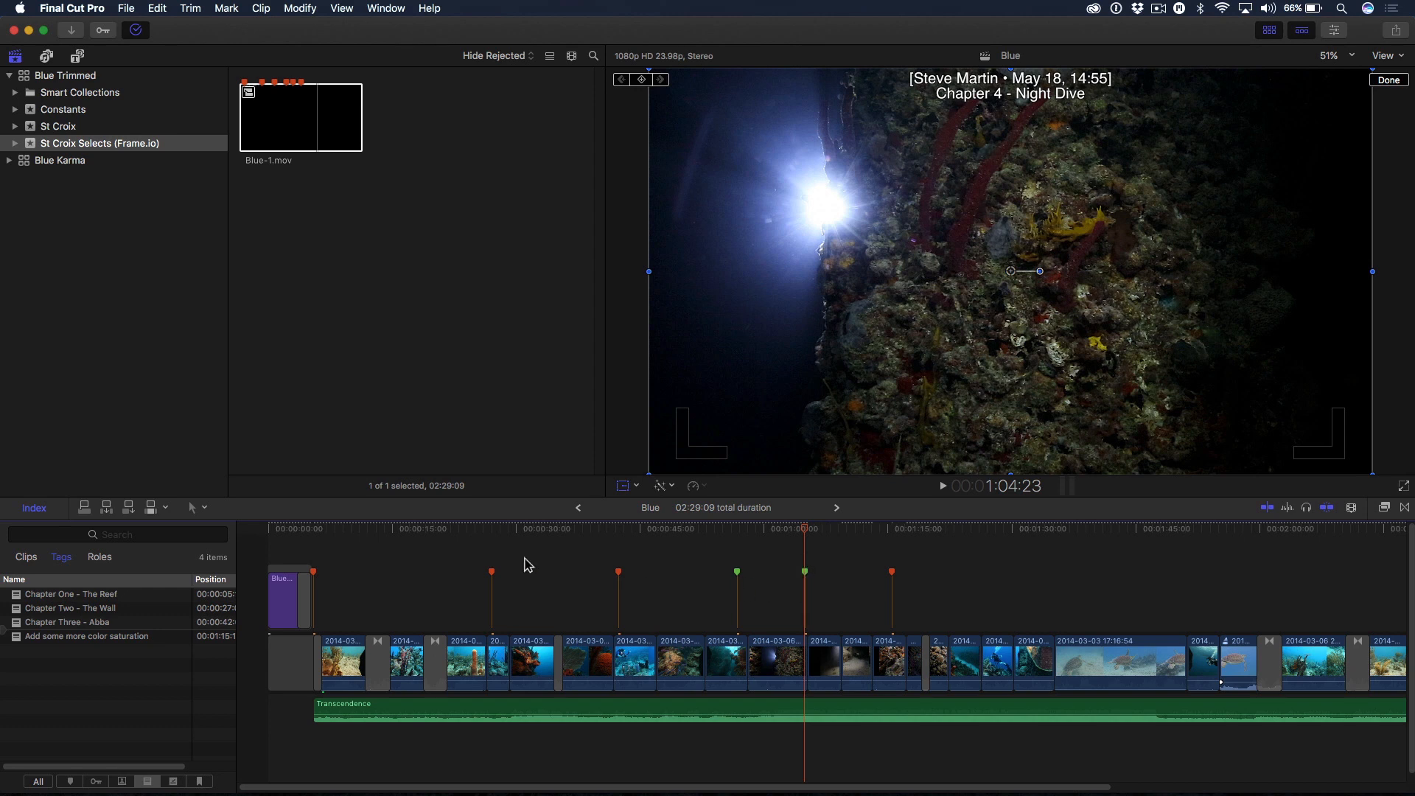
Step: Convert the Chapter One marker to a chapter marker
left_click(321, 529)
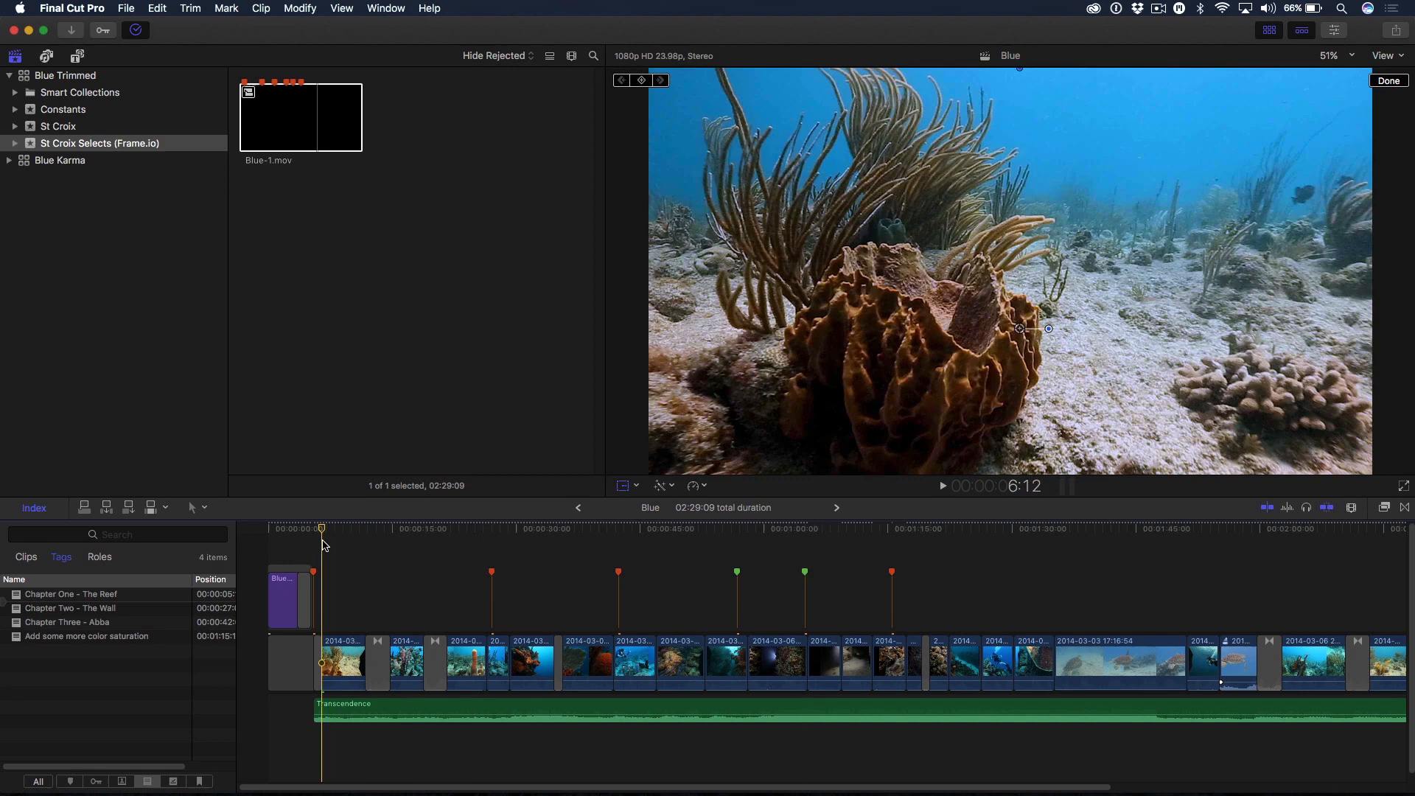
left_click(617, 530)
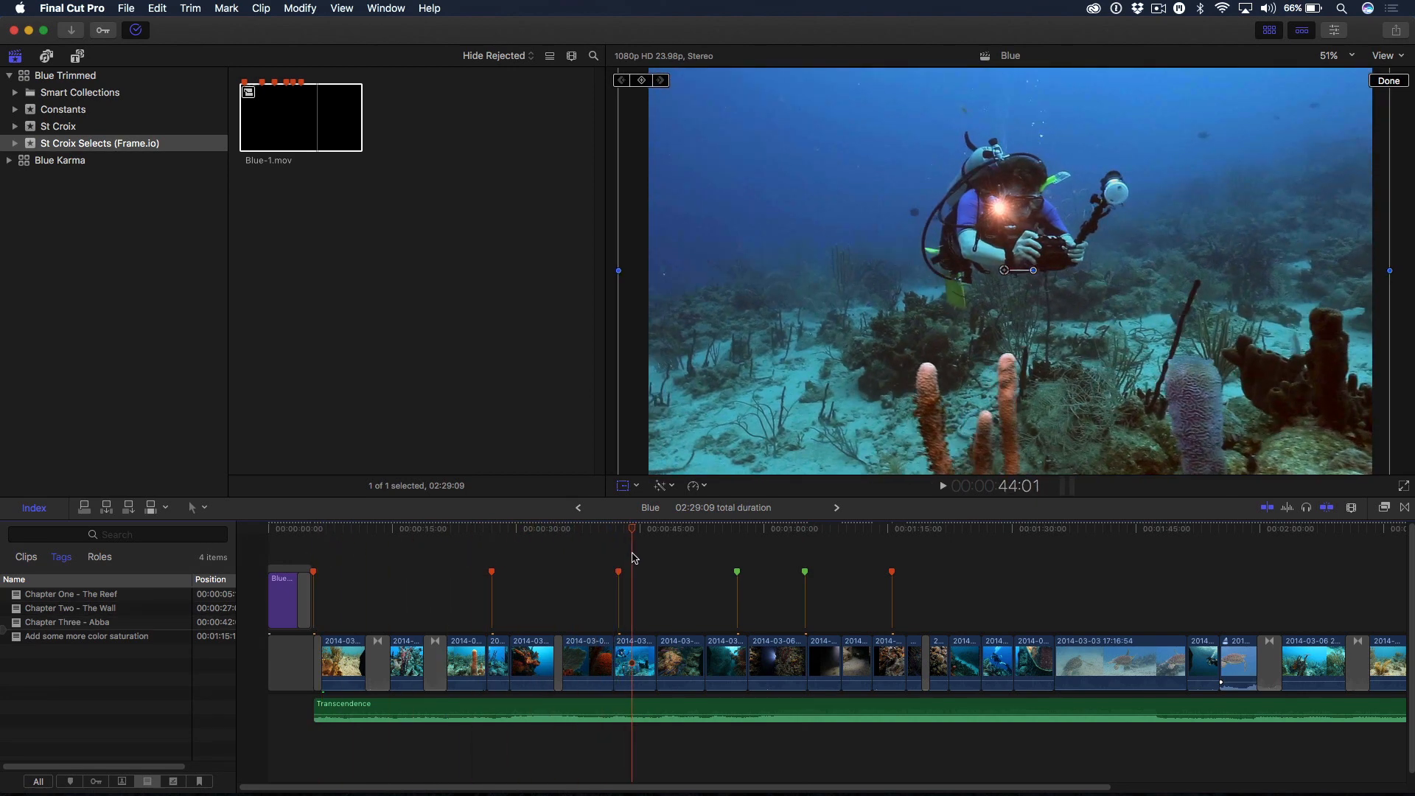
left_click(447, 530)
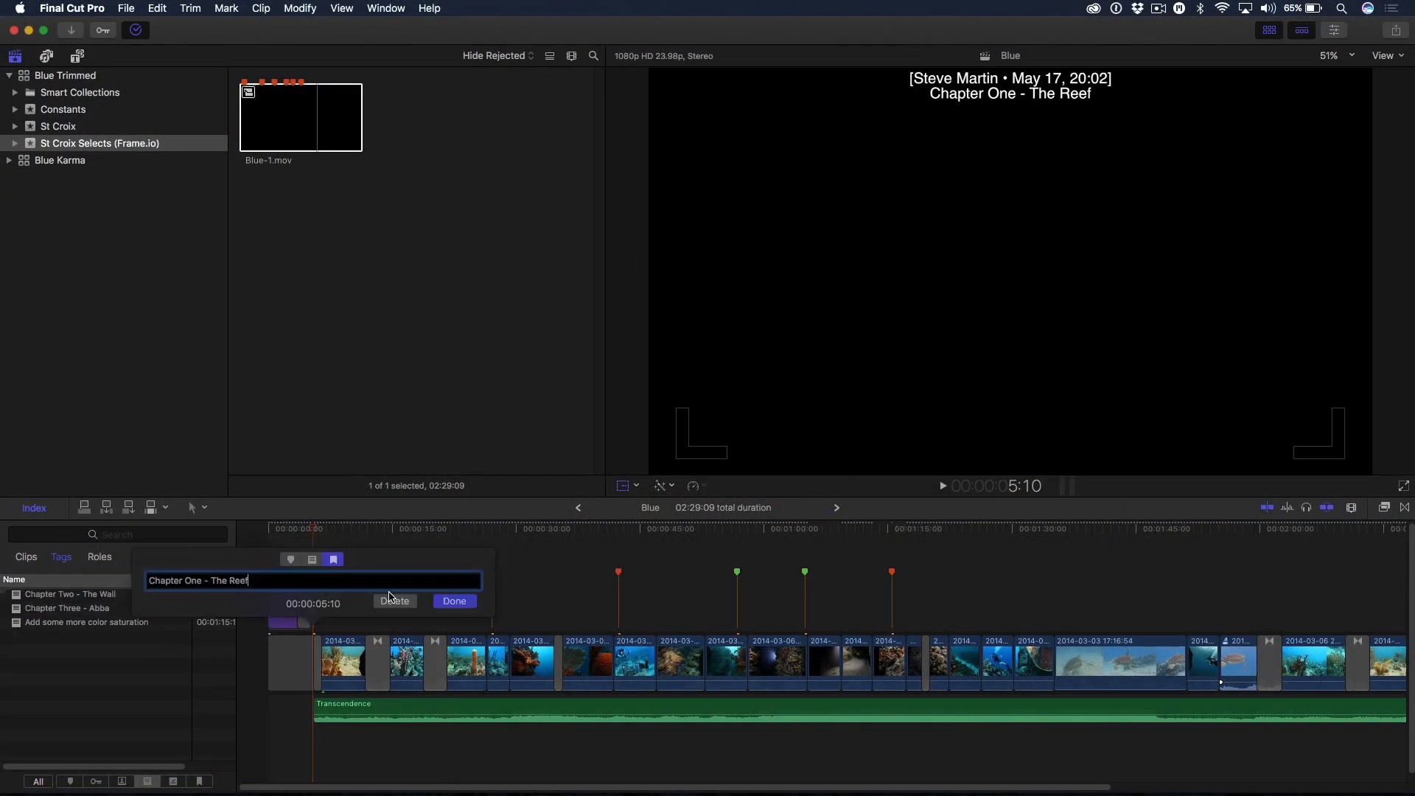
left_click(454, 602)
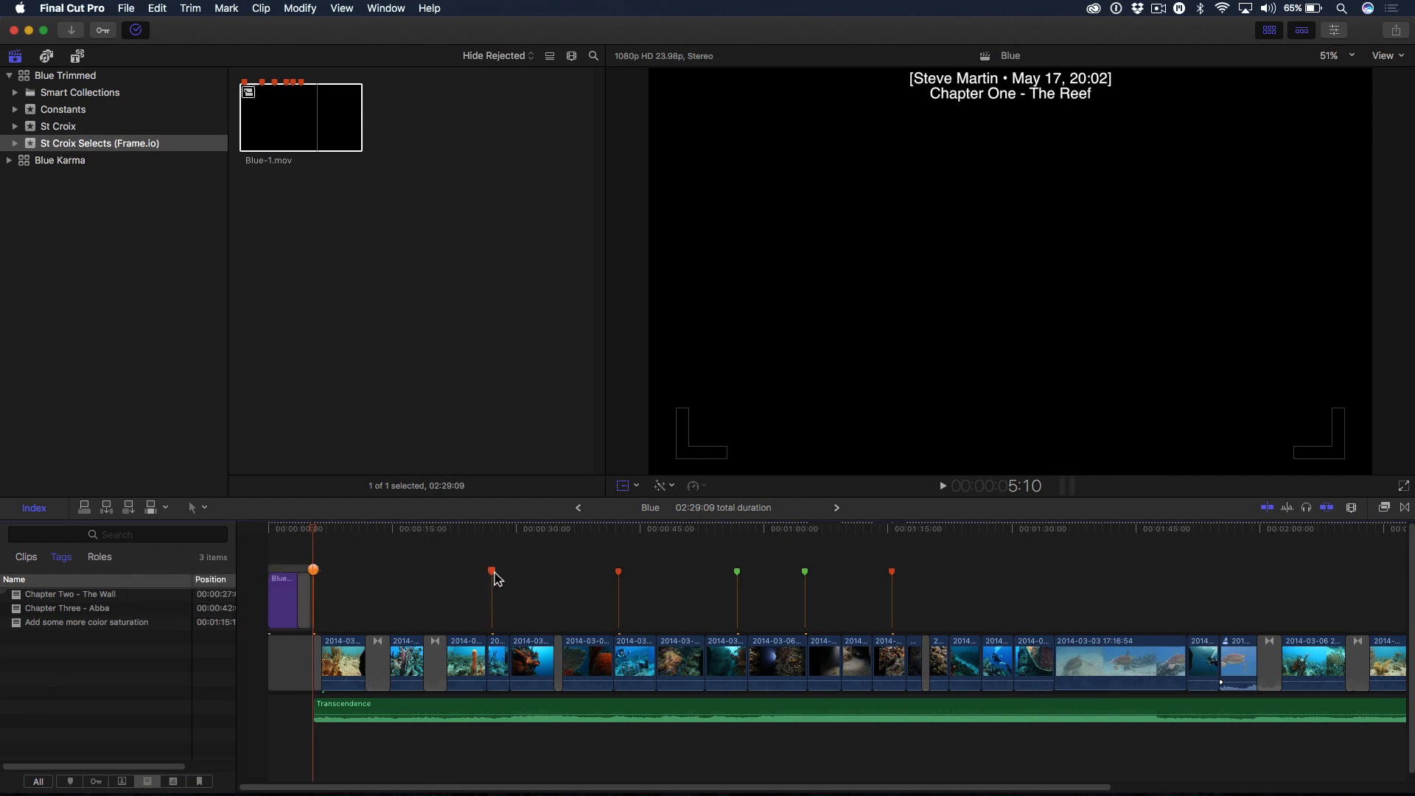
Step: Convert the Chapter Two and Chapter 4 - Night Dive markers to chapter markers
double_click(492, 570)
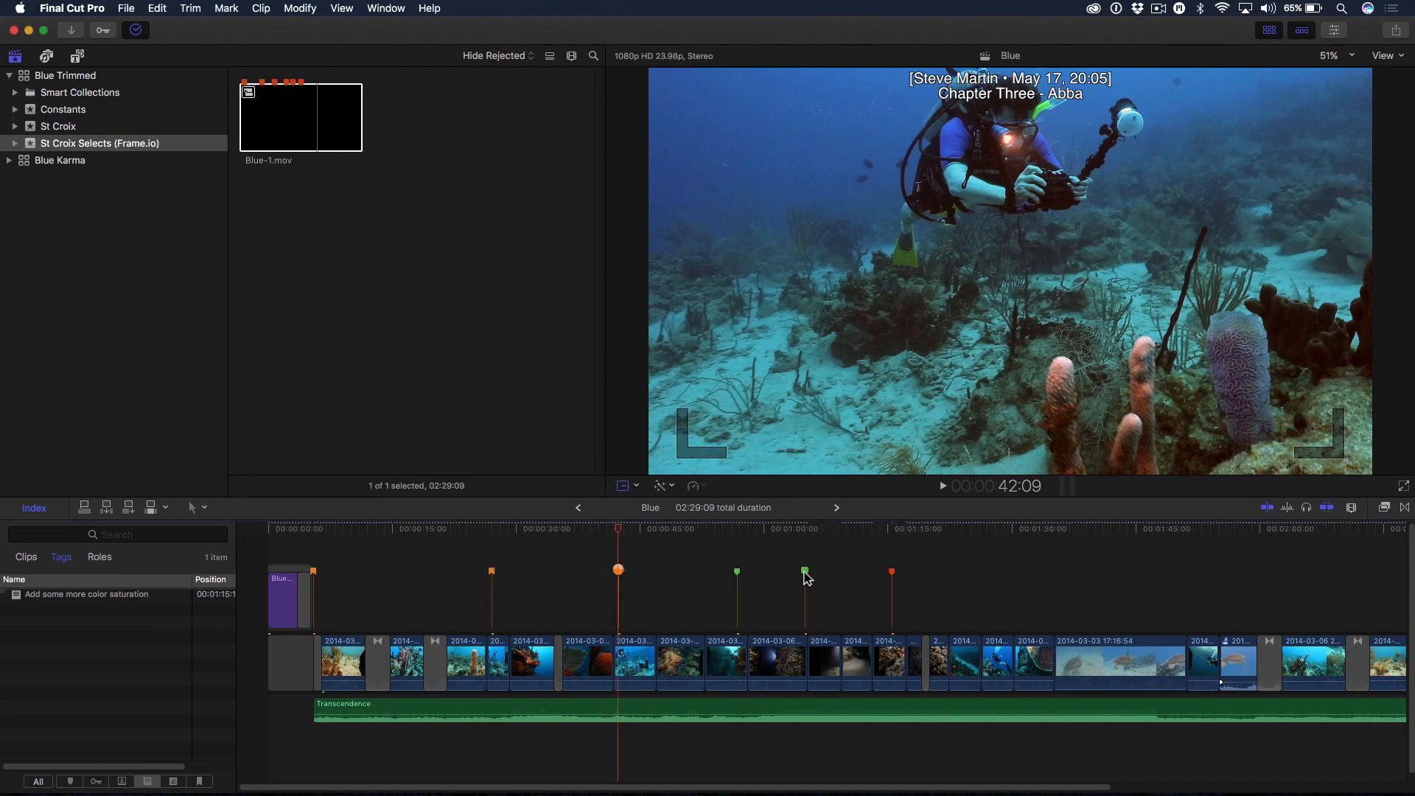
left_click(805, 527)
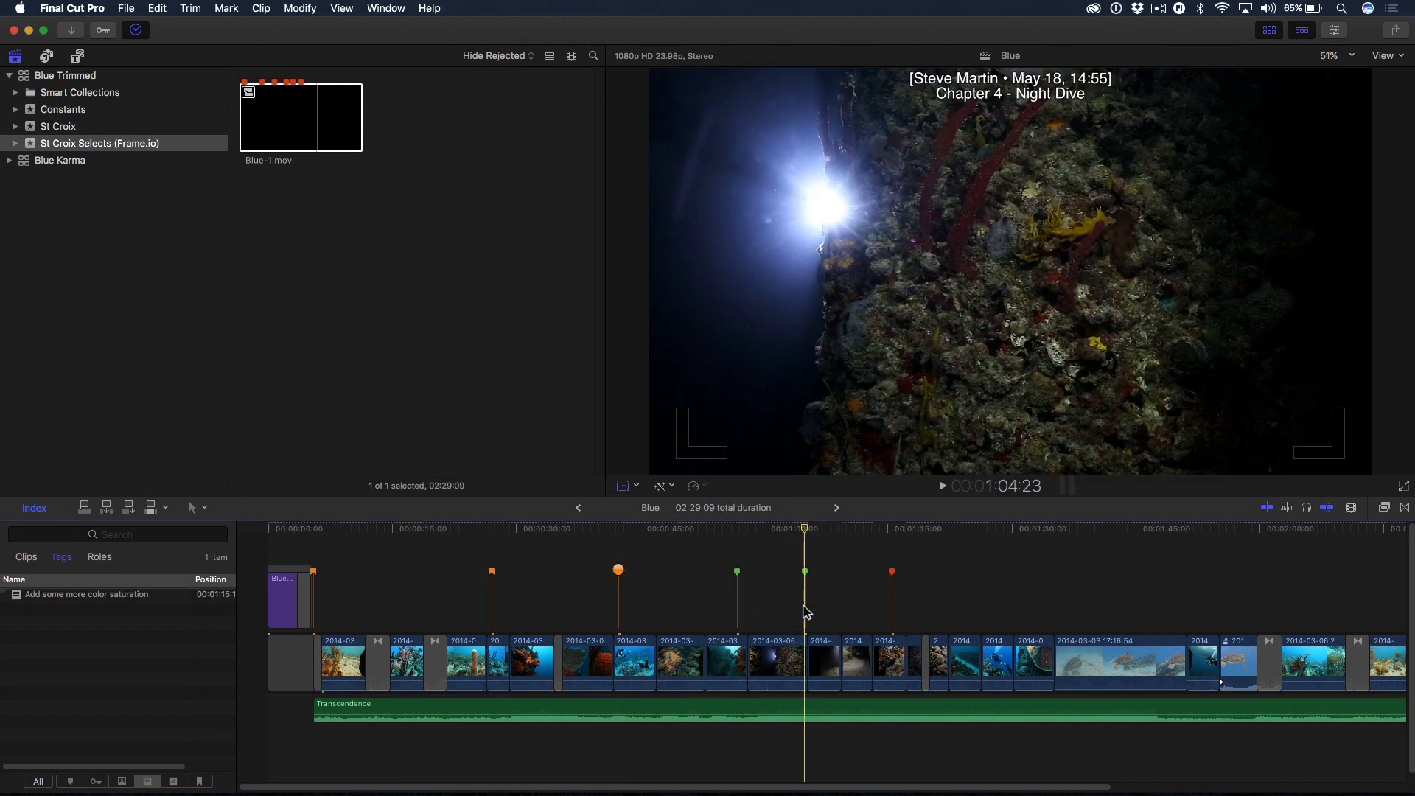
double_click(805, 572)
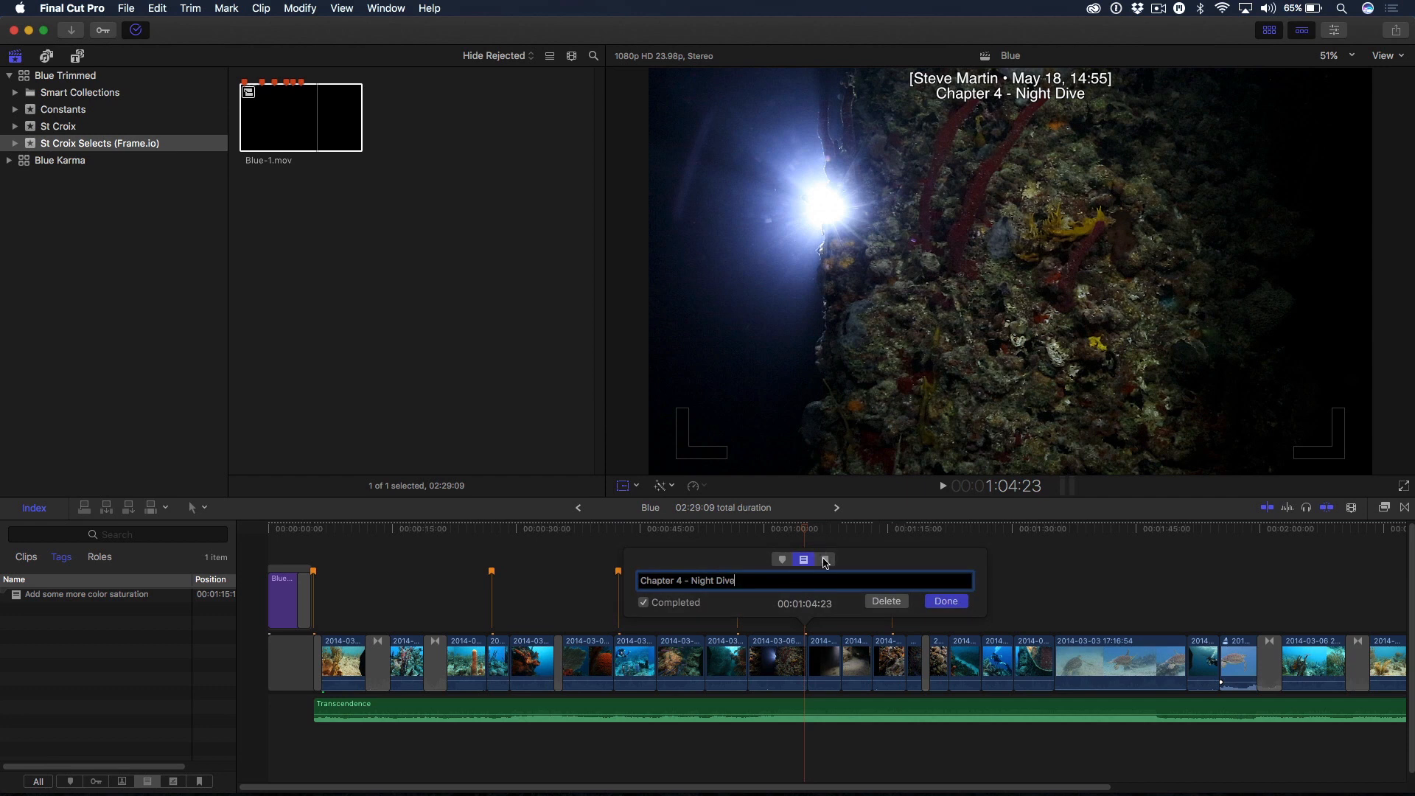
left_click(945, 602)
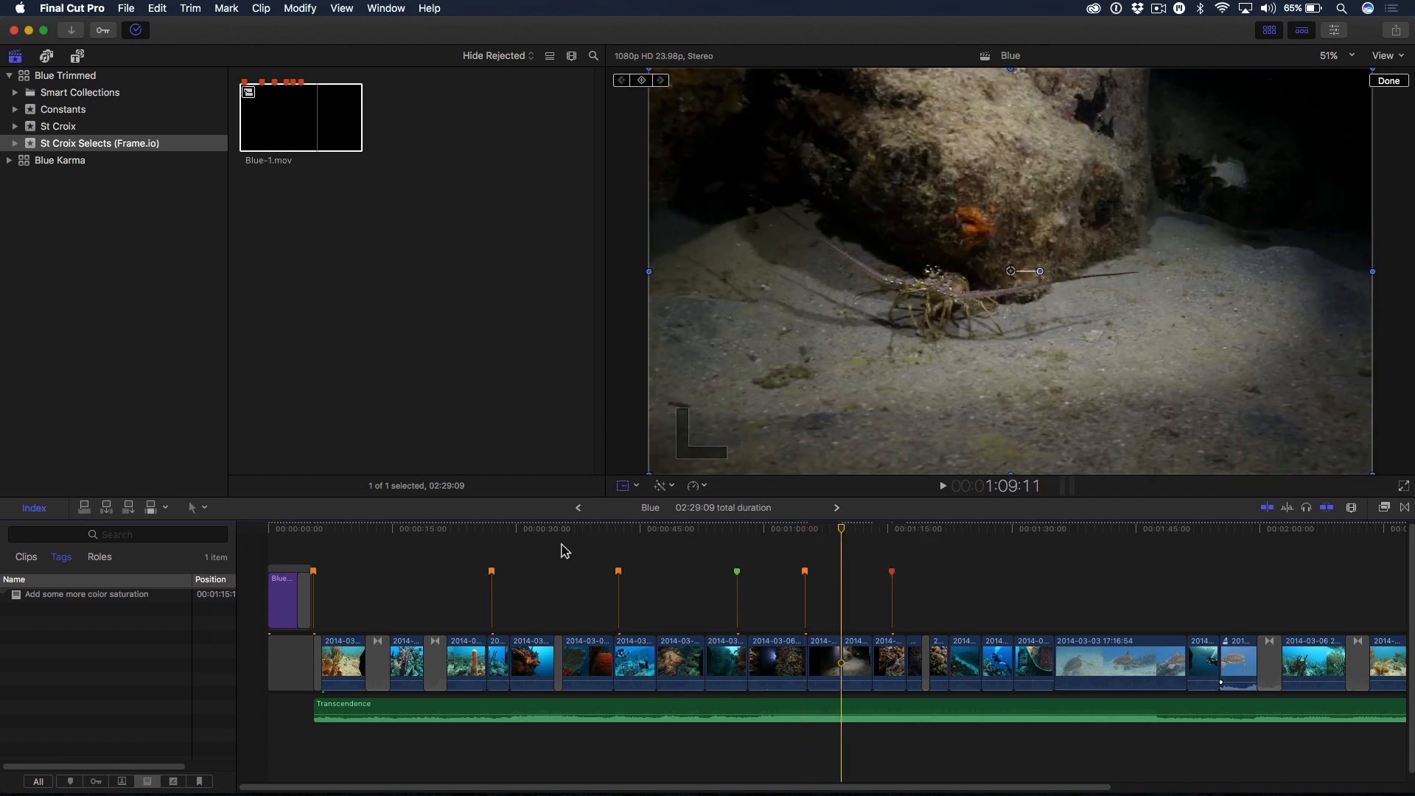
Step: Move the Chapter Two - The Wall comment clip below the primary storyline at 26:11
left_click(476, 529)
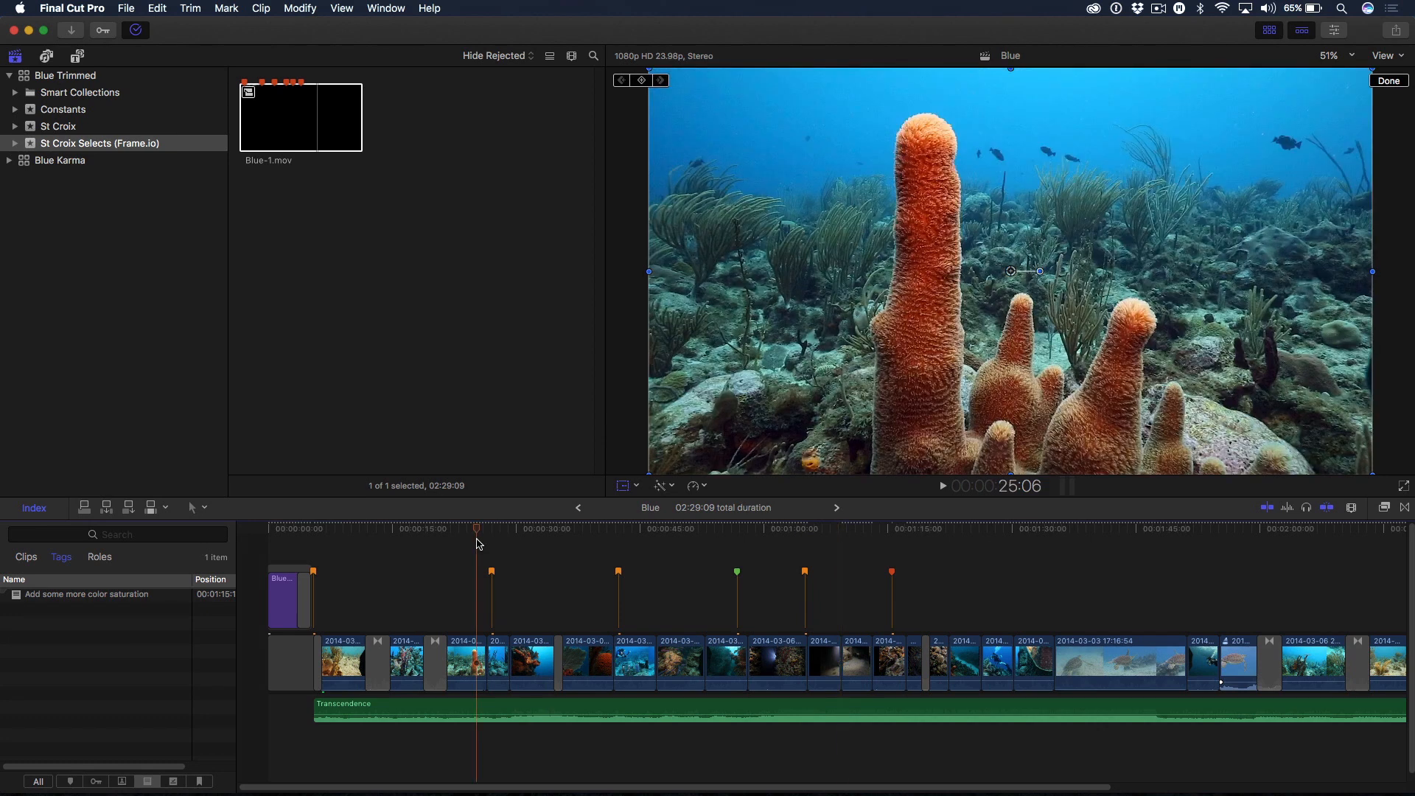
left_click(340, 8)
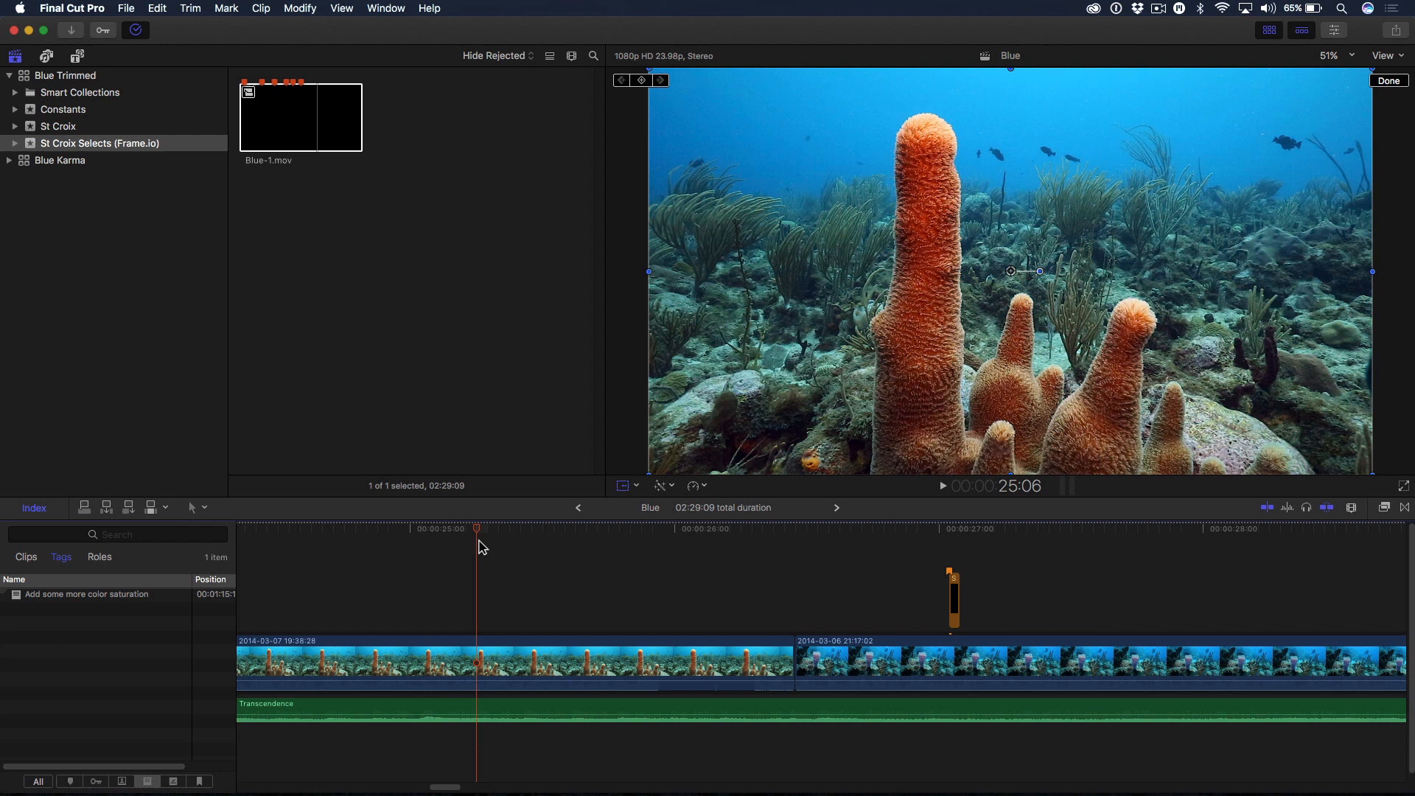
left_click(844, 528)
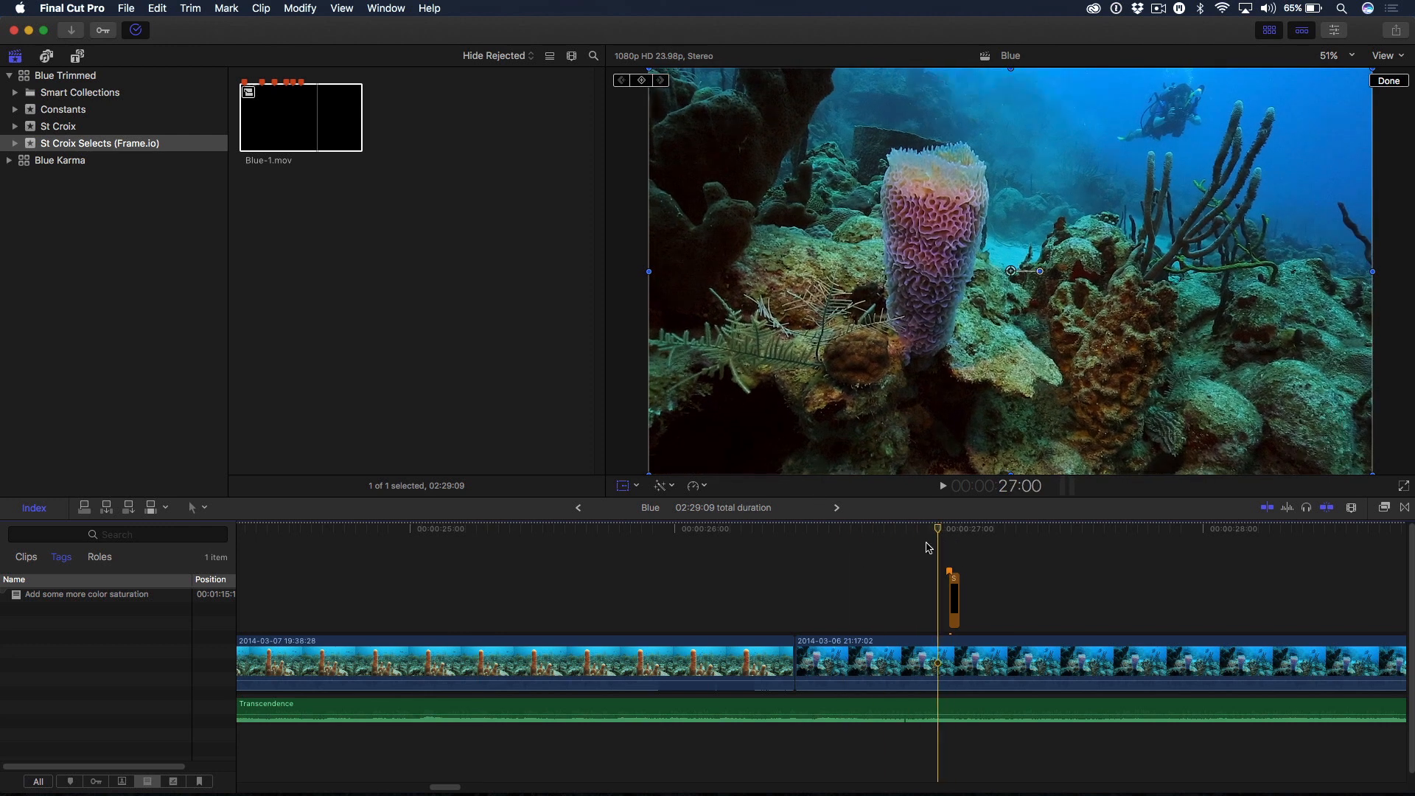
left_click(839, 530)
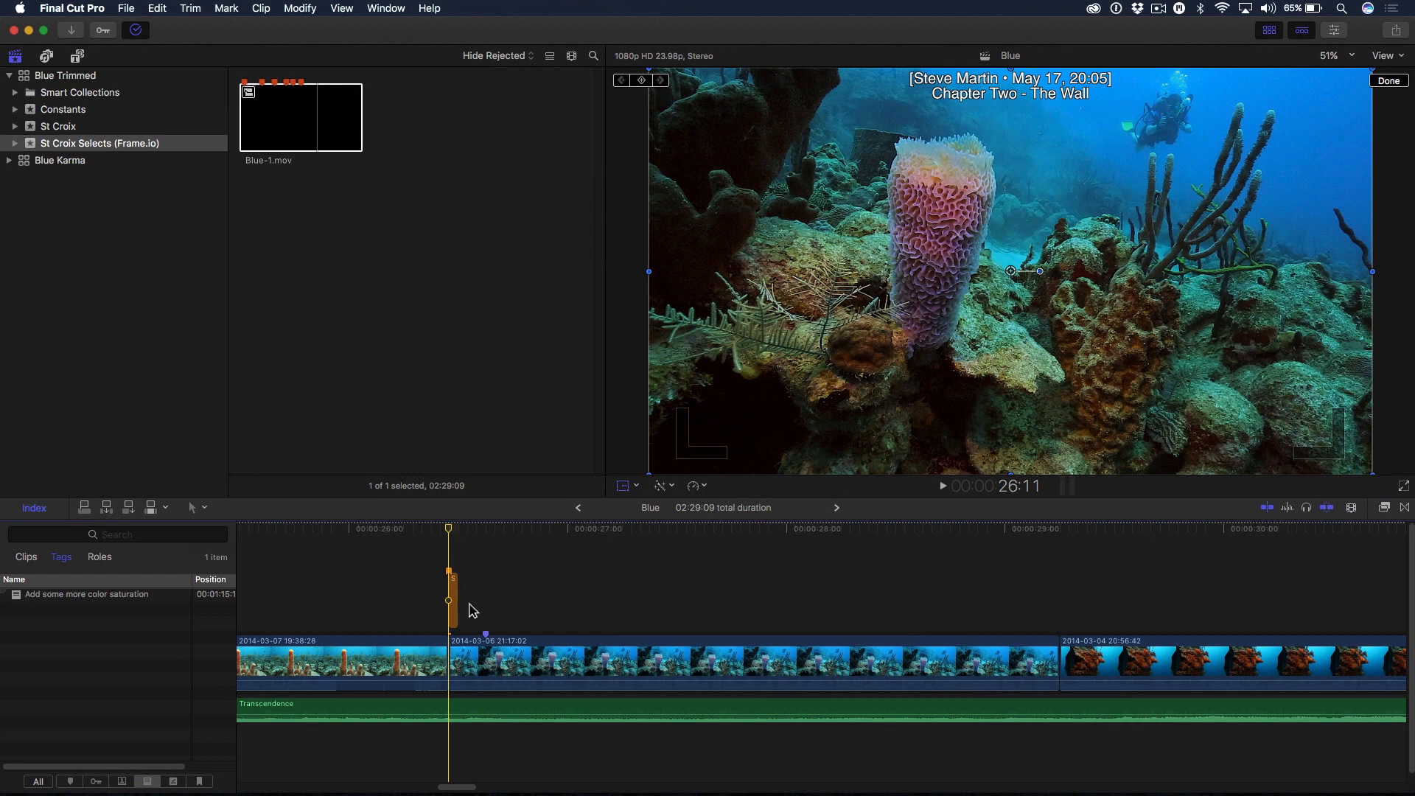
mouse_move(1081, 106)
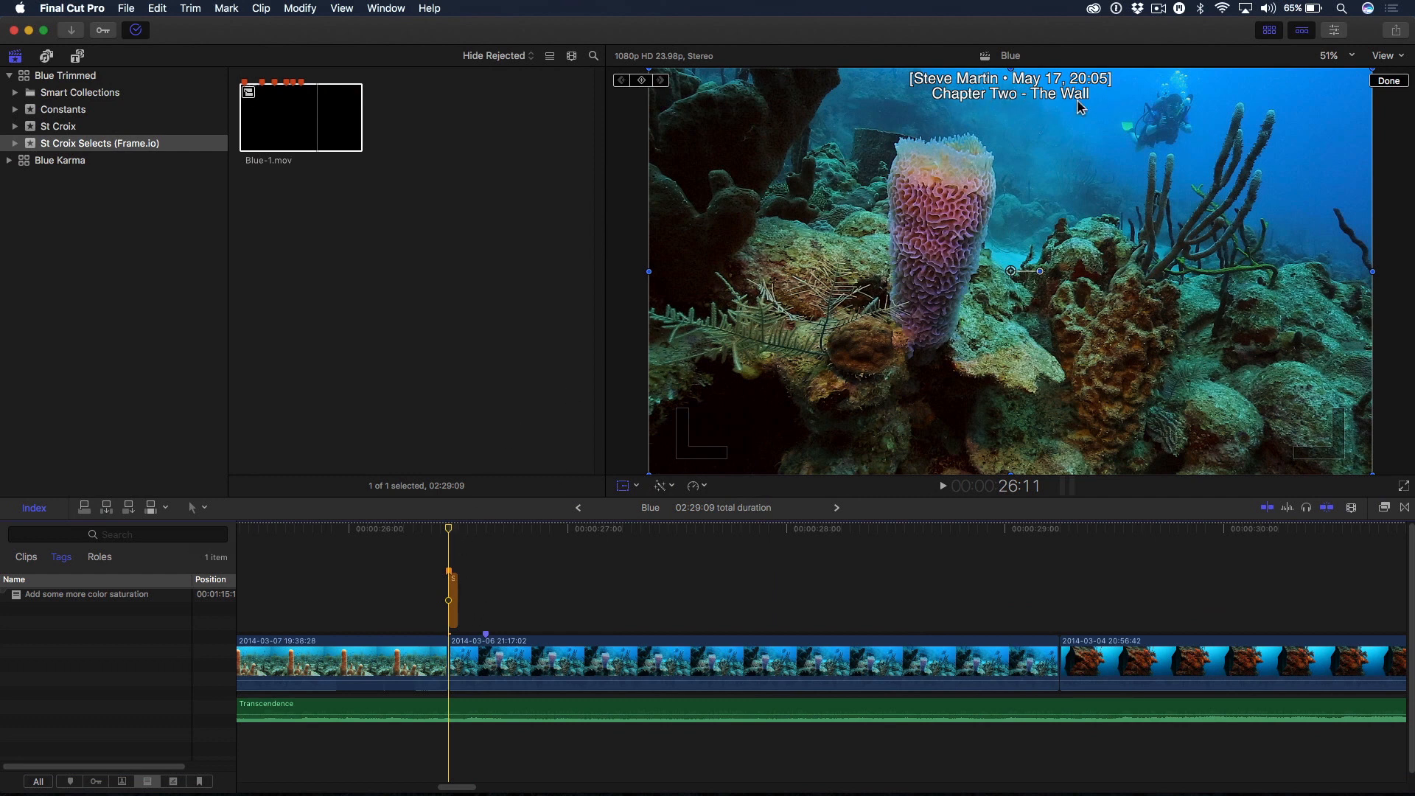
mouse_move(986, 233)
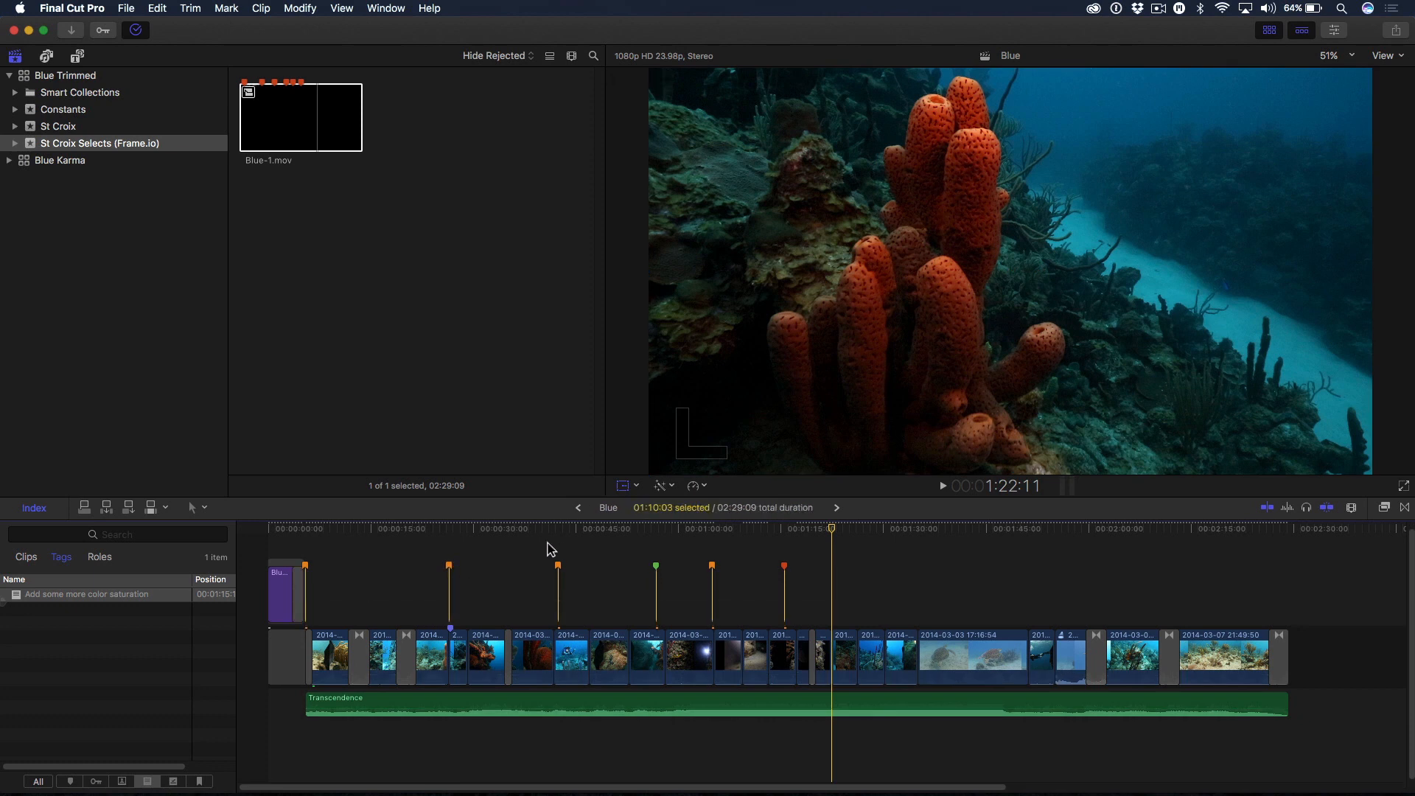
Step: Move the Chapter Three - Abba comment clip below the primary storyline
left_click(557, 529)
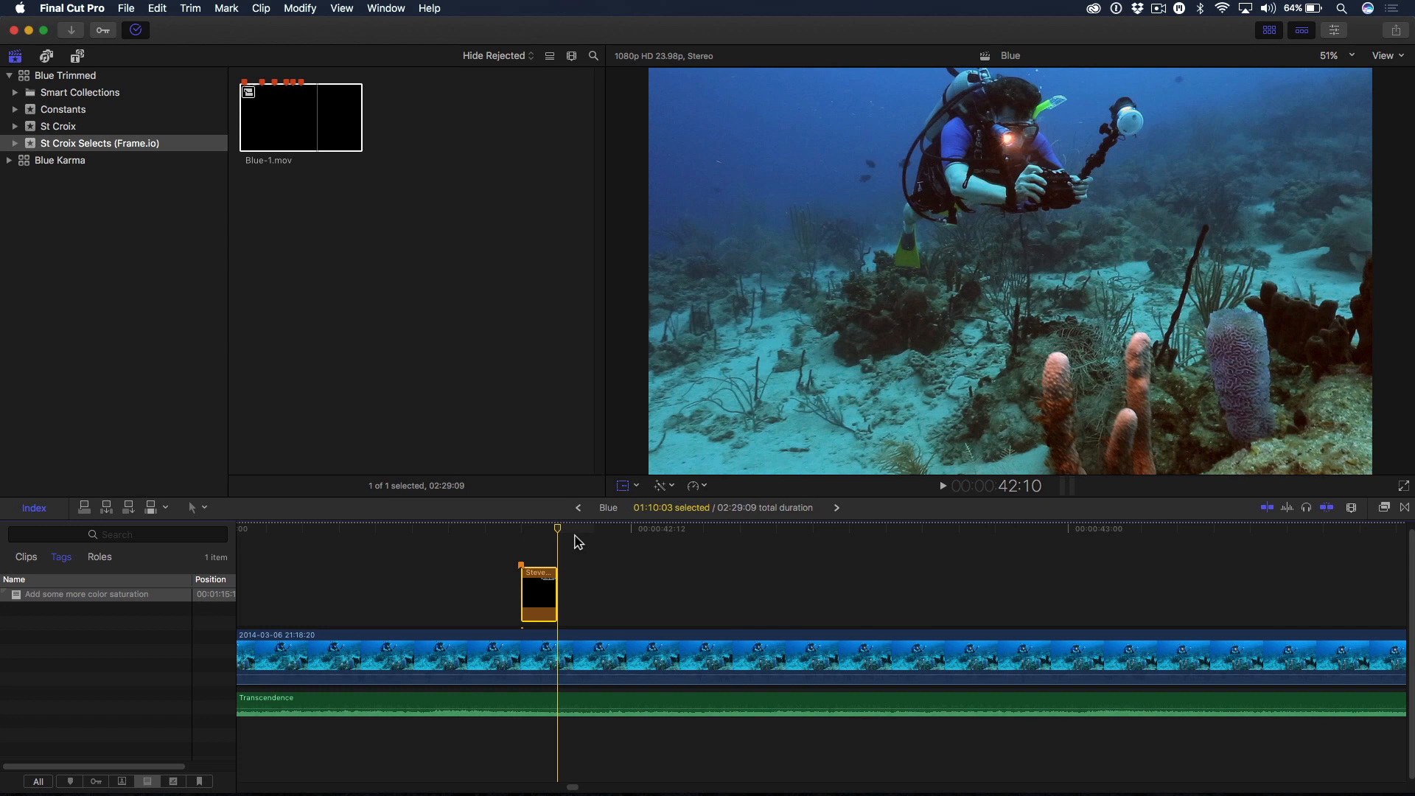
left_click(539, 596)
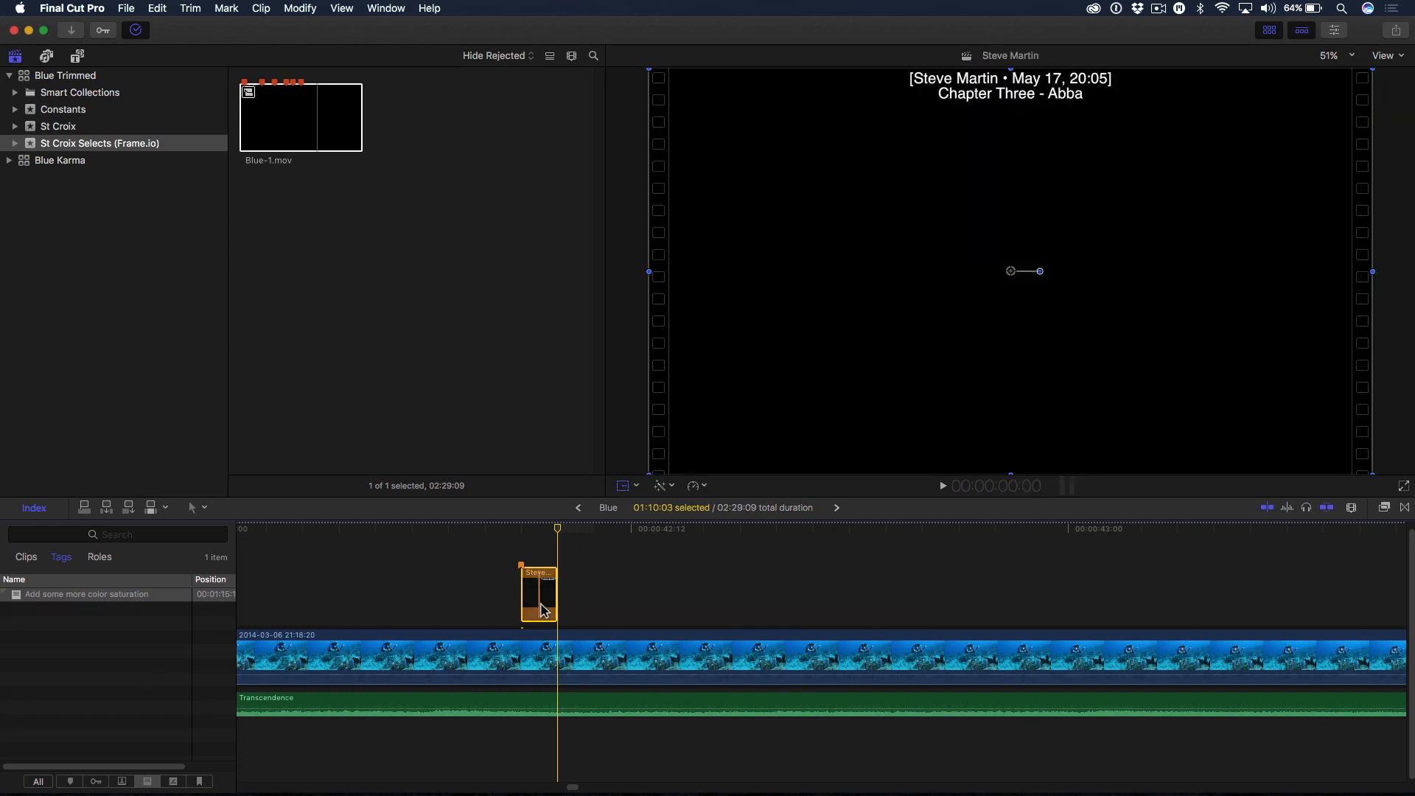
mouse_move(541, 605)
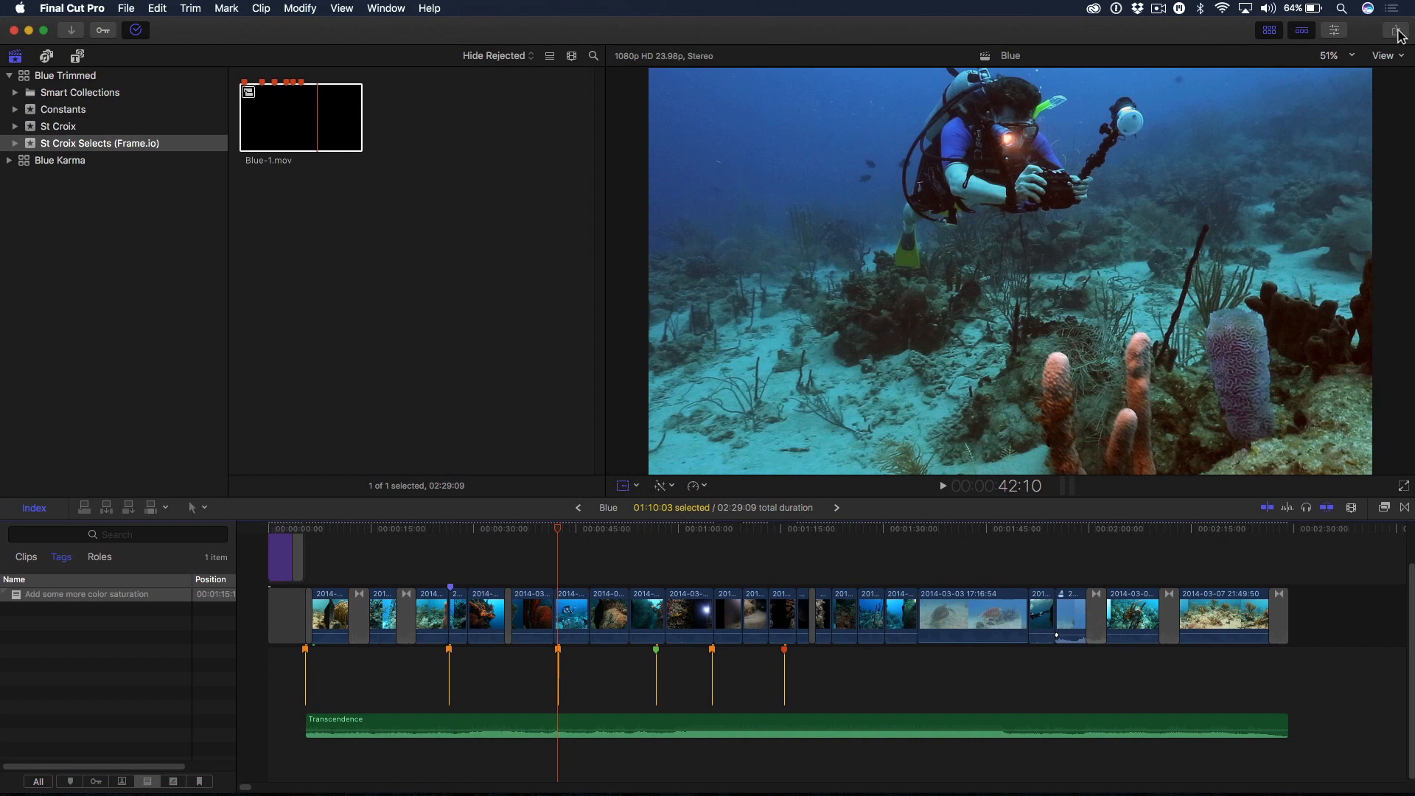
Step: Share the project as a Master File export
left_click(1394, 29)
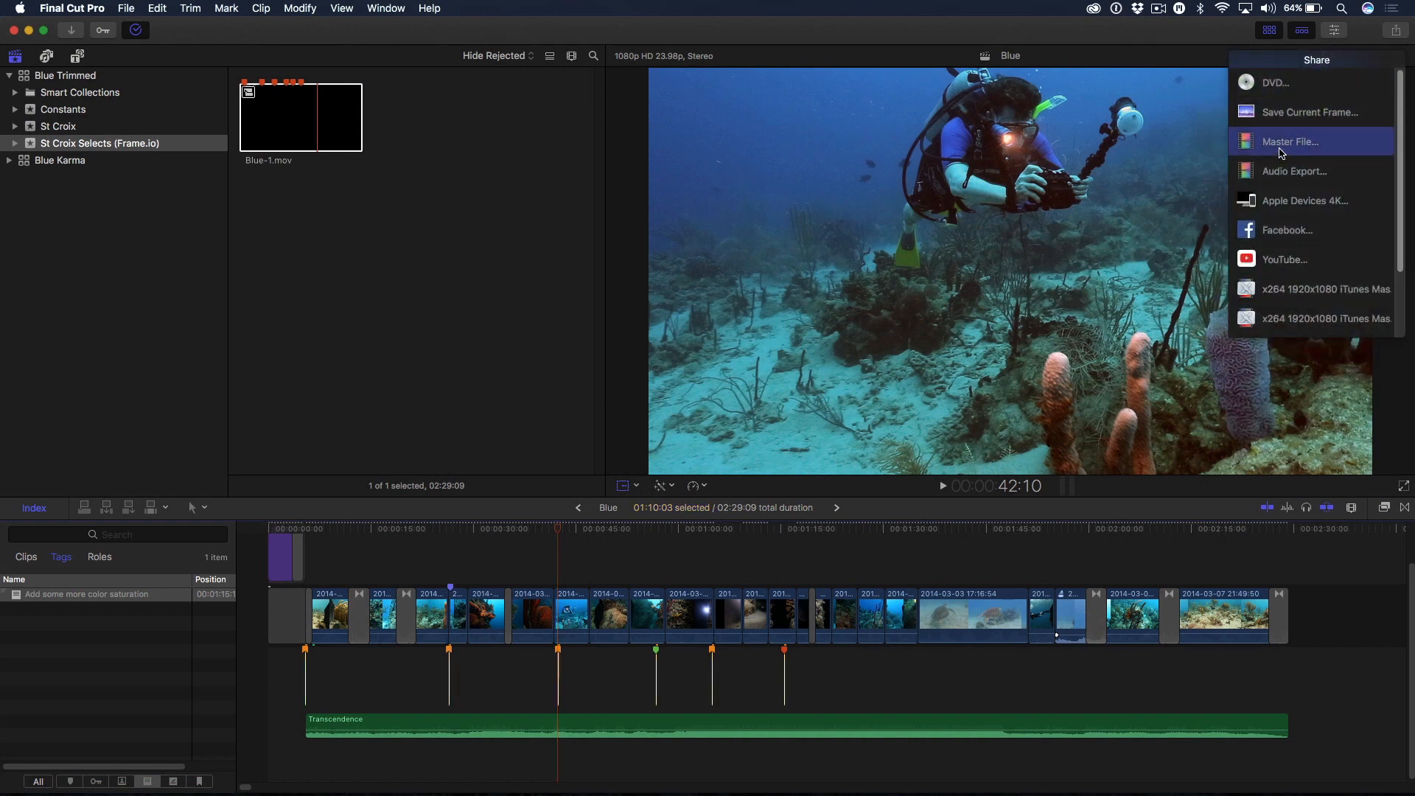
left_click(1292, 142)
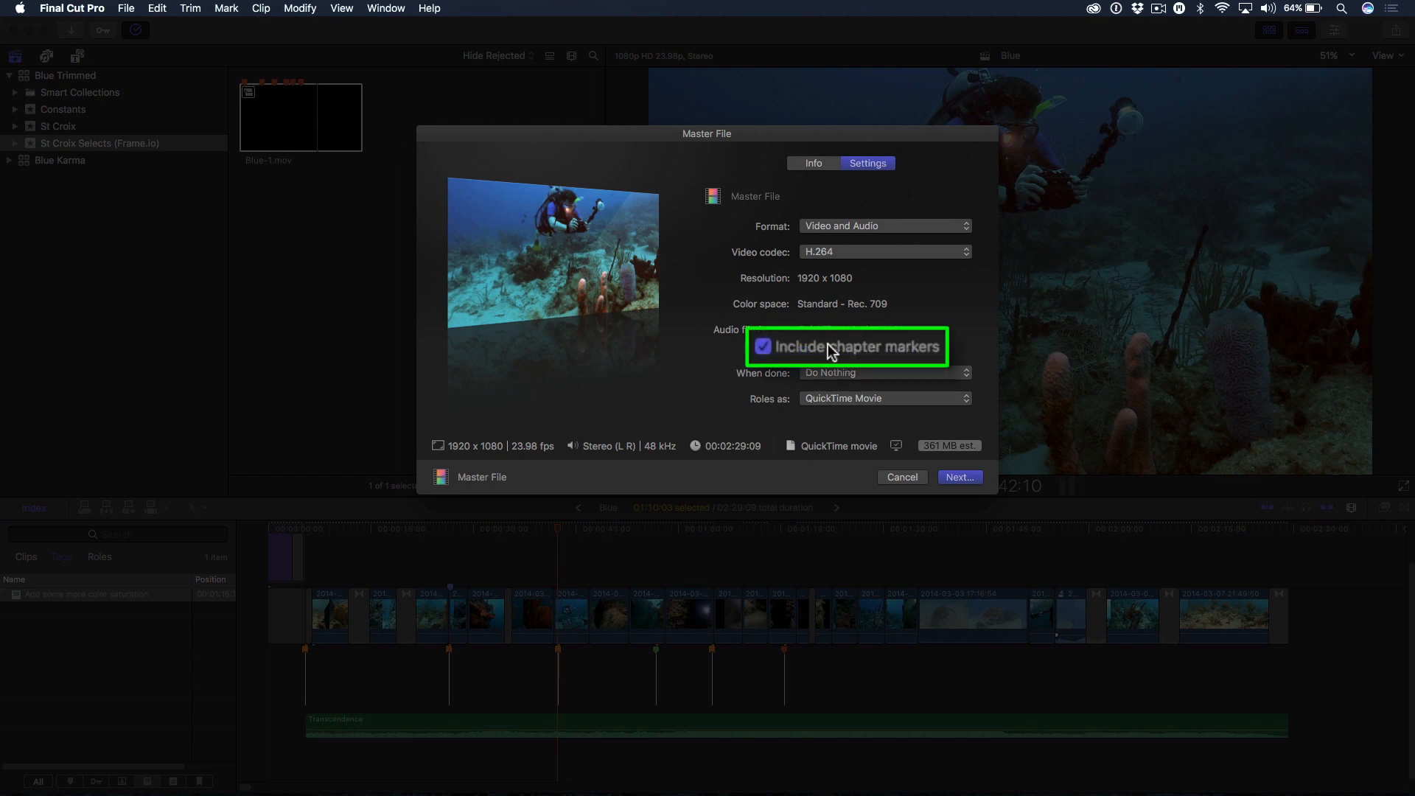
mouse_move(839, 370)
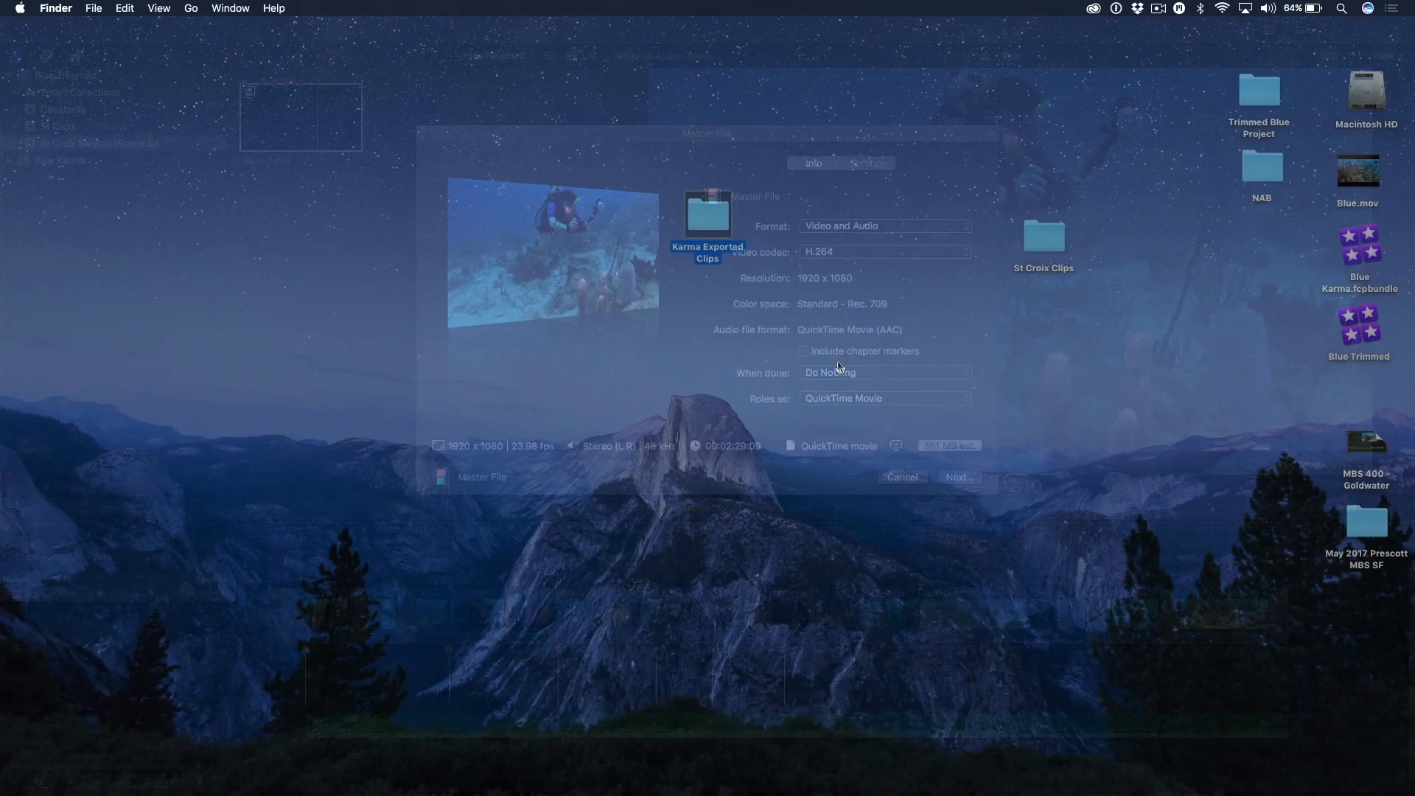
Step: Show the chapter list of the exported Blue movie in QuickTime Player
left_click(901, 476)
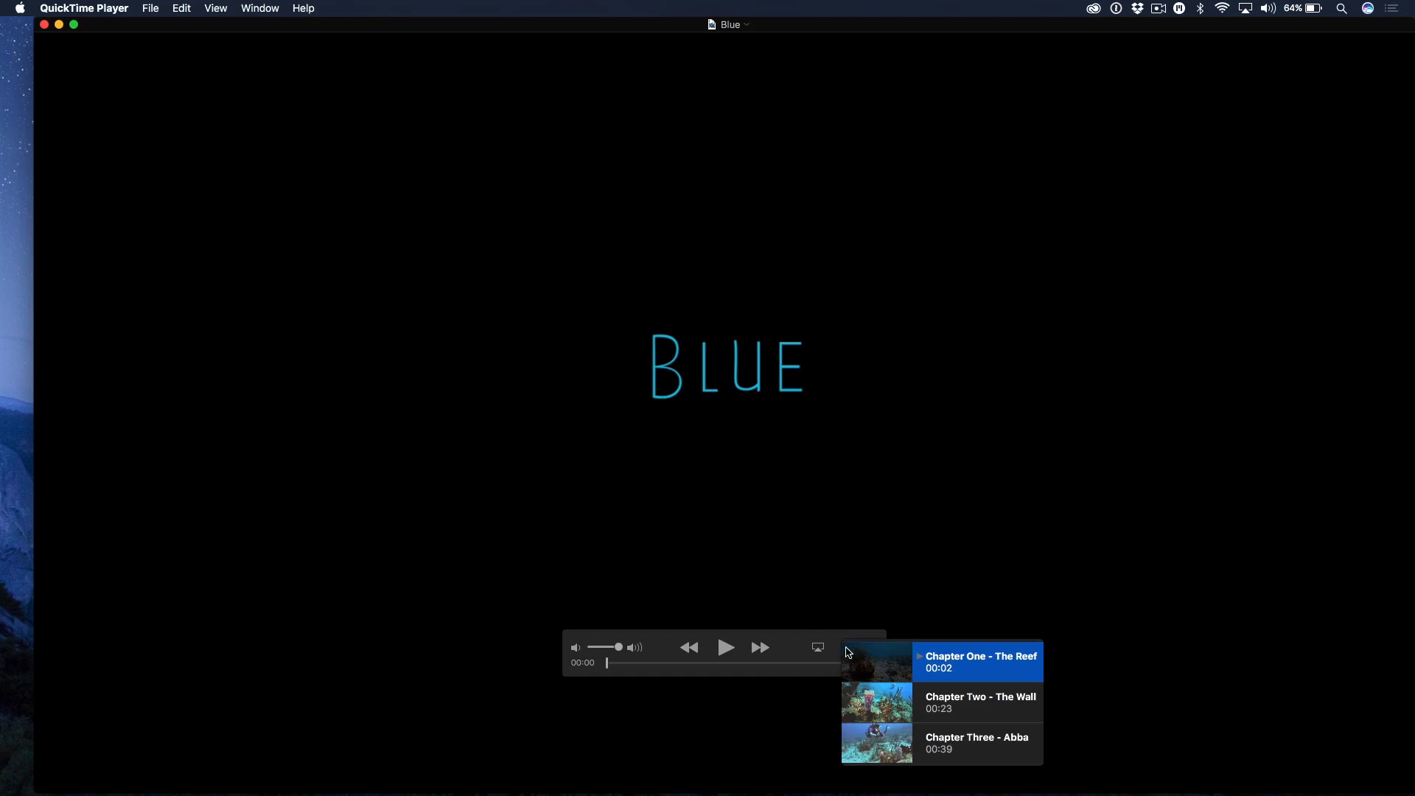
mouse_move(924, 702)
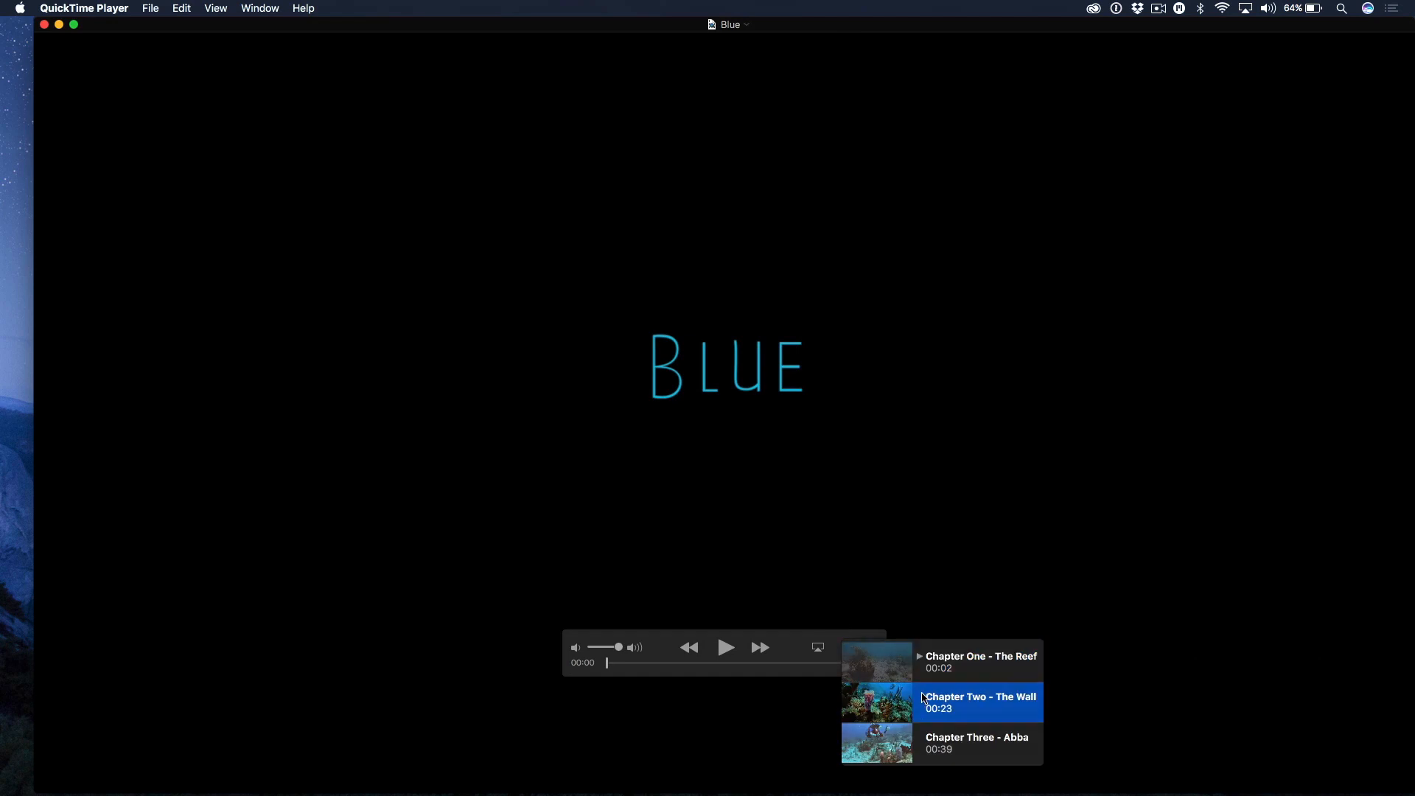